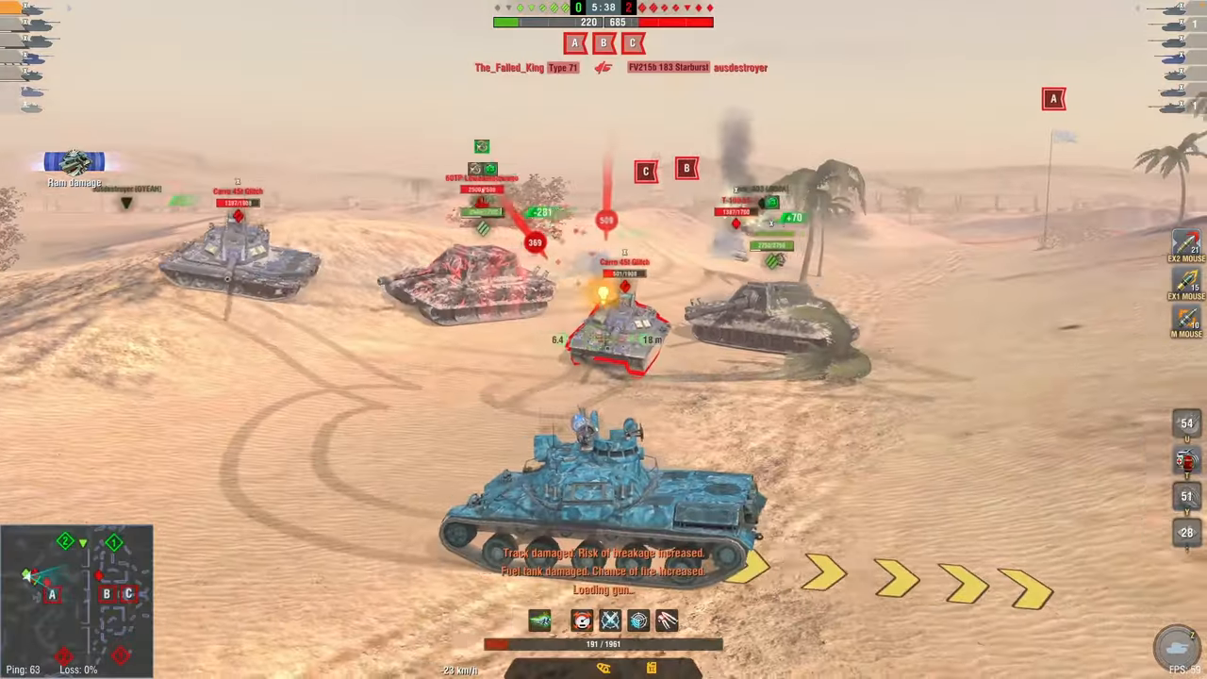
# - Switch to the browser showing kprepublic.com's BM40 RGB PCB product page
pyautogui.press('alt+tab')
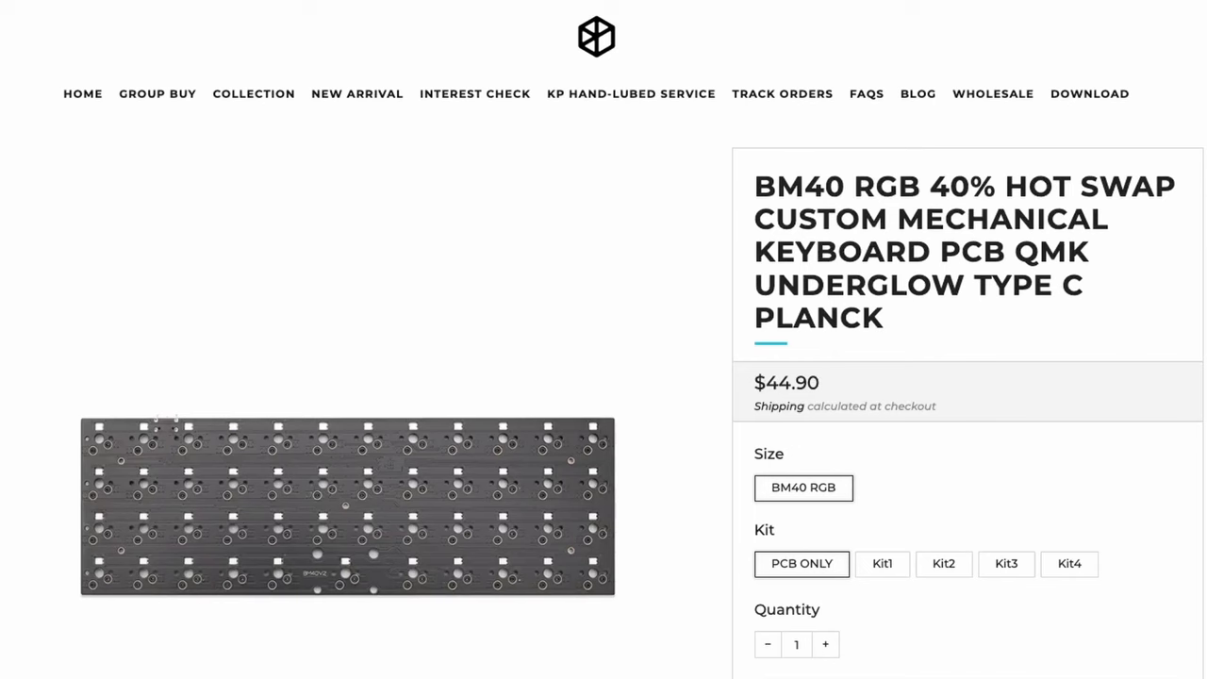
pyautogui.moveTo(1090, 94)
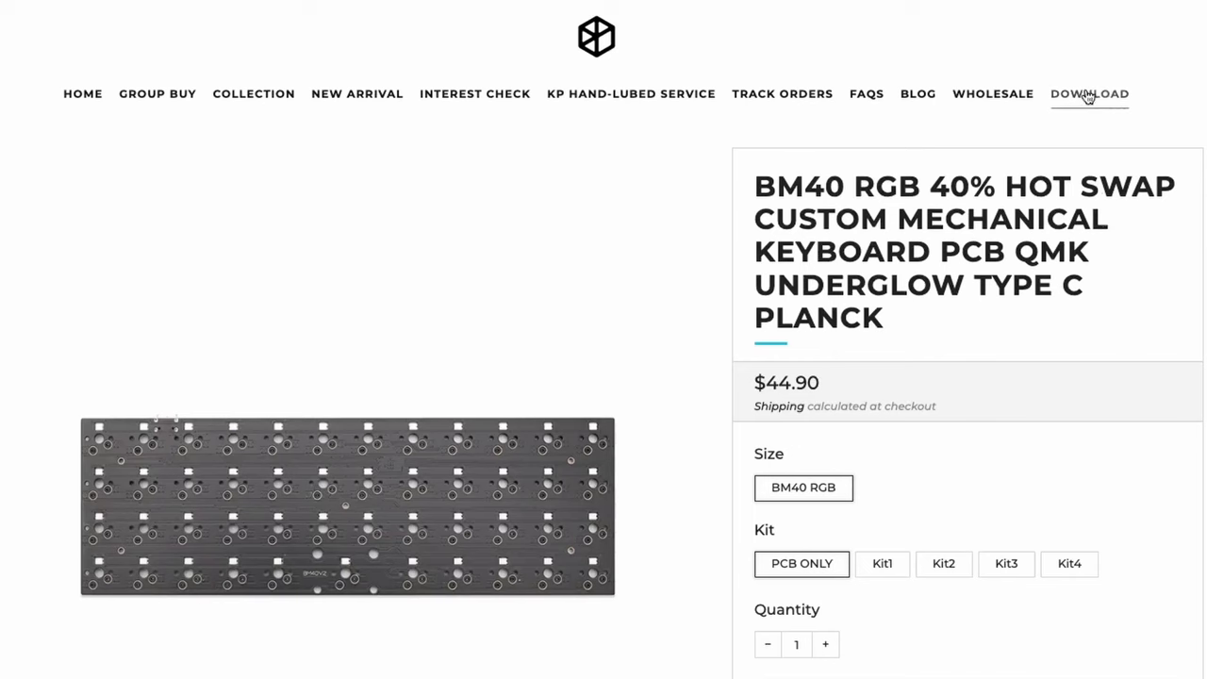
# - Navigate the download server to 003-BM Series > VIA Flashing Course > VIA Firmware > V2 Ver Firmware
pyautogui.click(1090, 94)
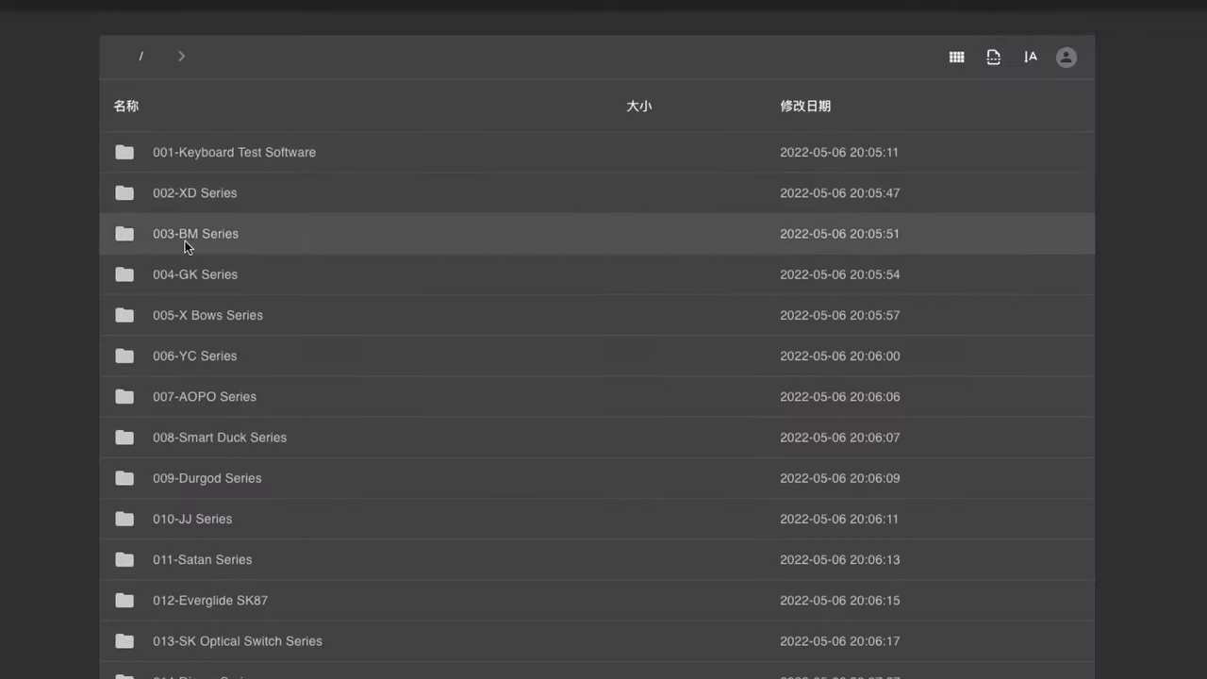
pyautogui.doubleClick(196, 233)
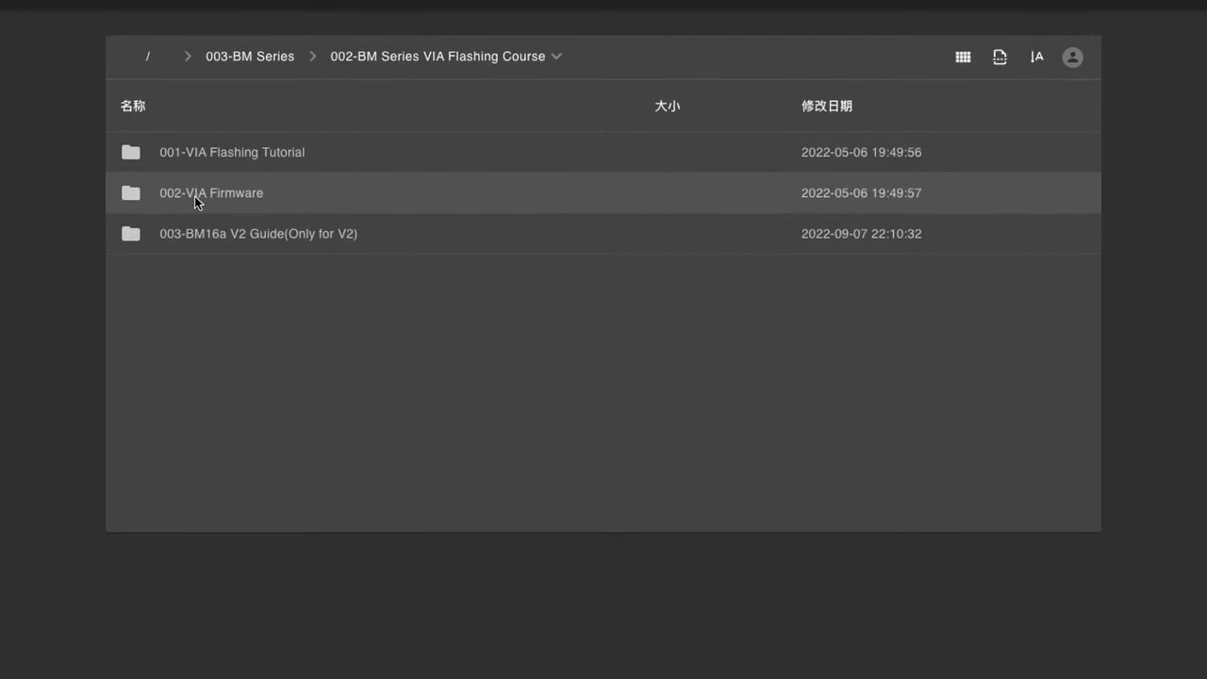
pyautogui.doubleClick(211, 192)
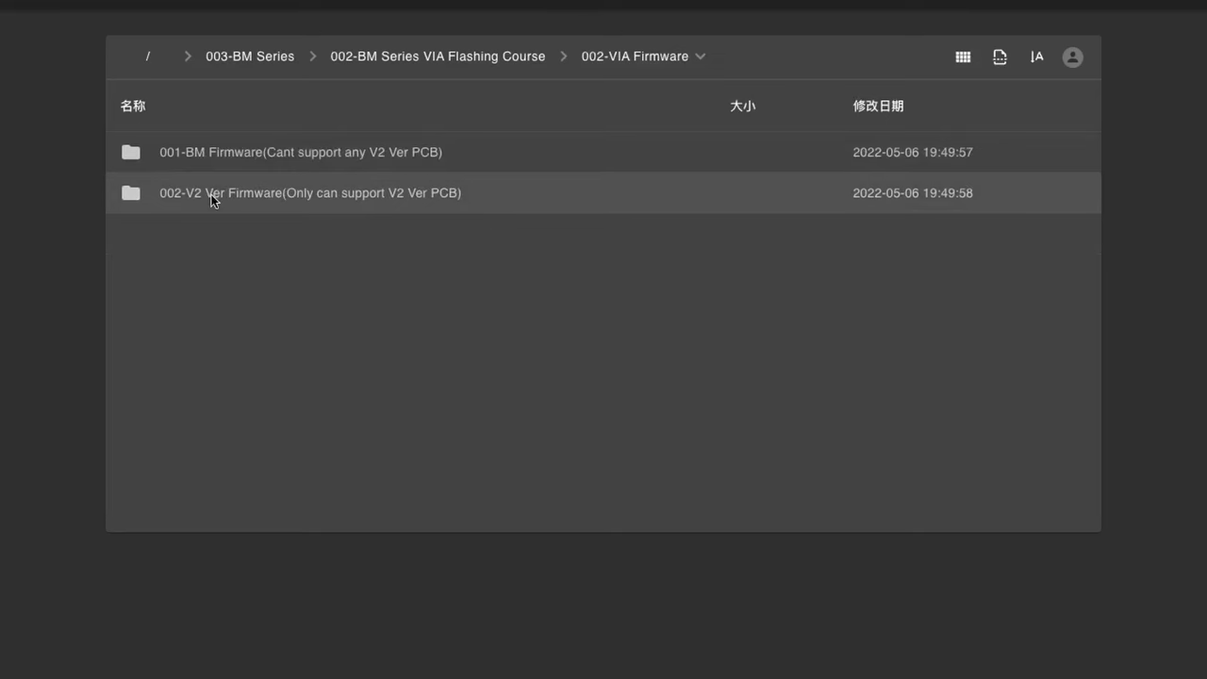
pyautogui.moveTo(436, 245)
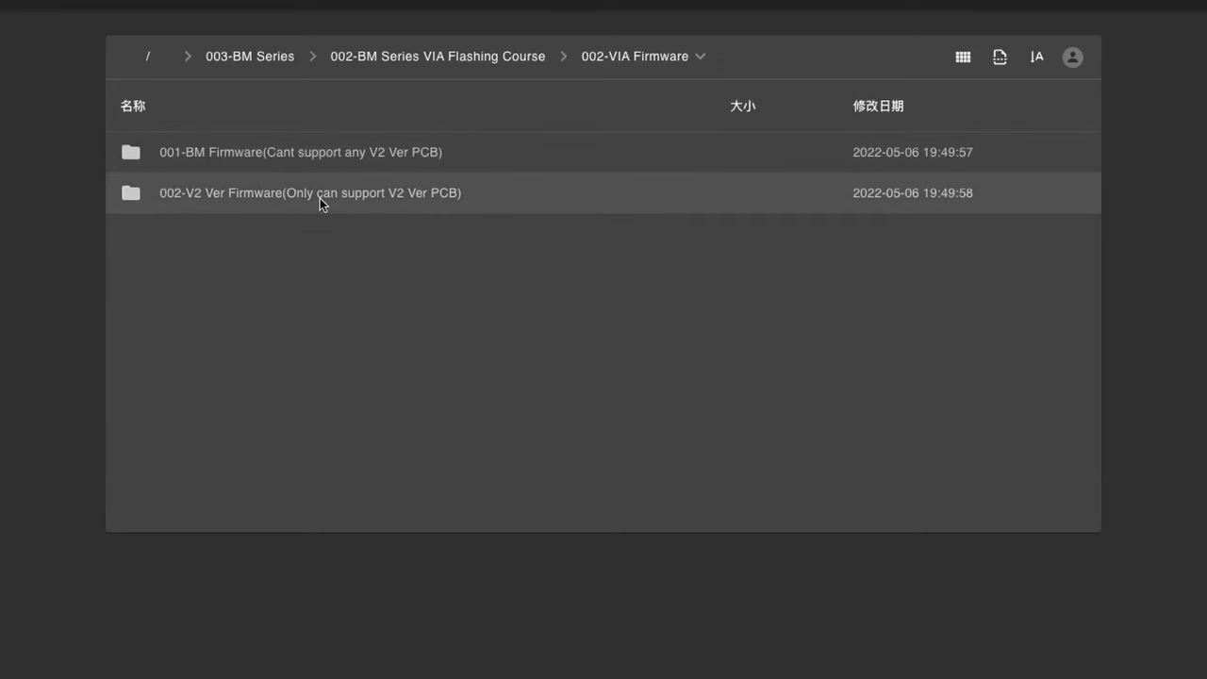
pyautogui.doubleClick(309, 193)
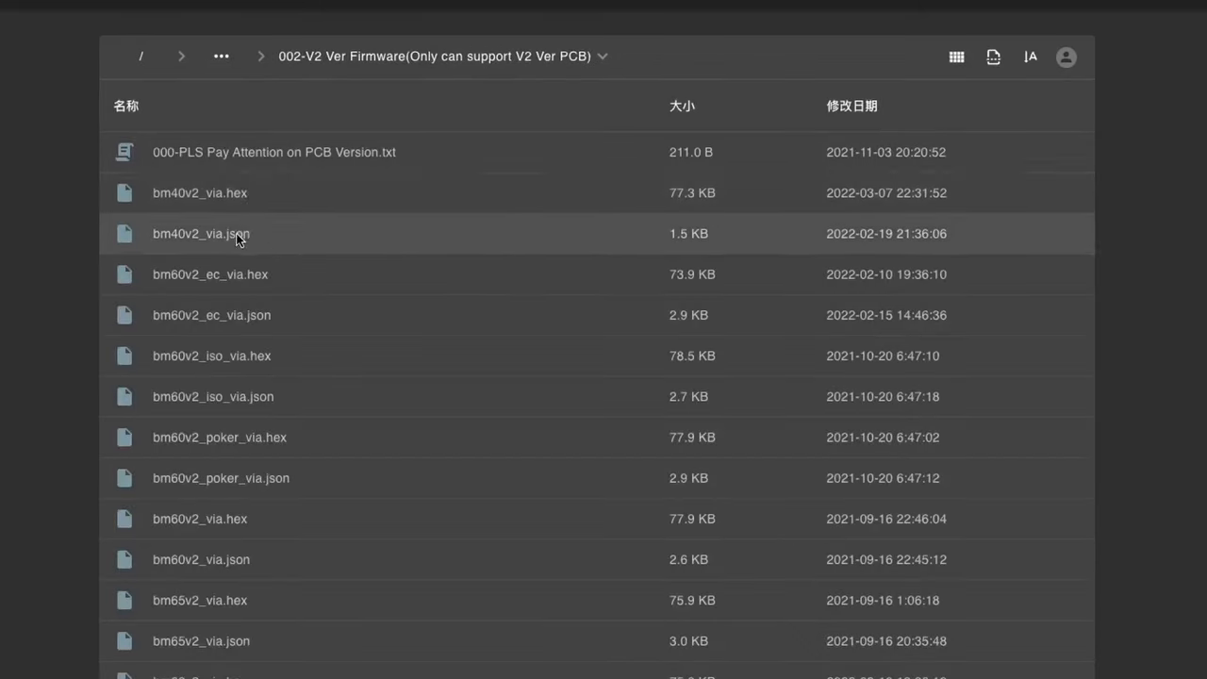
pyautogui.moveTo(268, 198)
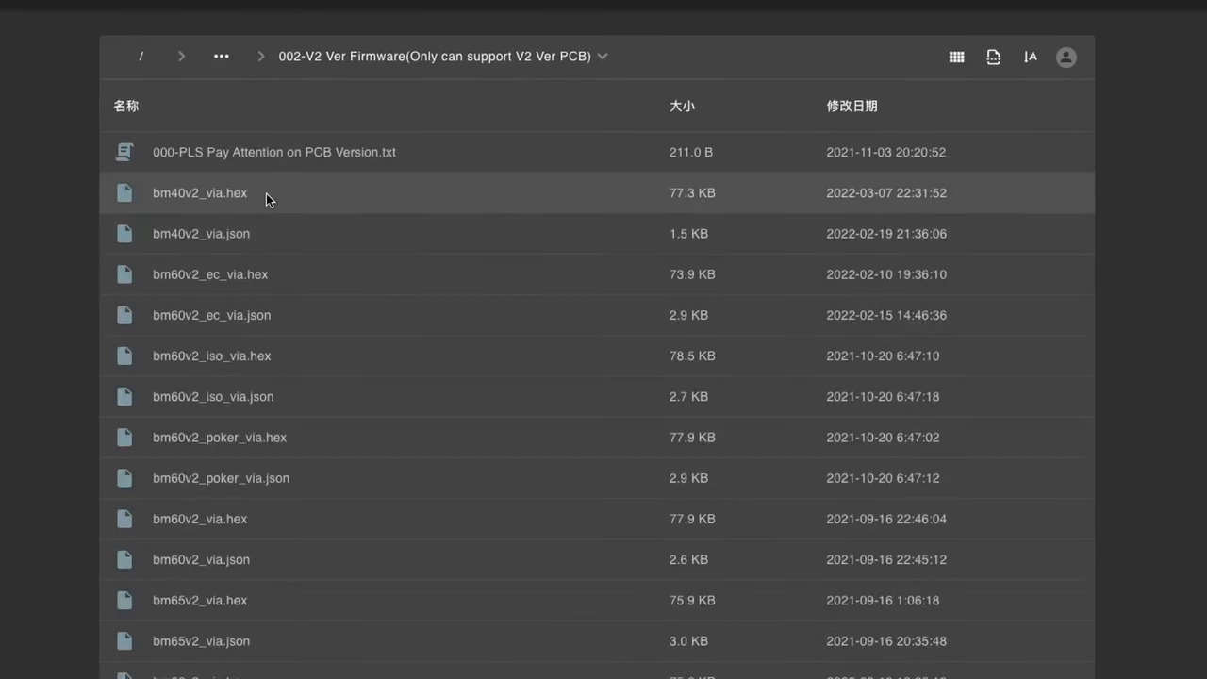
# - Download bm40v2_via.hex and then bm40v2_via.json from the V2 firmware folder
pyautogui.click(200, 192)
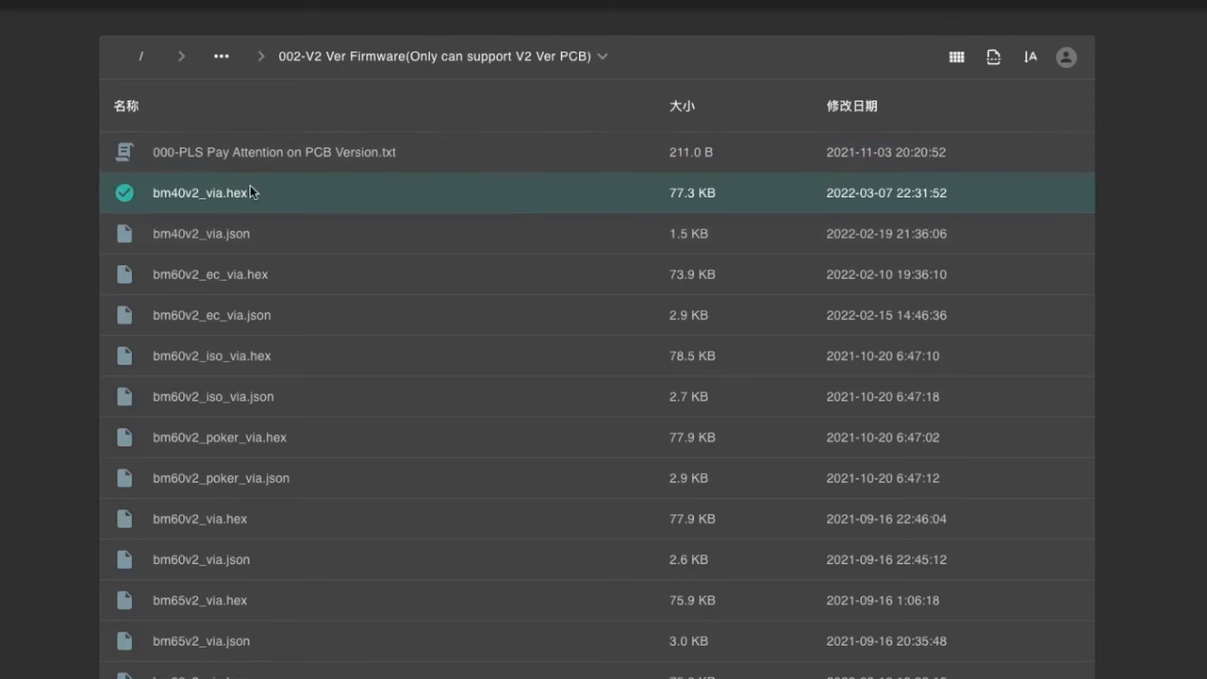
pyautogui.moveTo(272, 211)
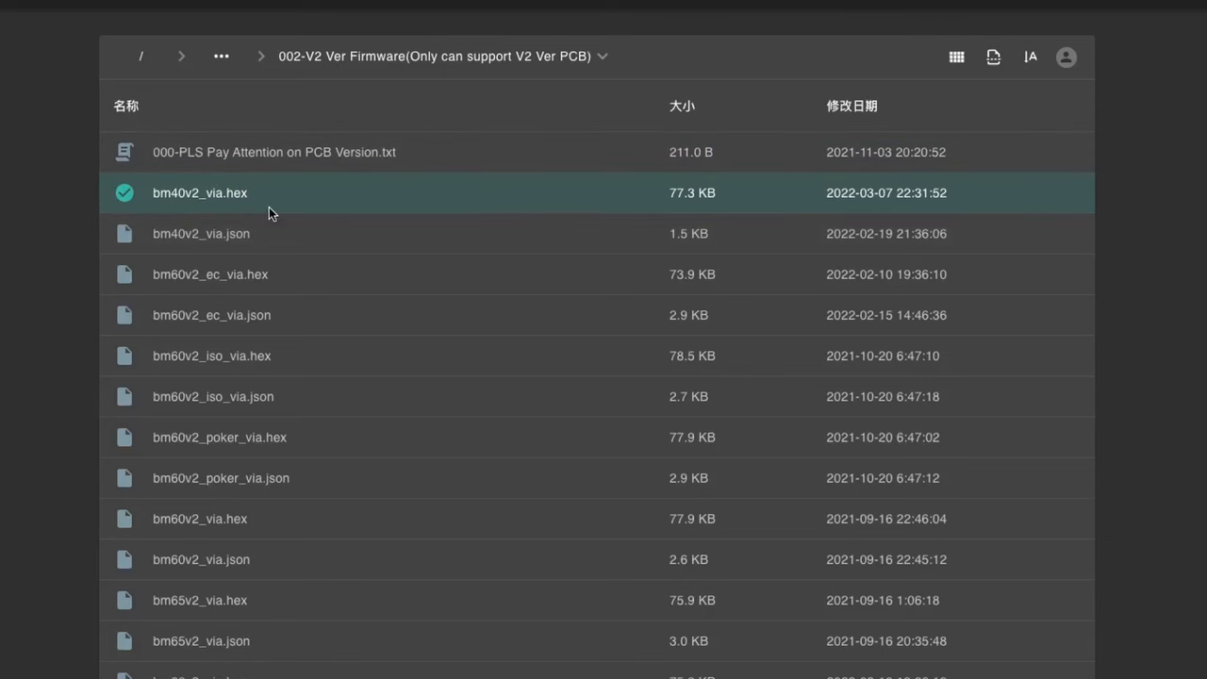
pyautogui.moveTo(181, 205)
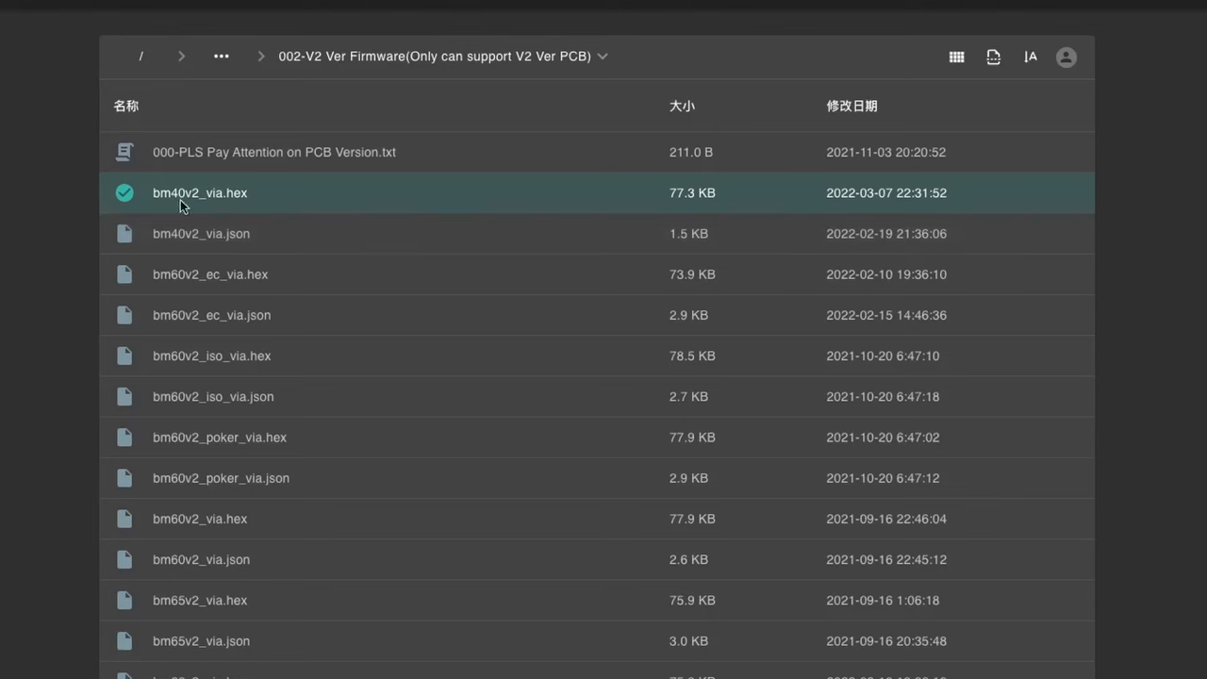
pyautogui.moveTo(230, 203)
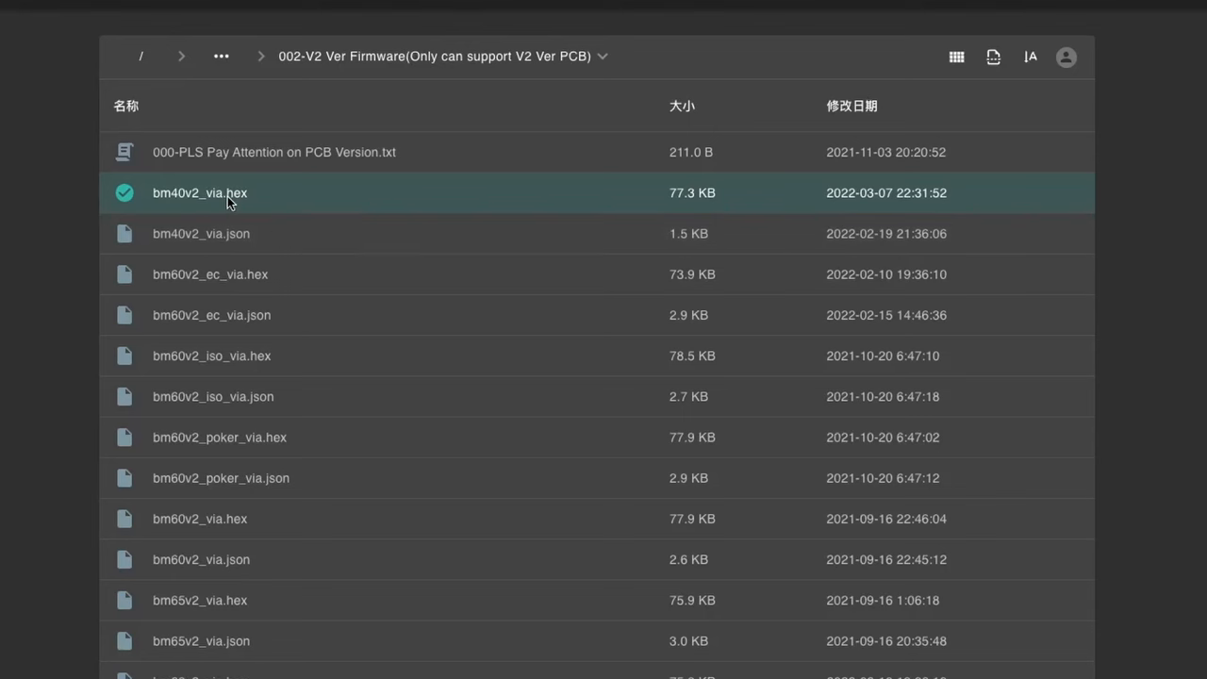
pyautogui.click(200, 234)
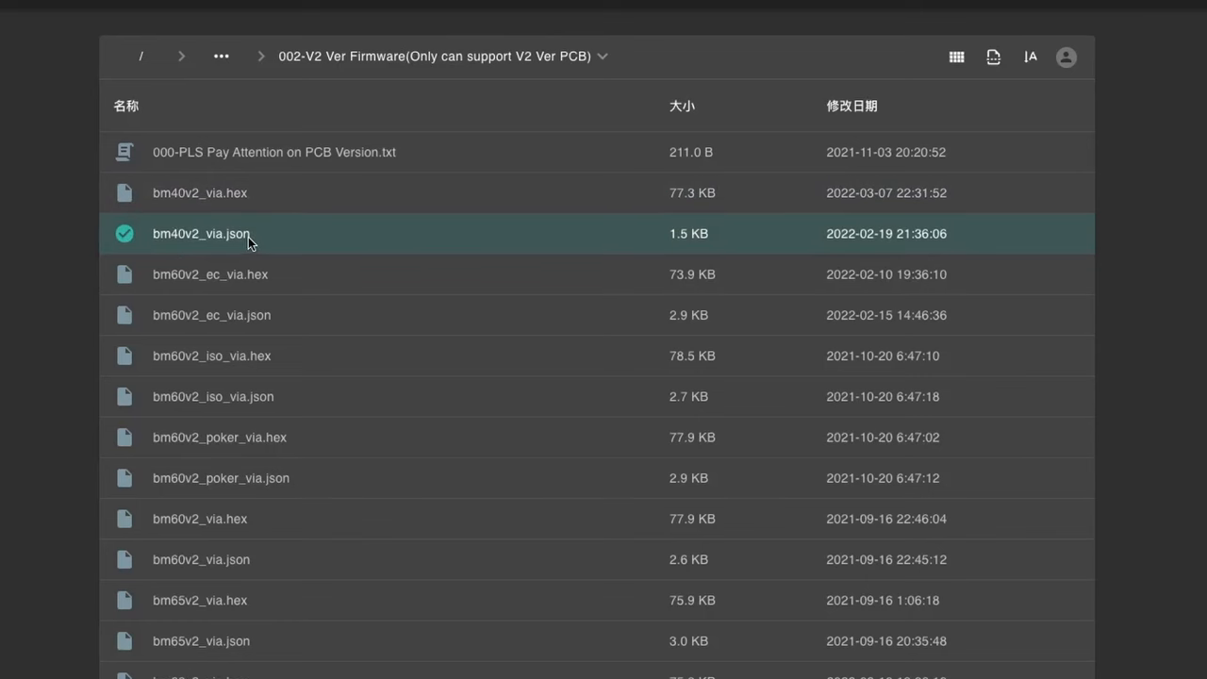
pyautogui.moveTo(213, 230)
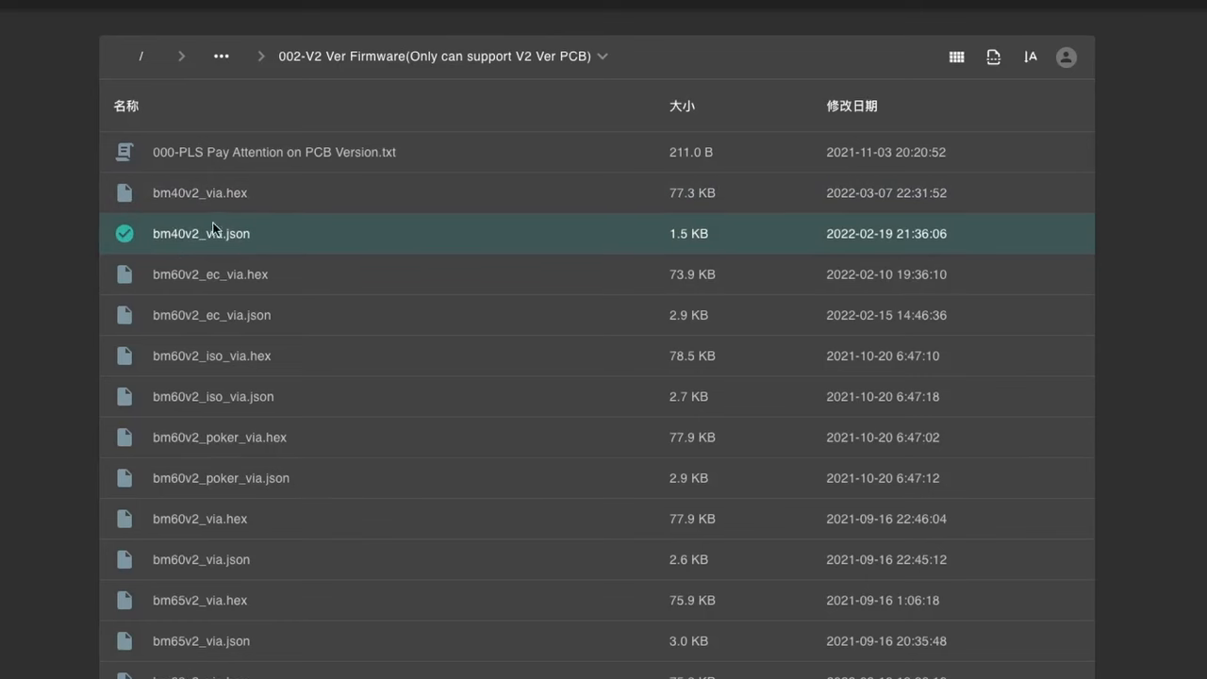
pyautogui.moveTo(148, 242)
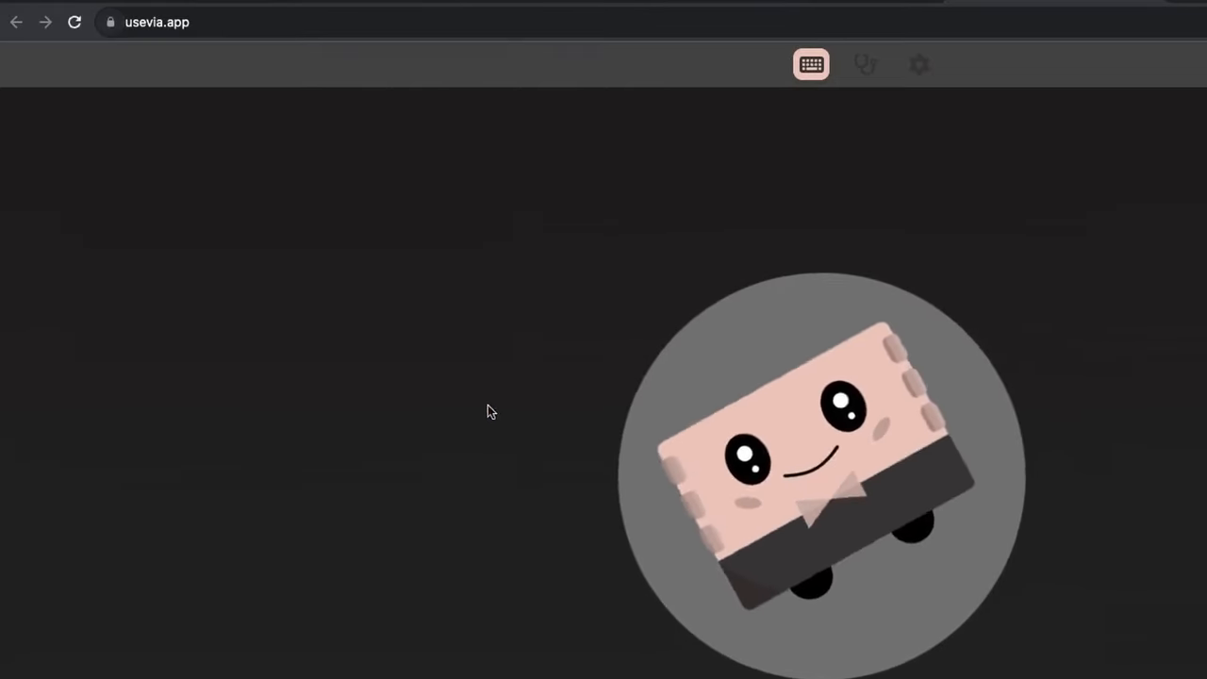
# - Review VIA's failed V2 definition error for the BM40V2, then check the key tester
pyautogui.click(782, 64)
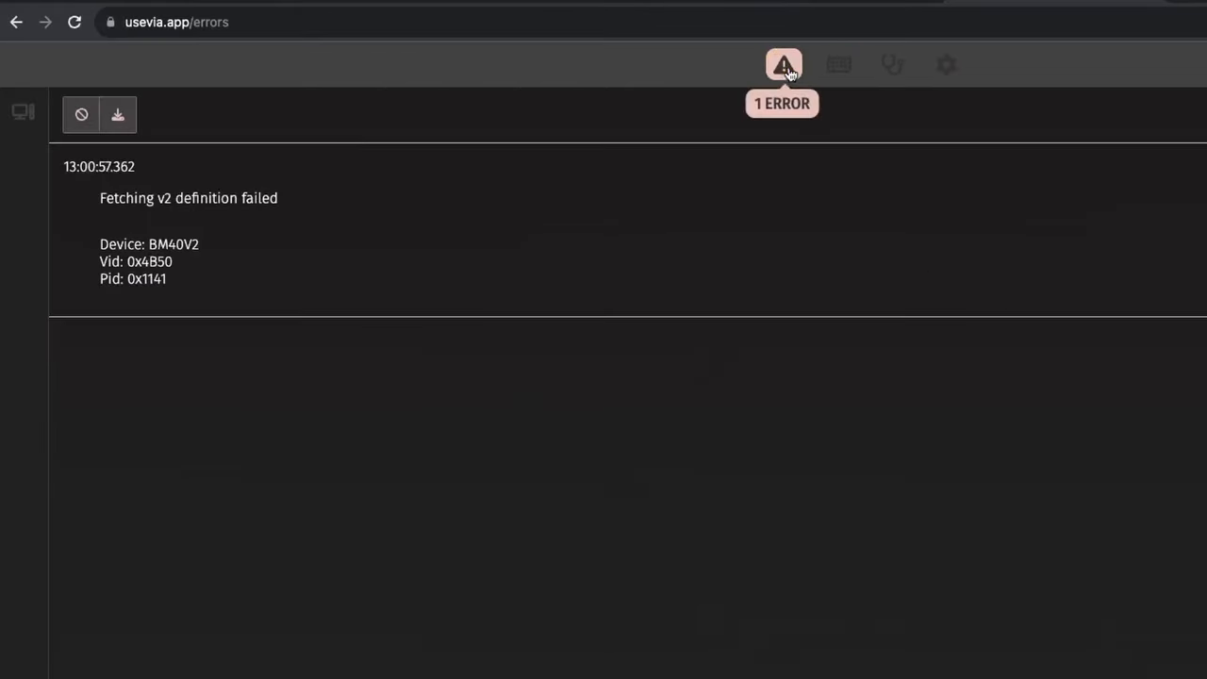
pyautogui.doubleClick(188, 198)
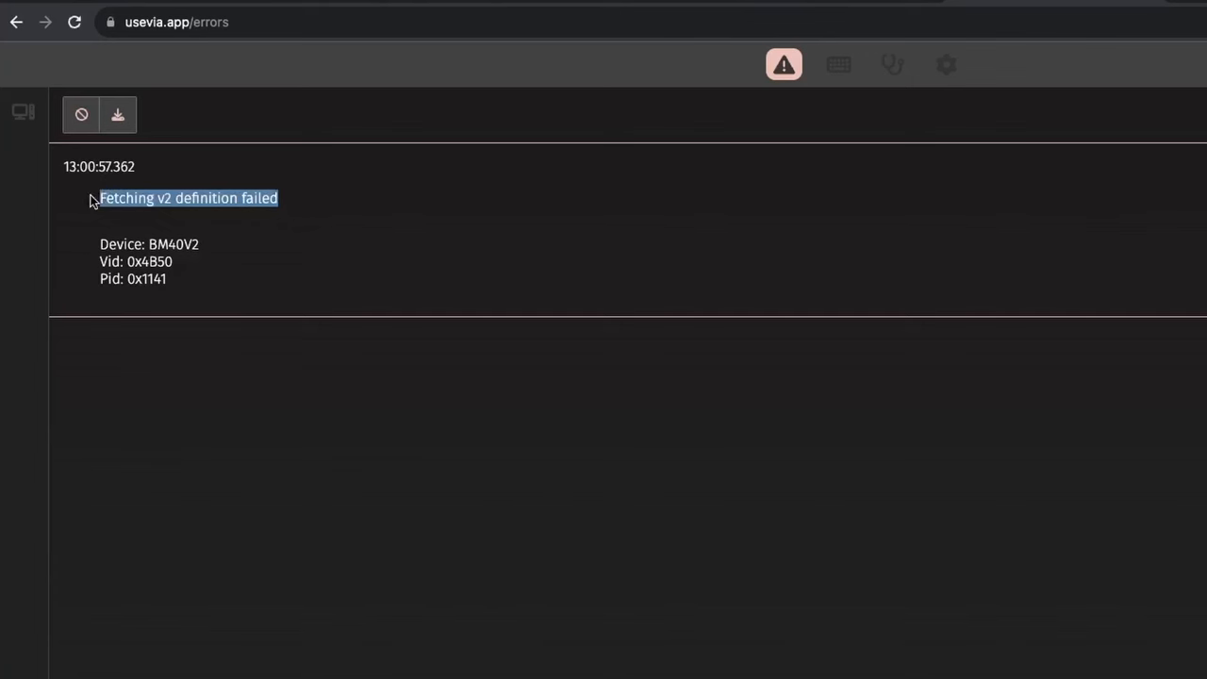
pyautogui.moveTo(837, 64)
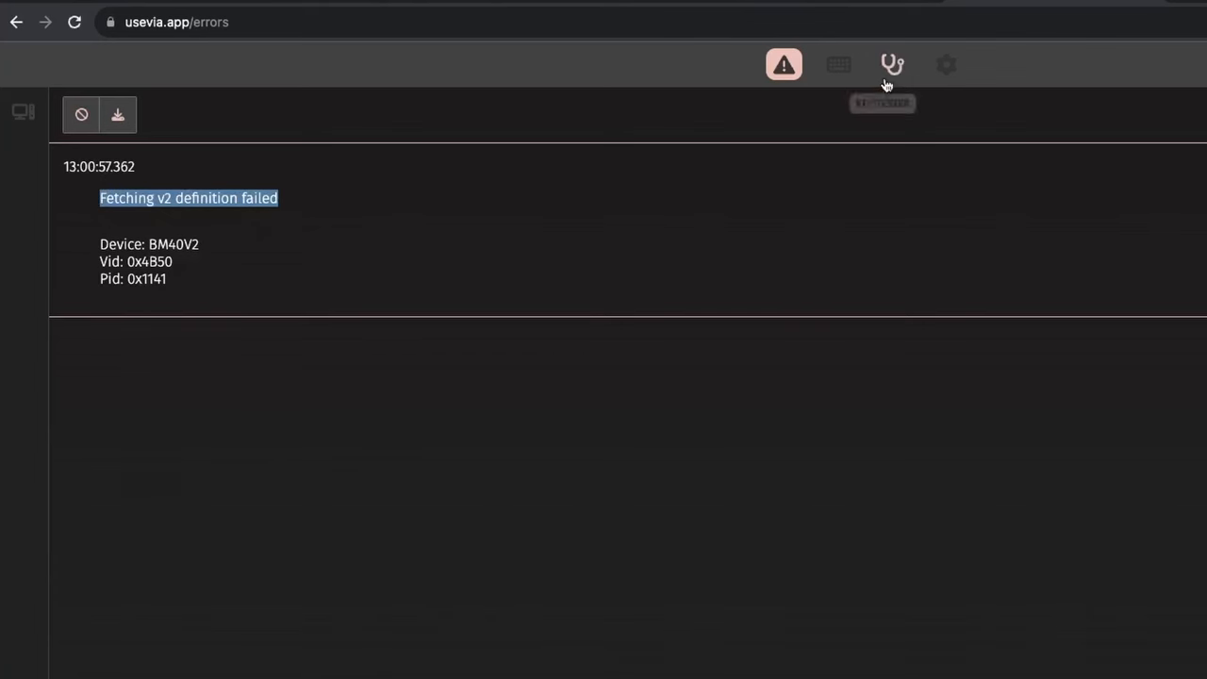
pyautogui.click(838, 64)
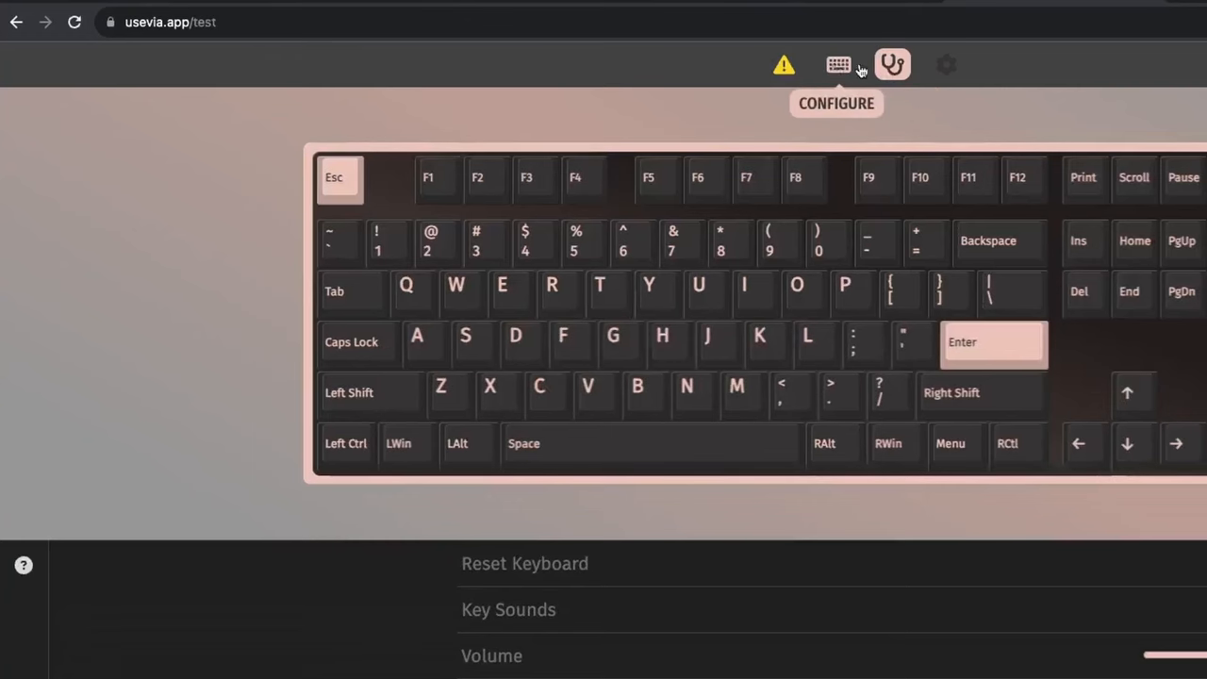
# - In Settings enable Show Design tab, then switch on 'Use V2 definitions (deprecated)' in Design
pyautogui.click(947, 64)
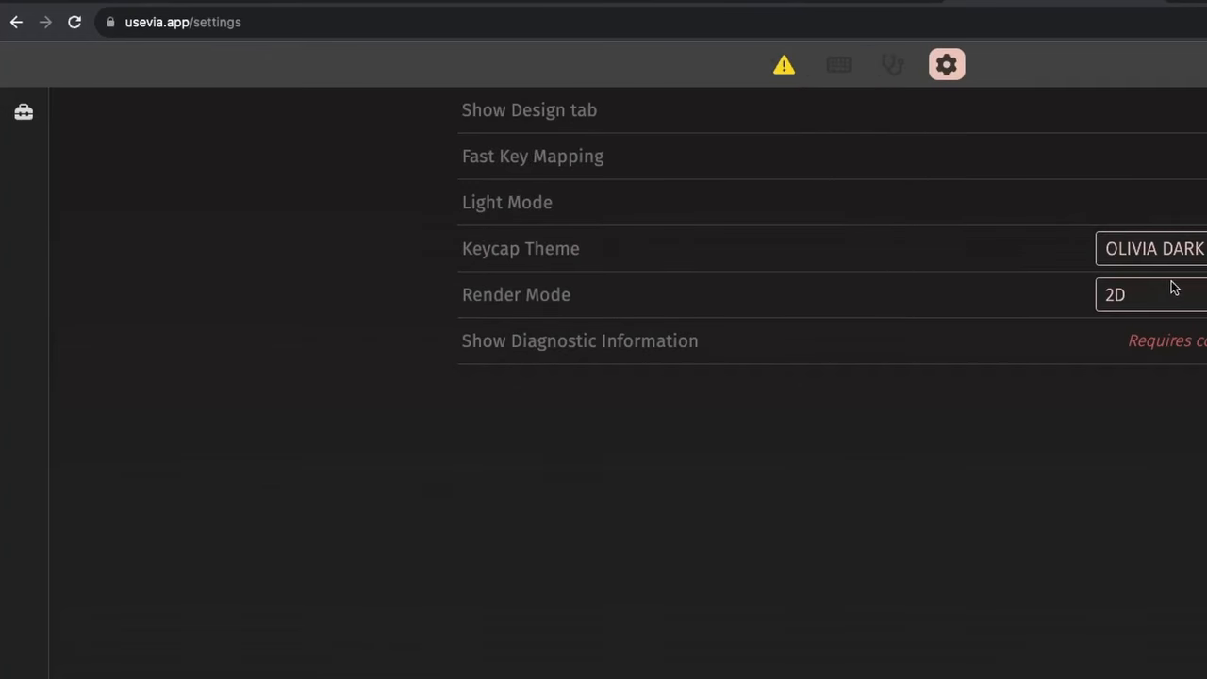
pyautogui.click(892, 65)
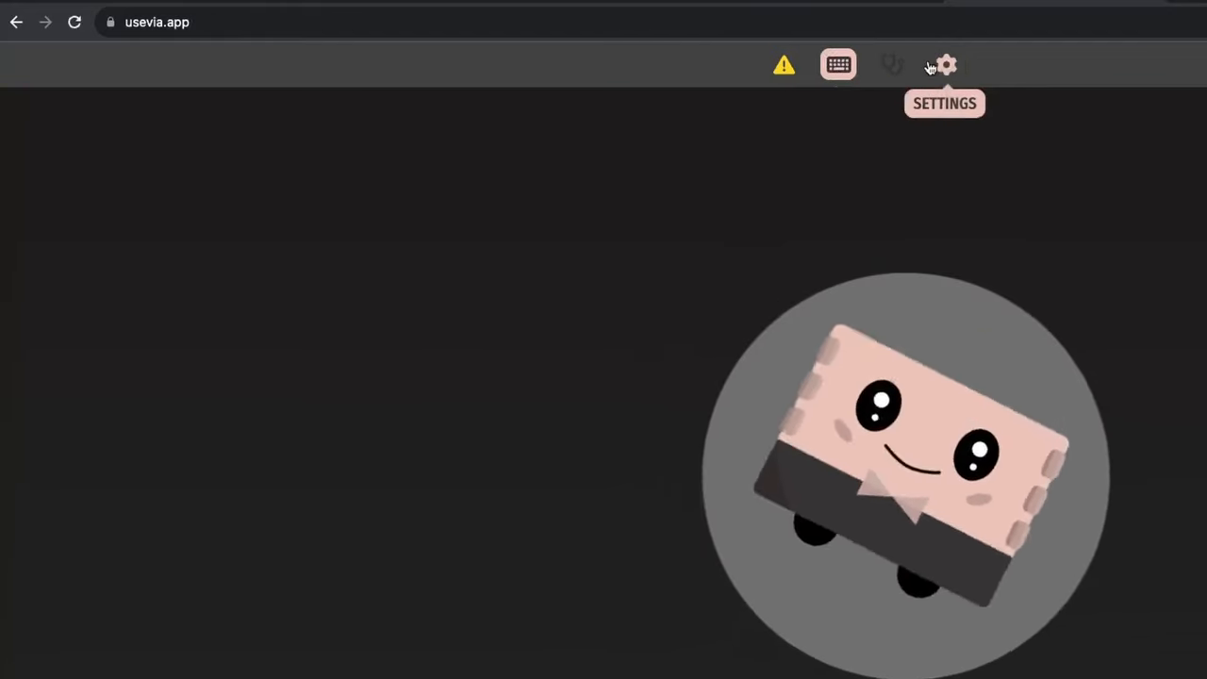
pyautogui.click(943, 65)
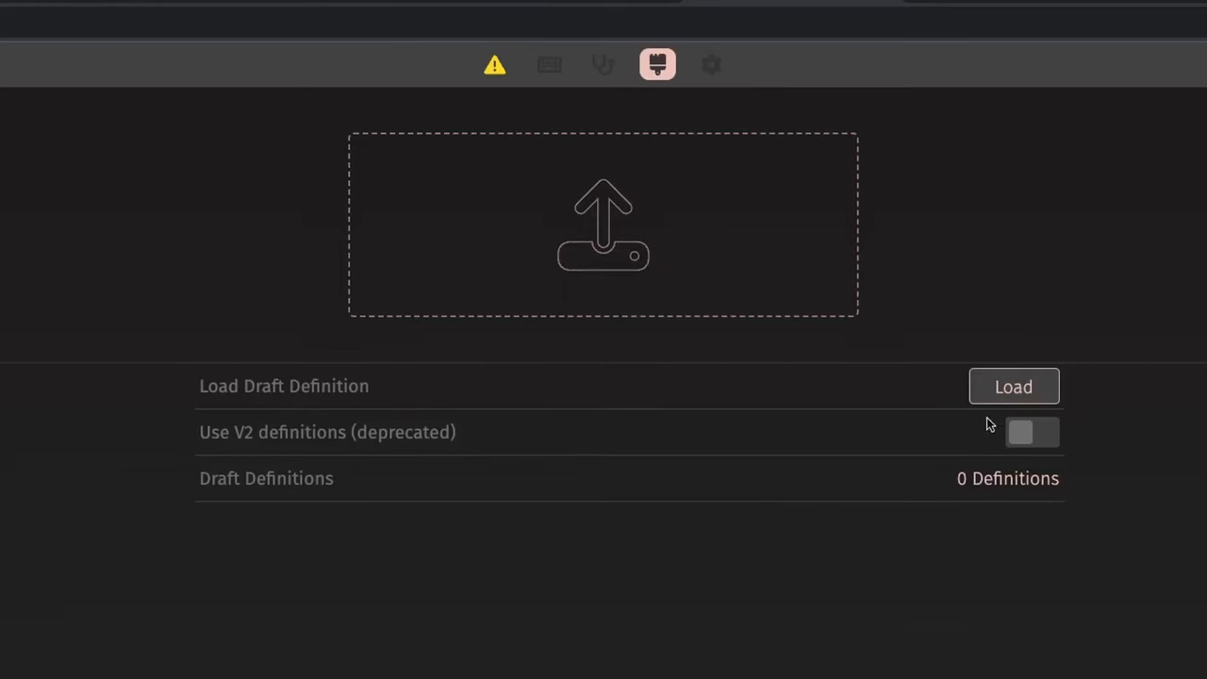
pyautogui.click(1031, 432)
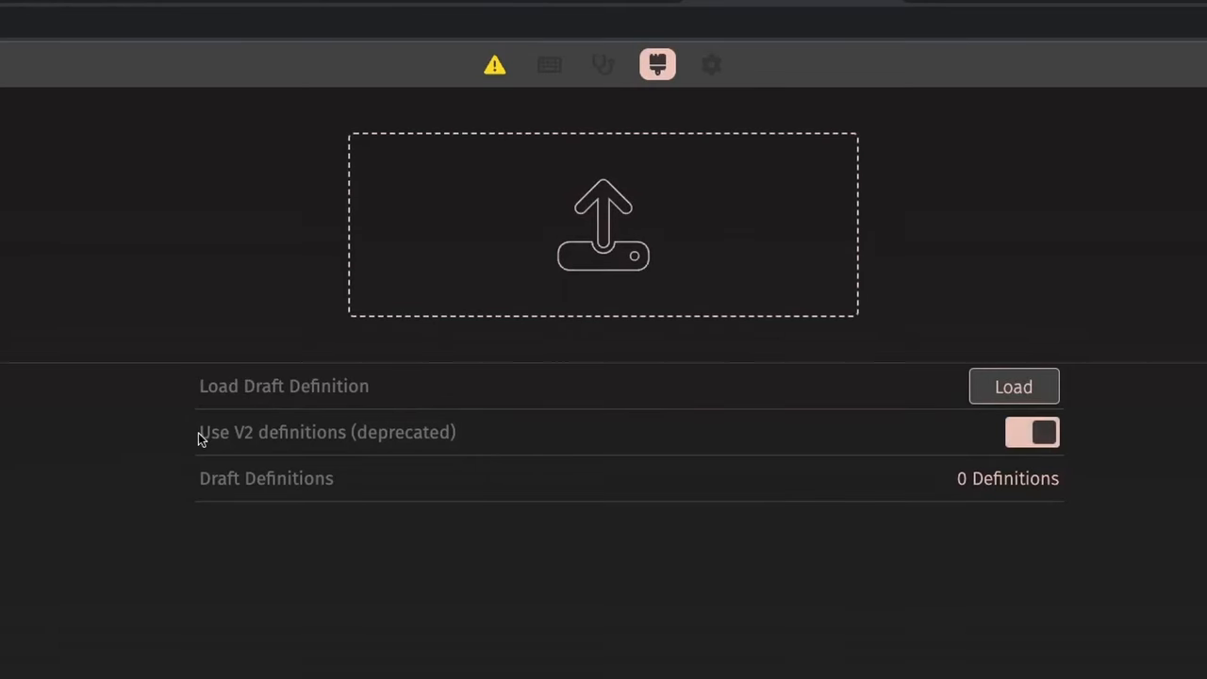
pyautogui.moveTo(524, 256)
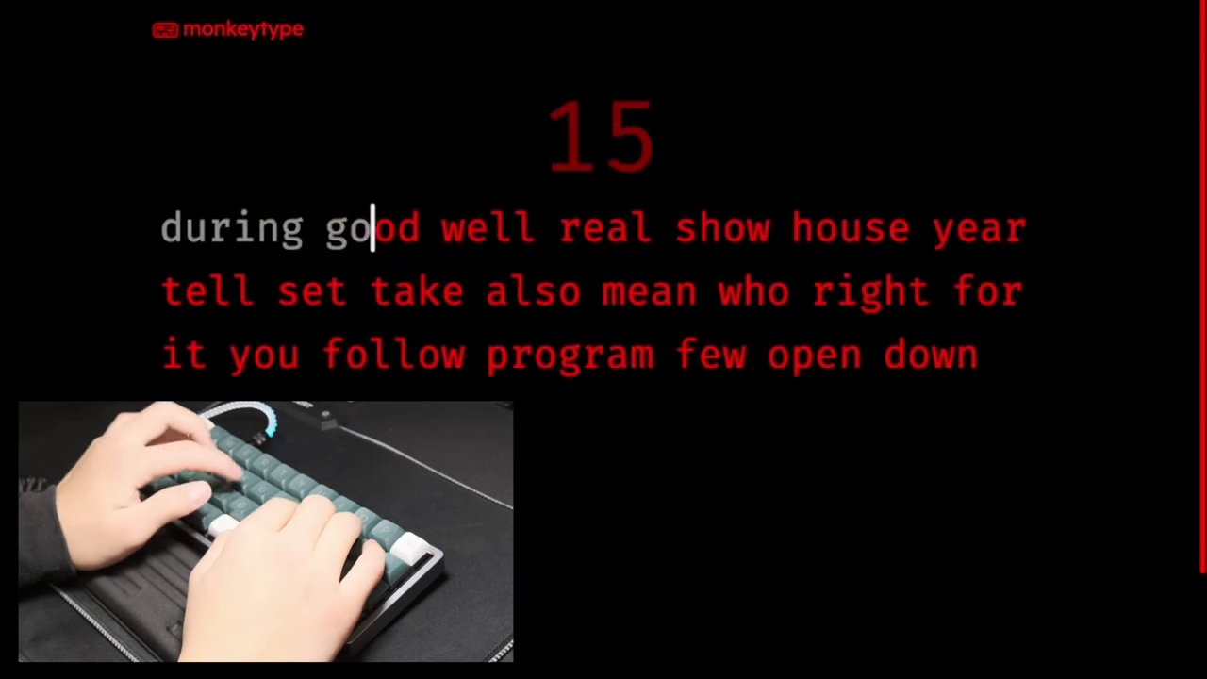
# - Type the displayed words (good, never, before, look…) across several 15-second tests
pyautogui.write('good')
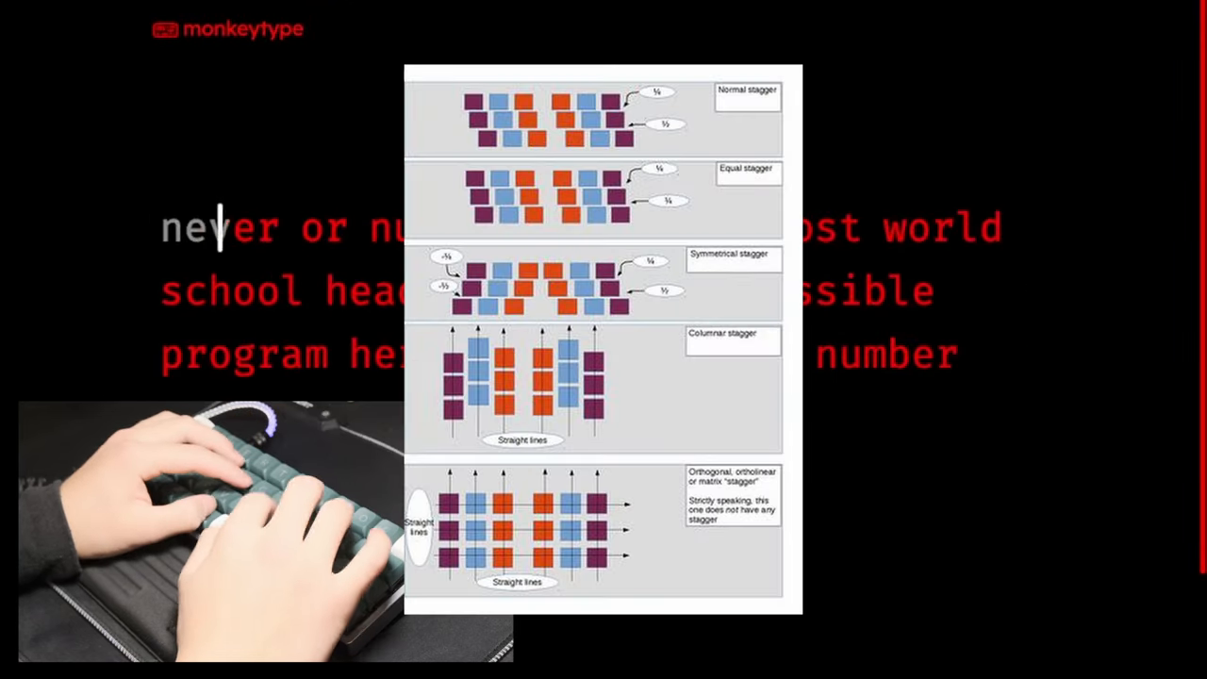
pyautogui.write('never')
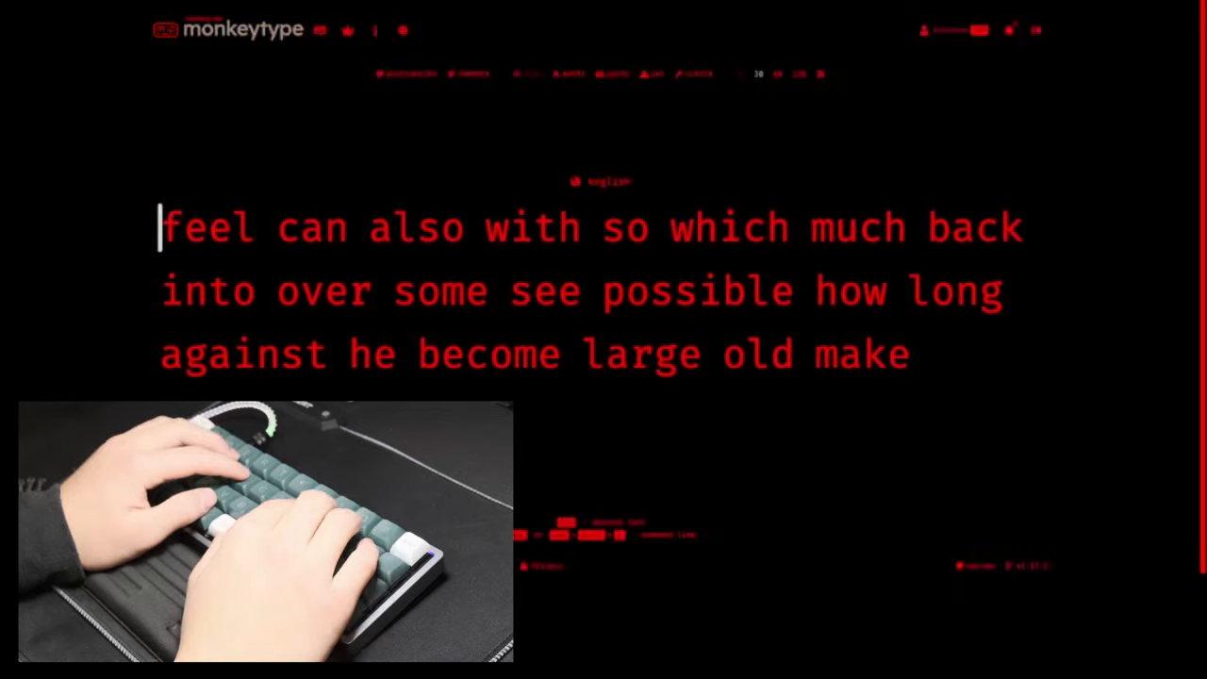
pyautogui.write('where home turn pl')
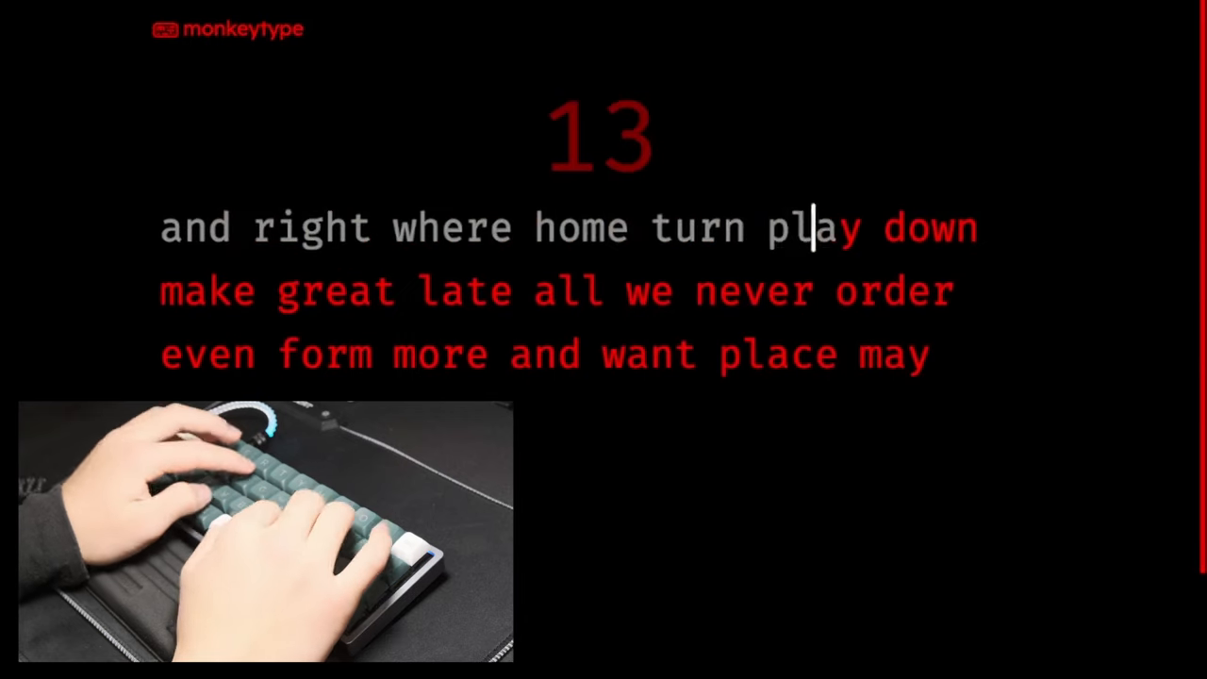
pyautogui.write('before')
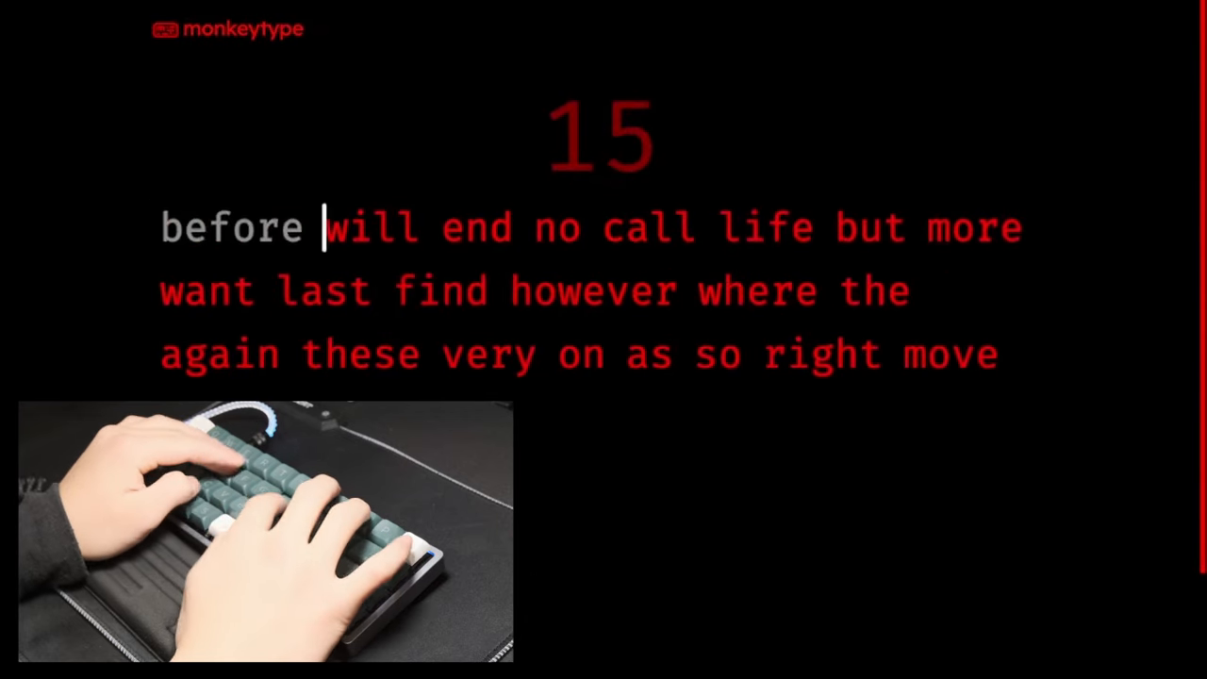
pyautogui.write('look')
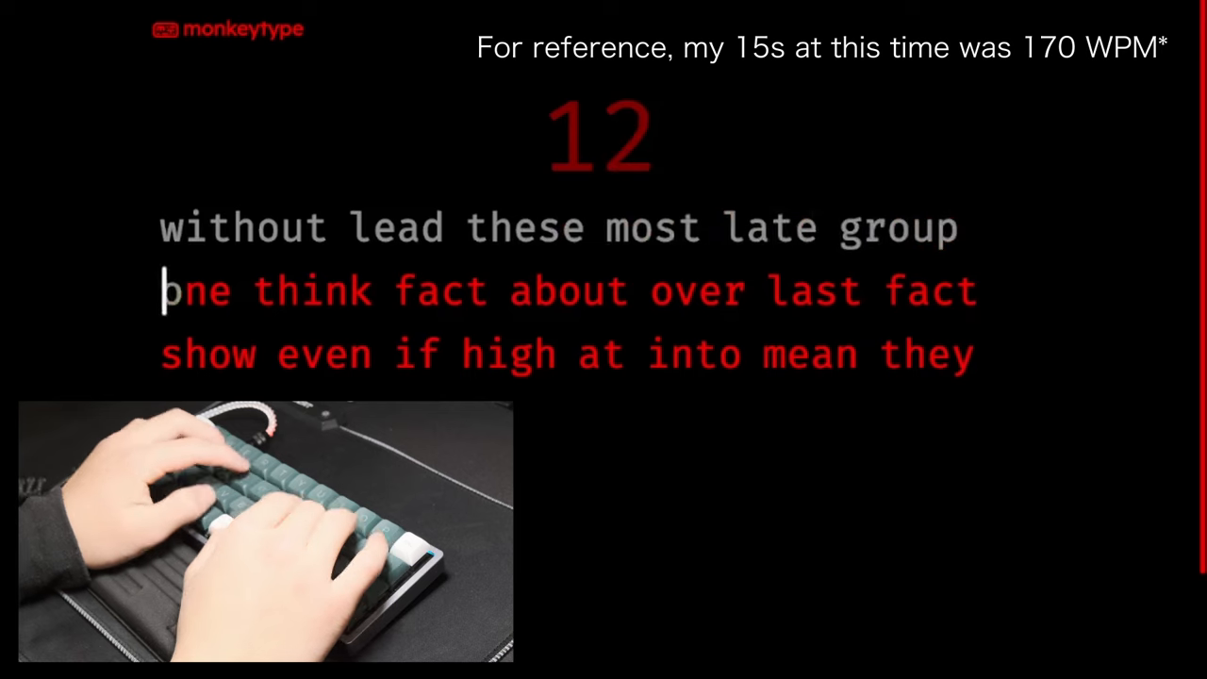
# - Type the new word list (she, even, back…) in another round of 15-second tests
pyautogui.write('she')
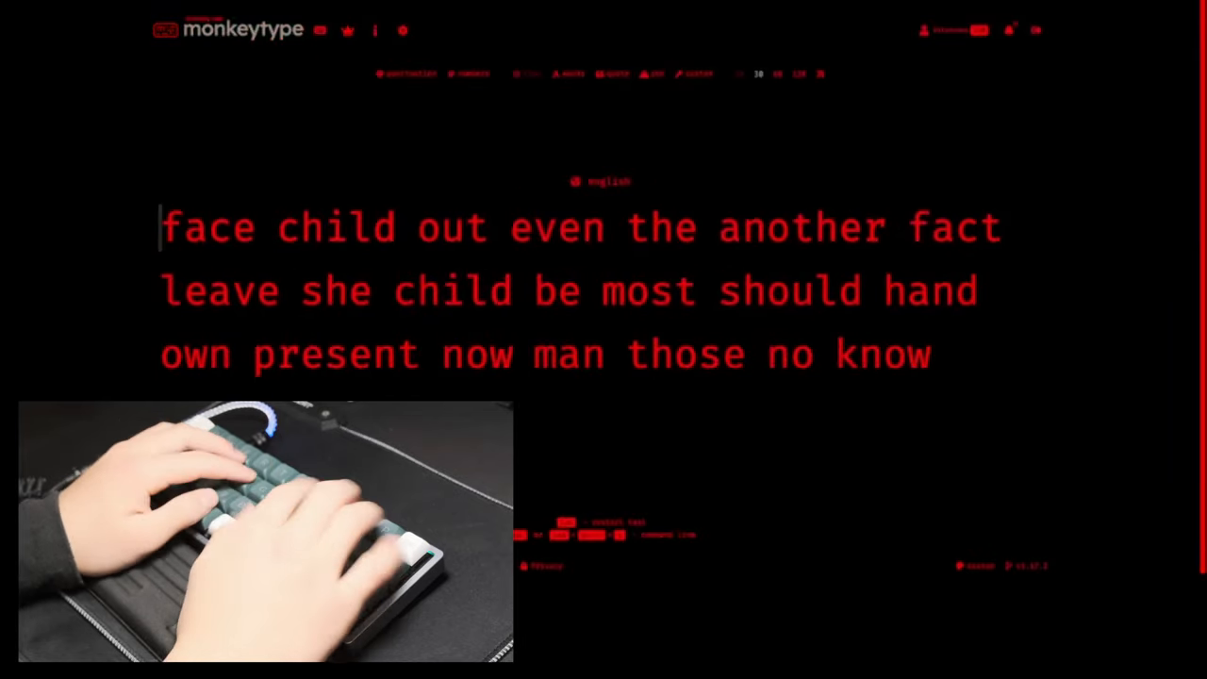
pyautogui.write('even')
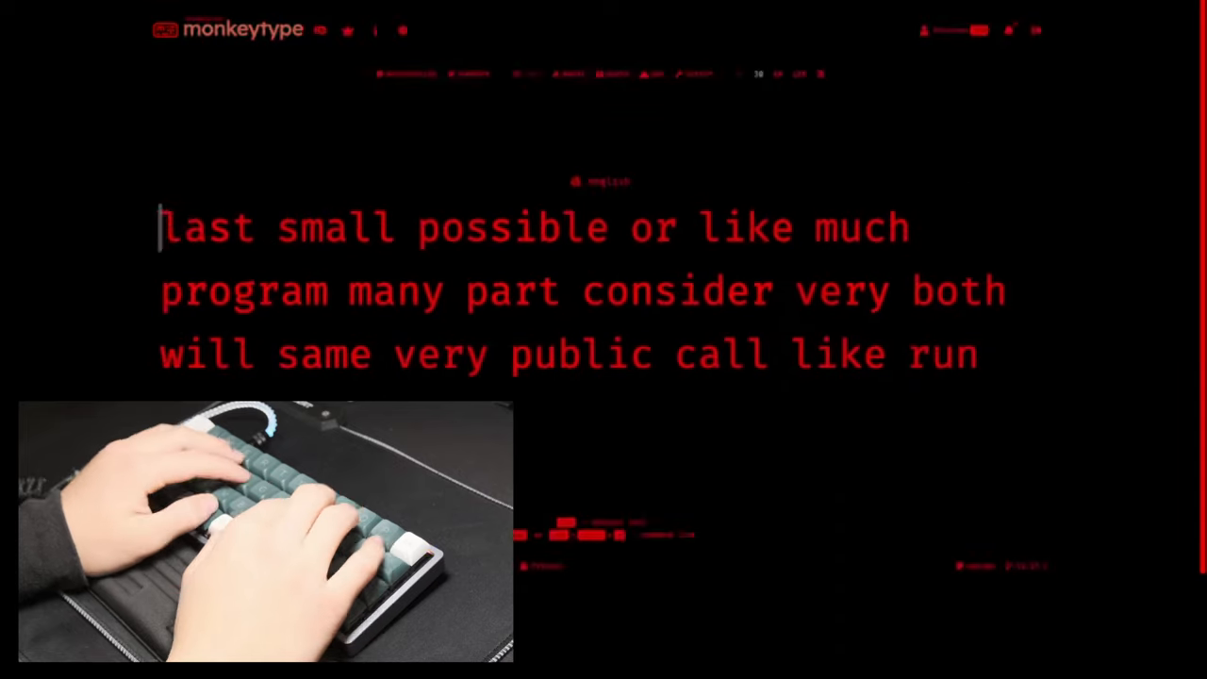
pyautogui.write('back')
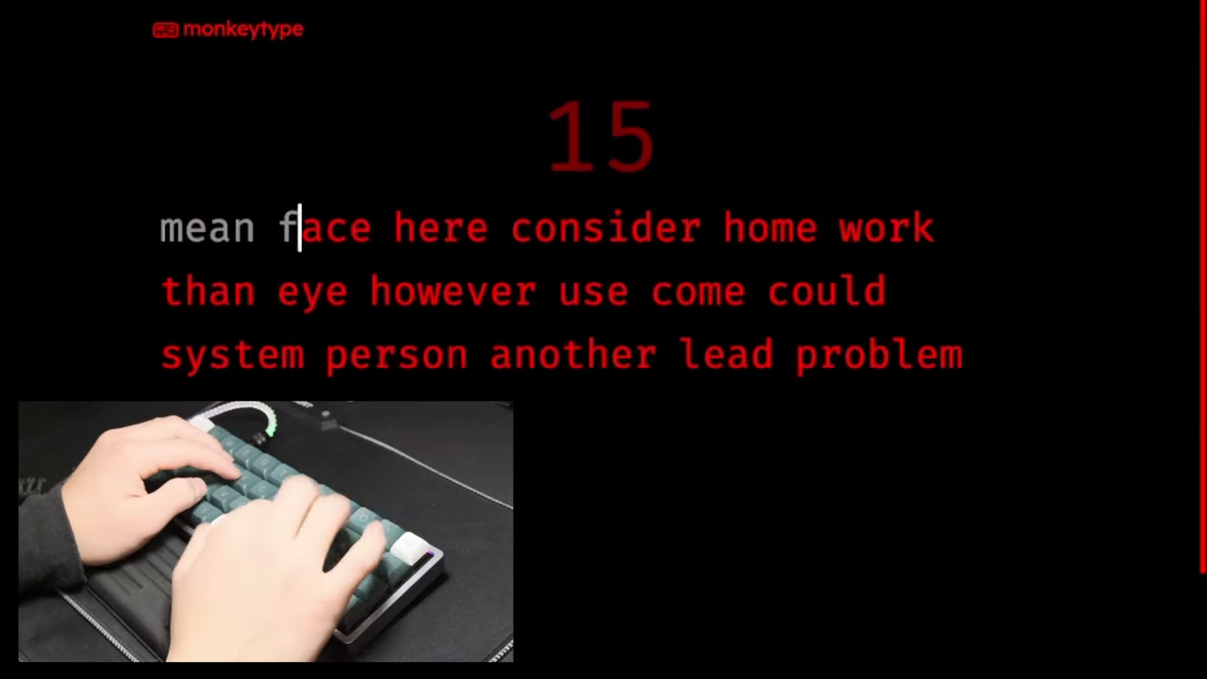
pyautogui.write('ace here consider')
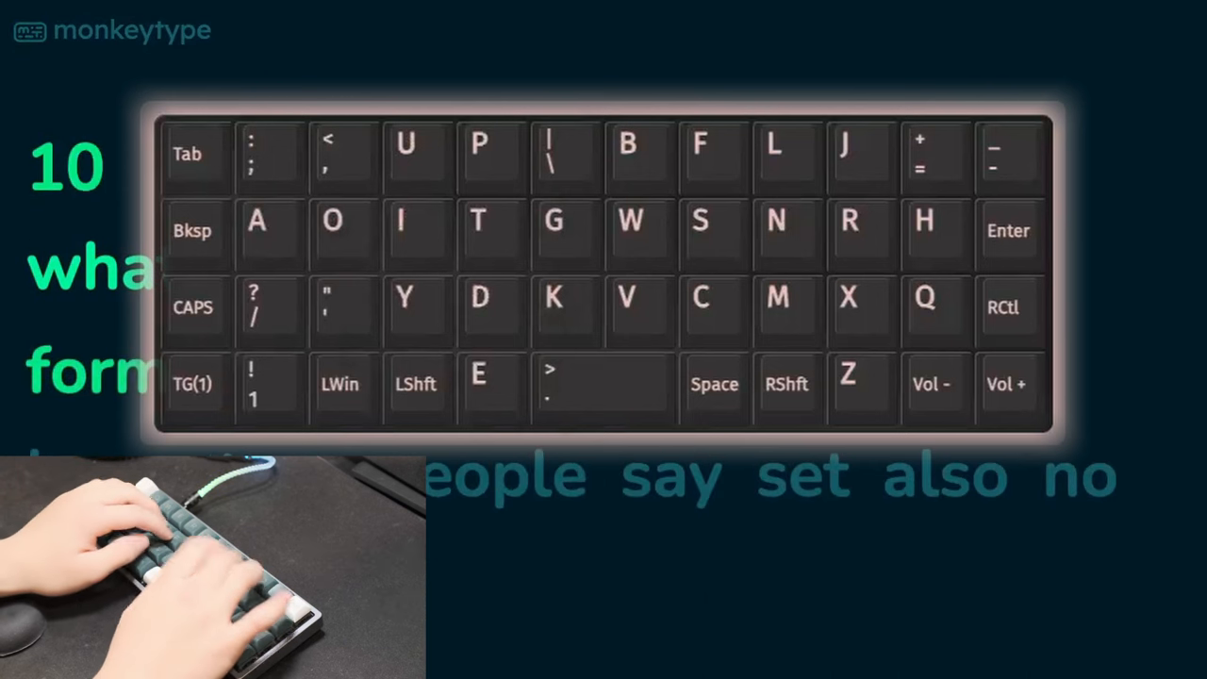
# - Type the words-mode list, including 'program', until the test finishes
pyautogui.write('program')
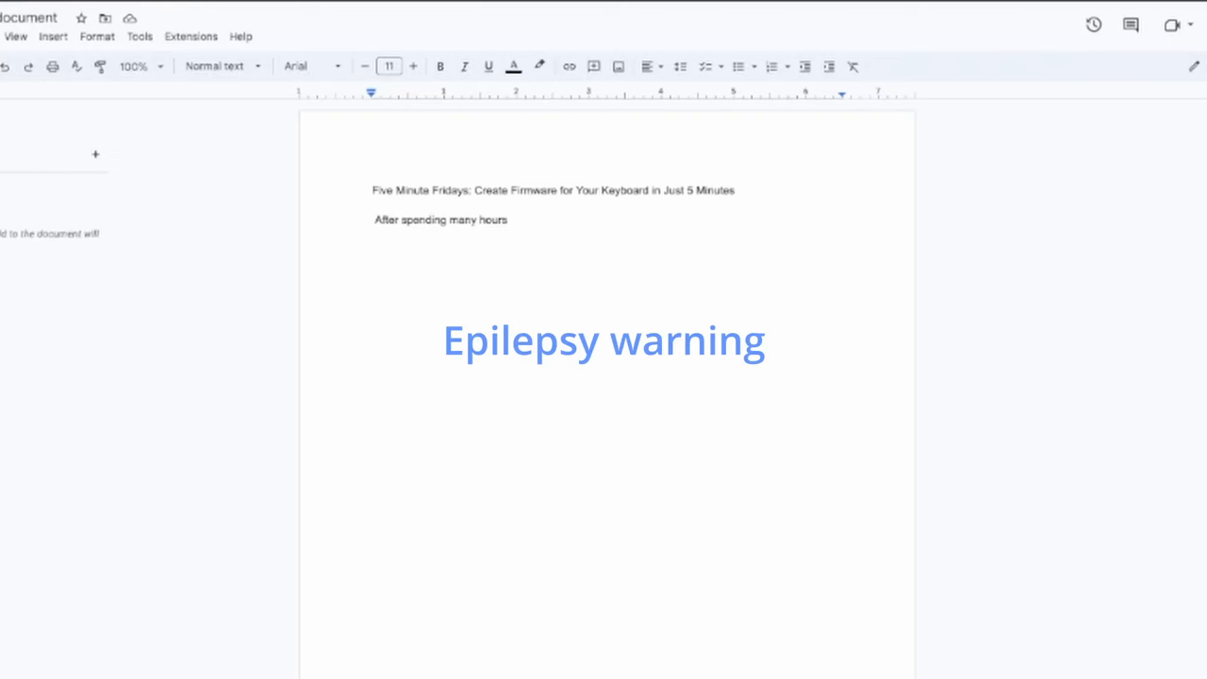
# - Continue the opening line after 'hours' with the wiring-gone-wrong and YouTube-guides intro paragraph
pyautogui.click(509, 218)
pyautogui.write(' ..')
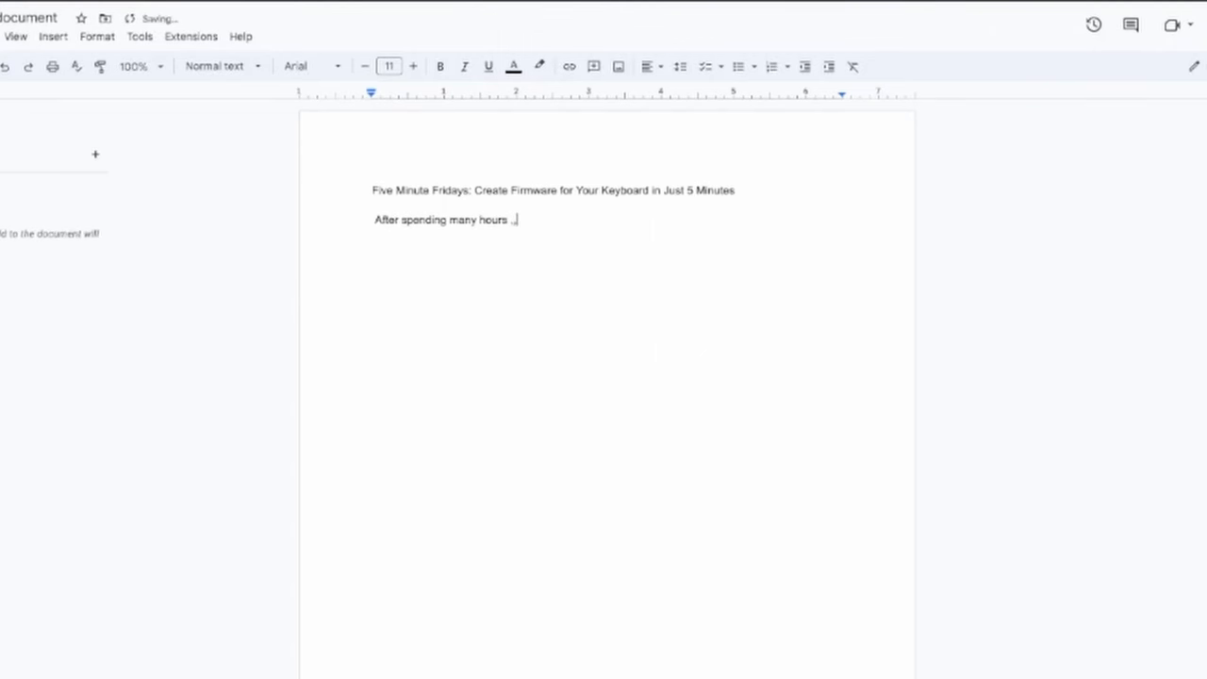
pyautogui.press('Backspace')
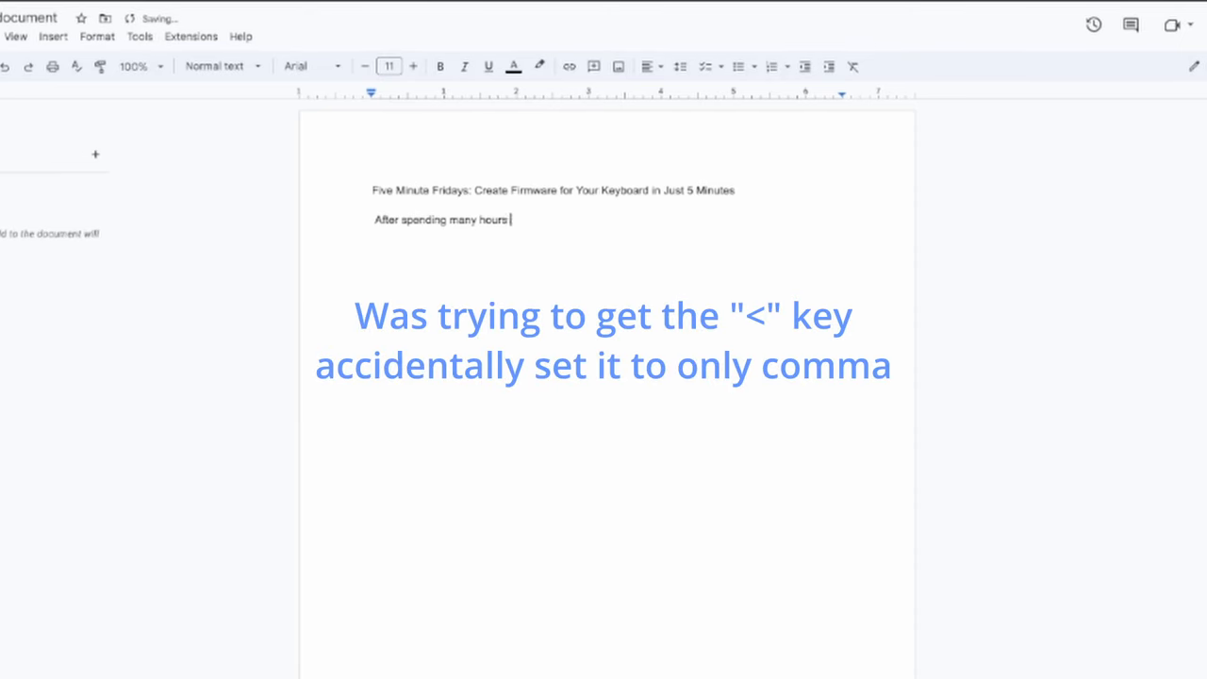
pyautogui.press('Backspace')
pyautogui.write('Excitedly, you tear it open, plug it in, and nothing. You pani')
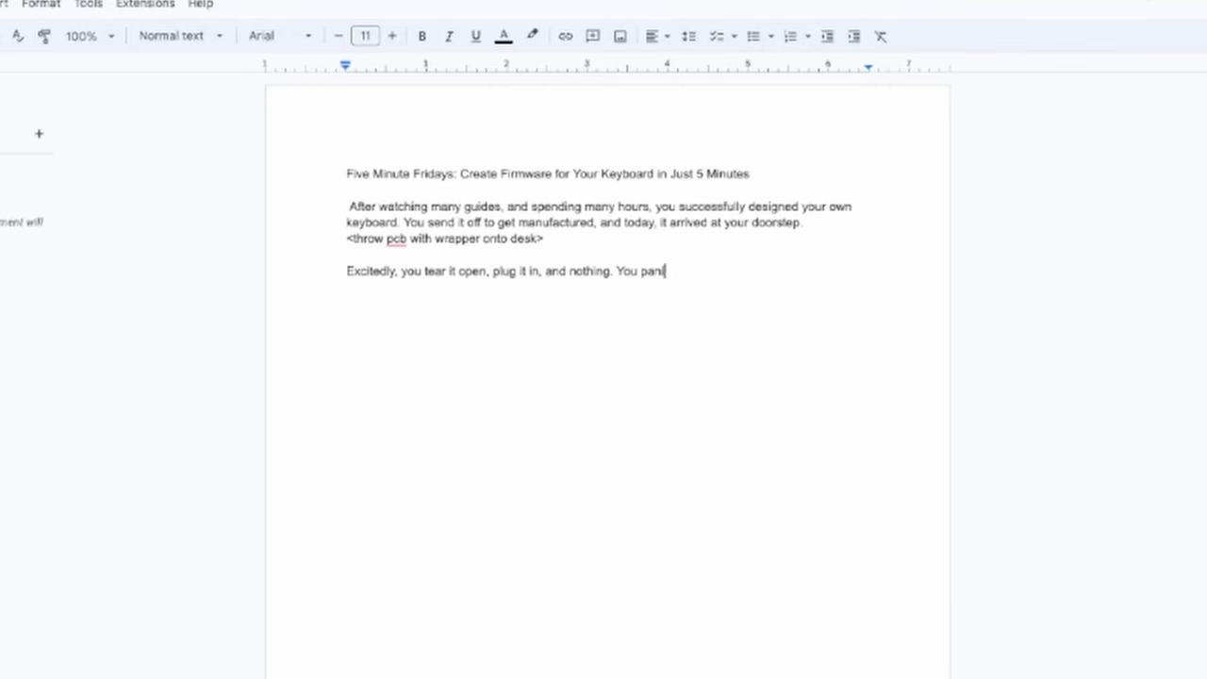
pyautogui.write('c, maybe you wired something wrong, maybe your forgot the connection to the usb, maybe you just completely fcked up. But suddenly, you realize, oh yea')
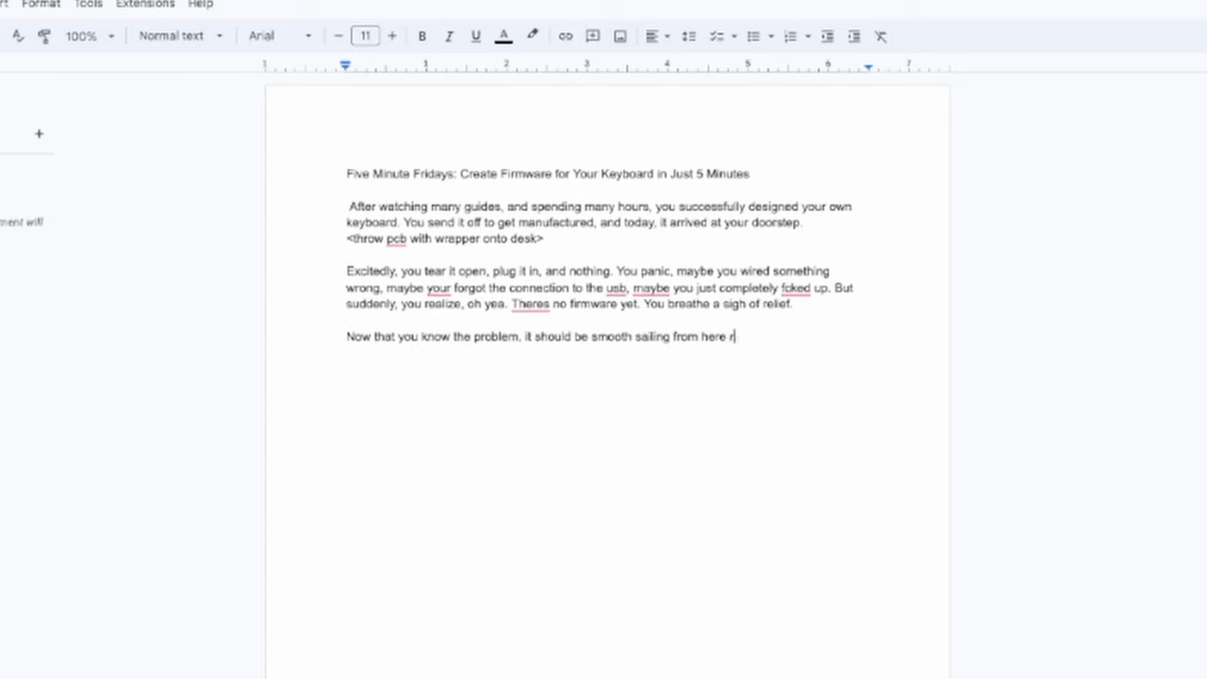
pyautogui.write("ight? Well, you take a look through youtube. Lots and lots of very detailed guides, all great videos. But, you don't want to have to climb another everest just to get your keyboard to do basic keyboard things.")
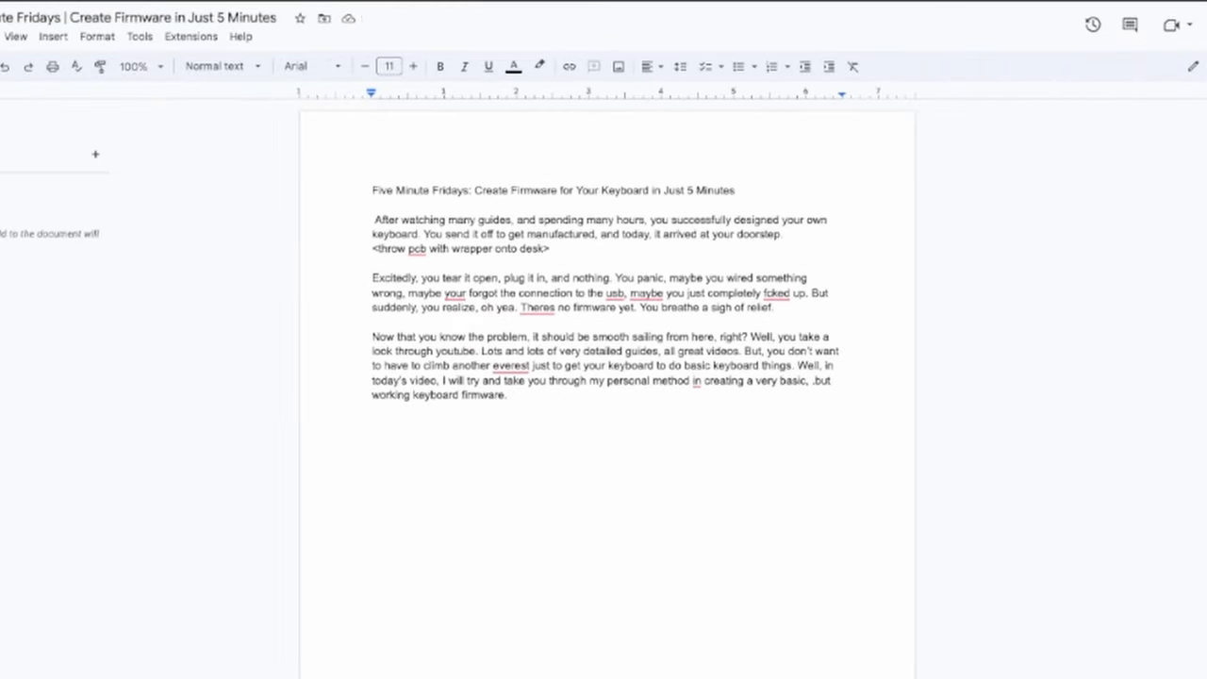
# - Add the 'Before we begin' paragraph limiting scope to ATmega32u2/4 and at90usb1286 chips
pyautogui.write('Before we begin, to not waste your time, this applies only to the  aTmeg')
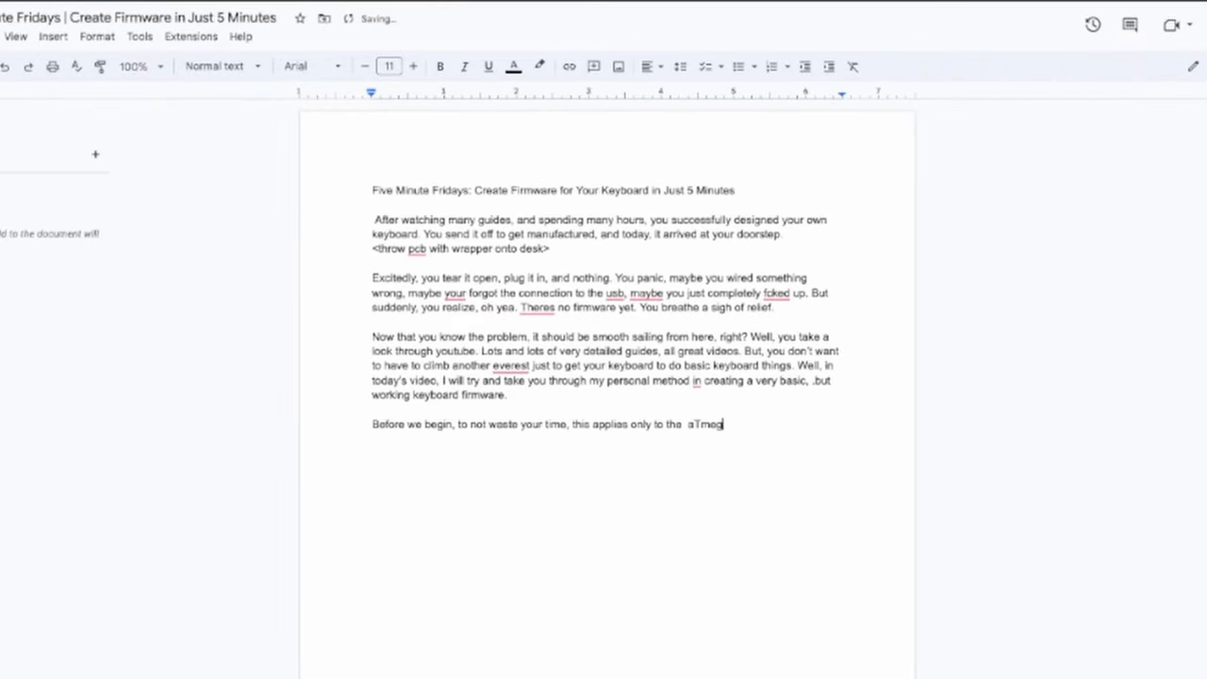
pyautogui.write('32u2, 4 and at')
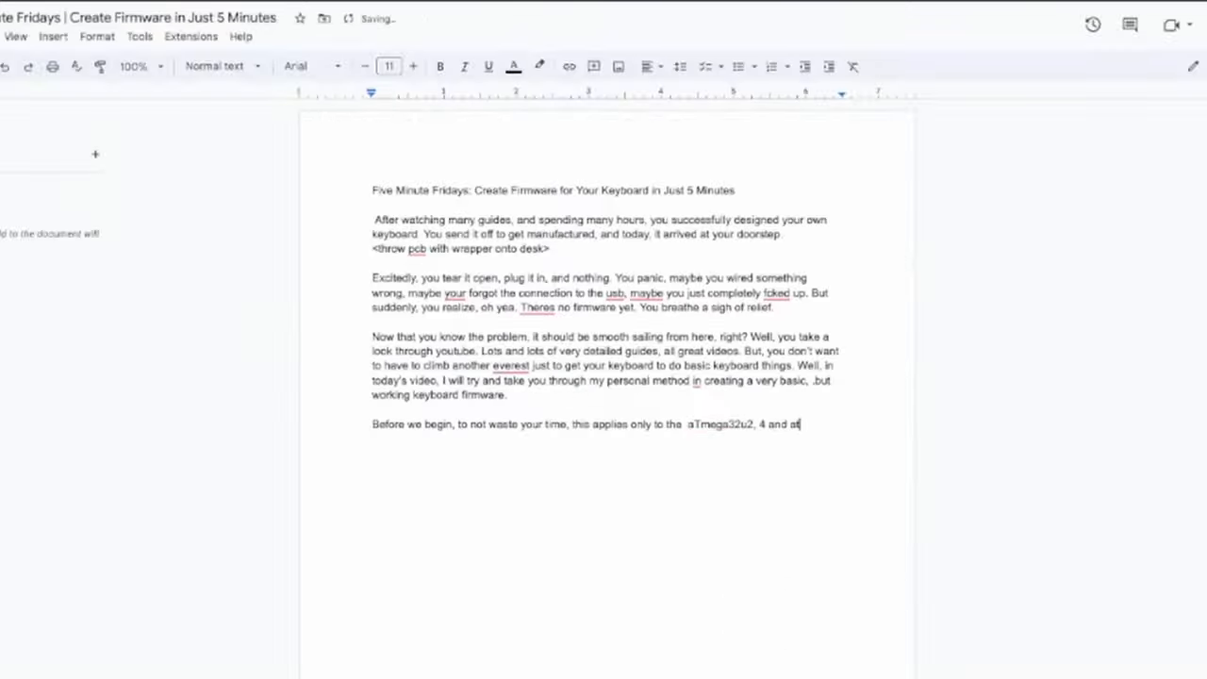
pyautogui.write("at90usb1286. I'm sure it might work with other")
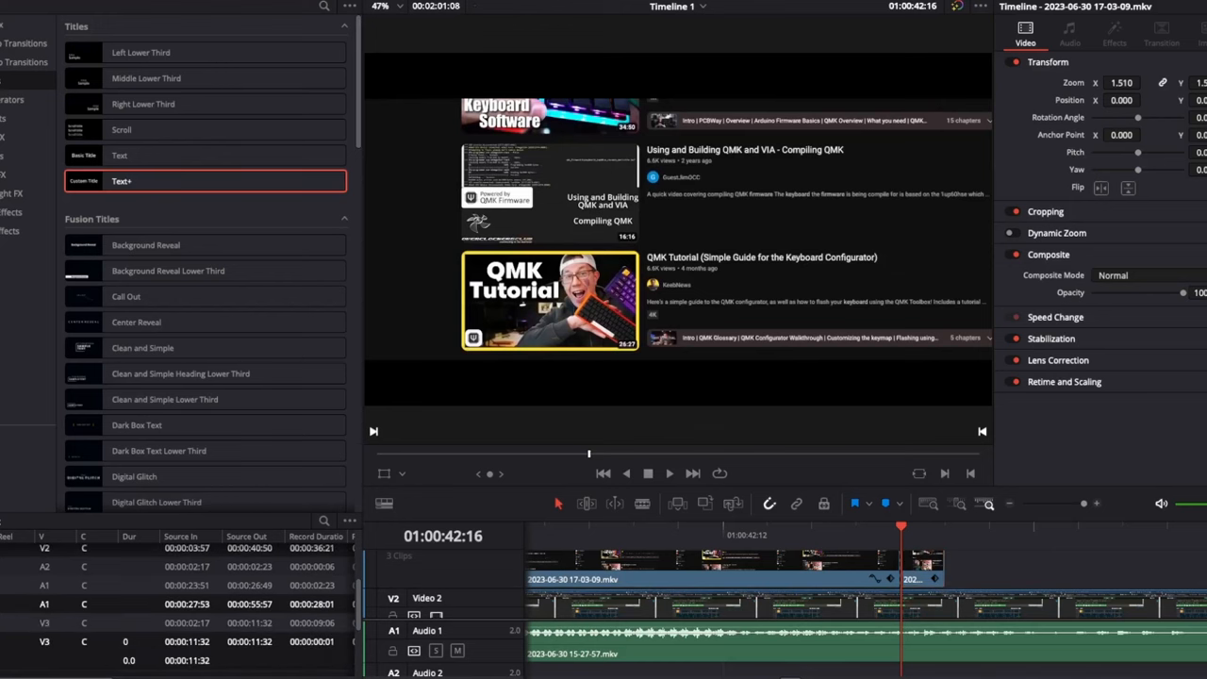
# - Drag the Text+ title from the Effects Library onto the end of the timeline
pyautogui.click(670, 473)
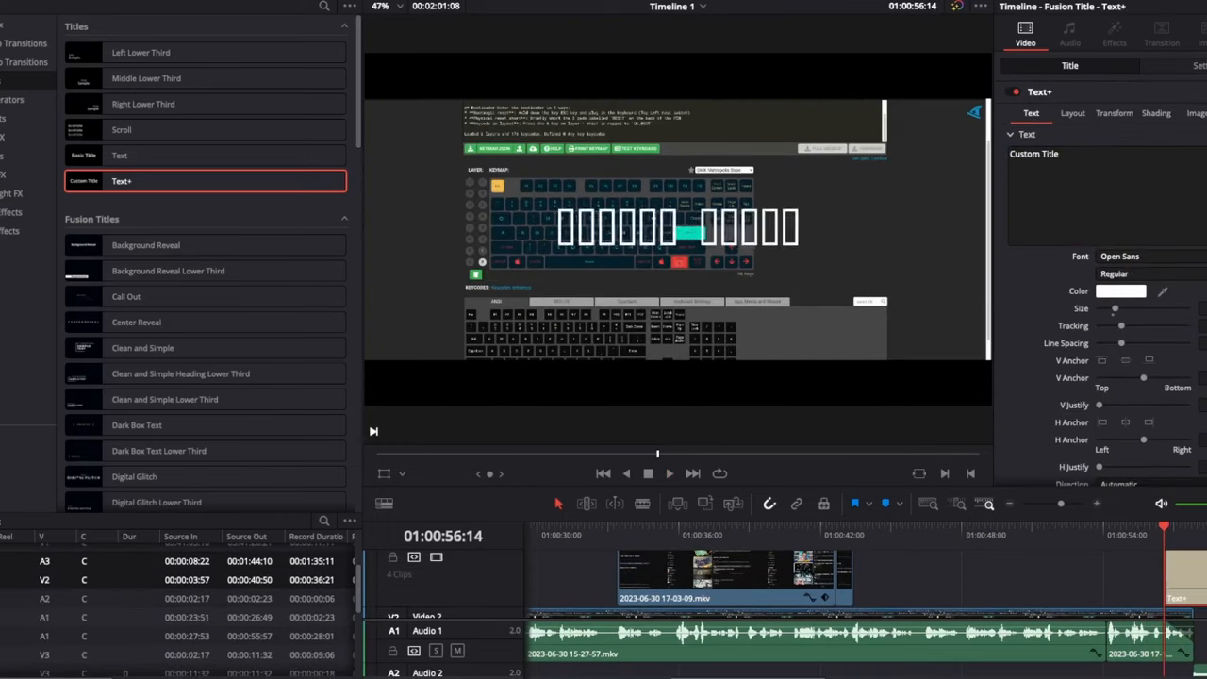
pyautogui.write('Five Minute Friday')
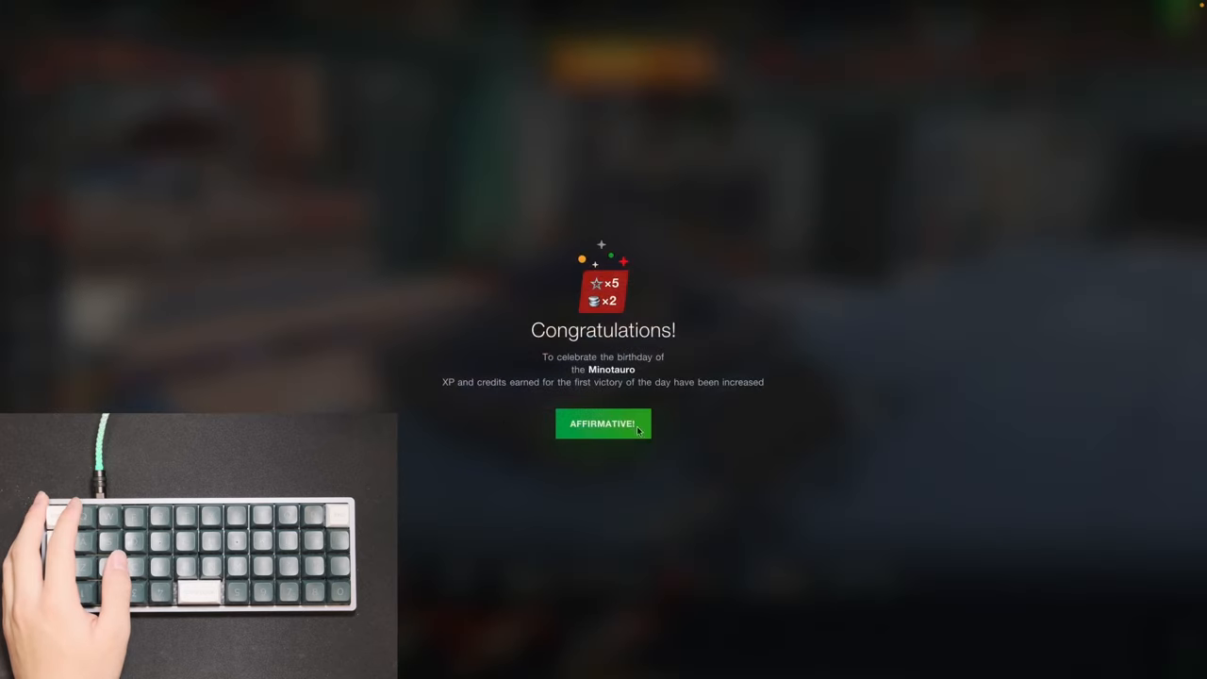
# - Dismiss the birthday notice and Lock and Load offer, then switch to the Controls bindings
pyautogui.click(603, 423)
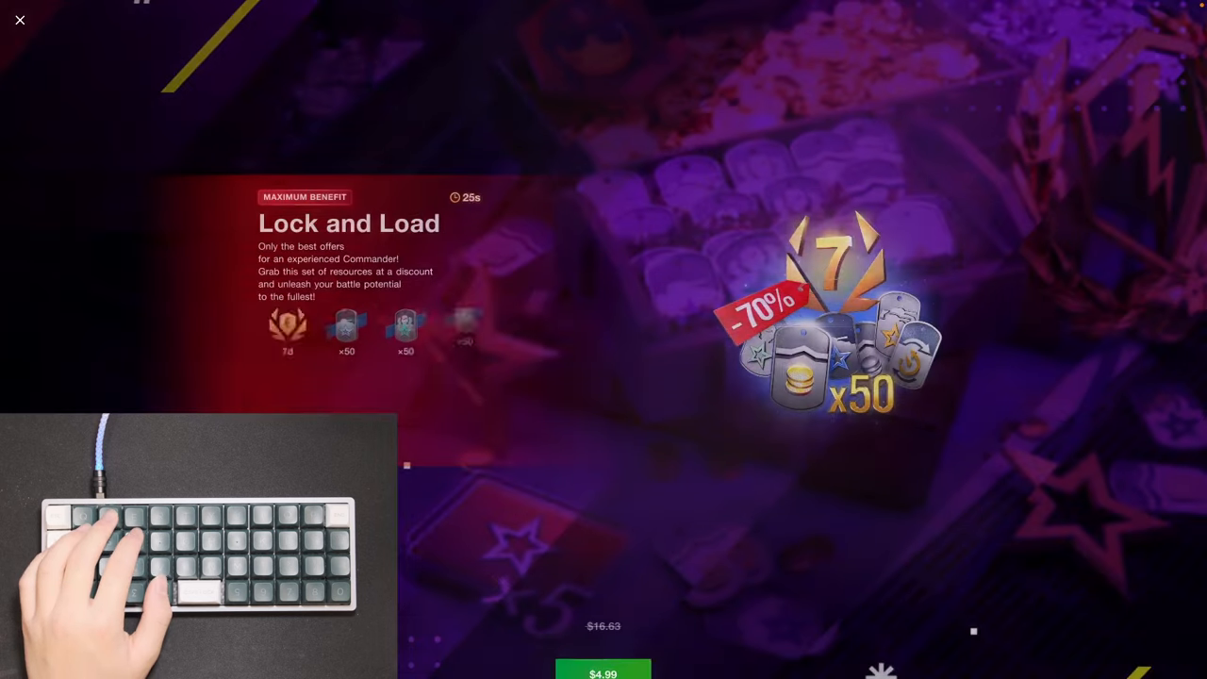
pyautogui.click(19, 18)
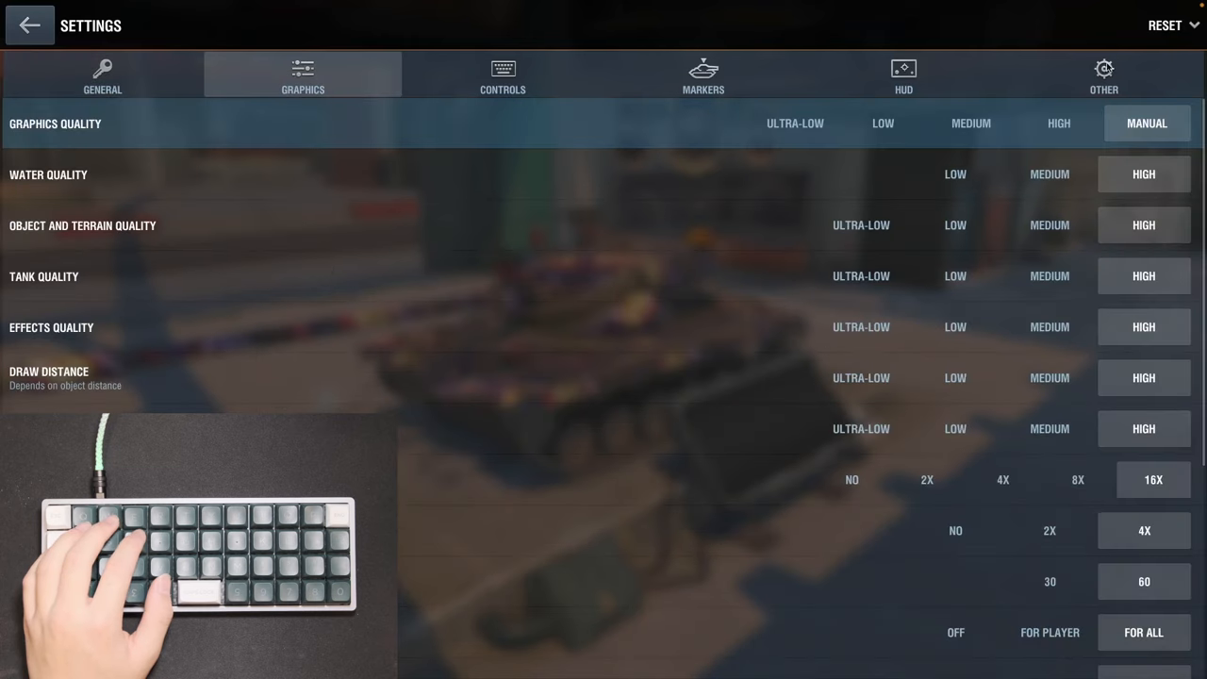
pyautogui.click(502, 76)
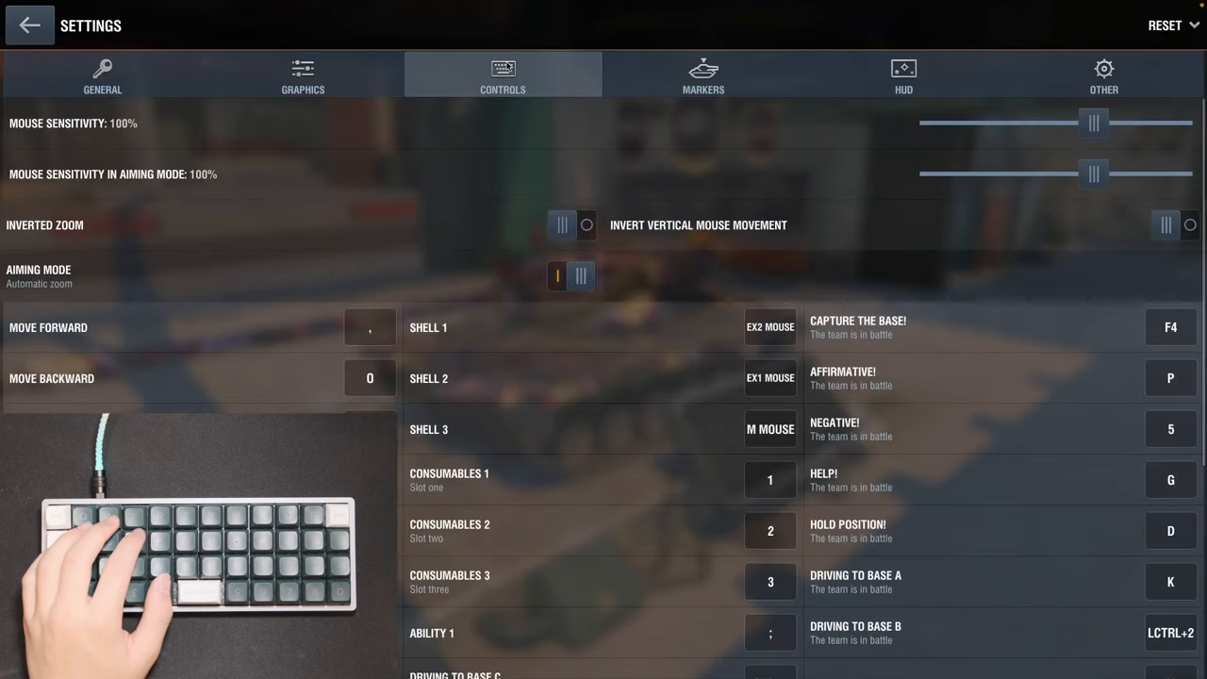
# - Scroll through the key bindings list, then return to the garage
pyautogui.scroll(-3)
pyautogui.write('\\')
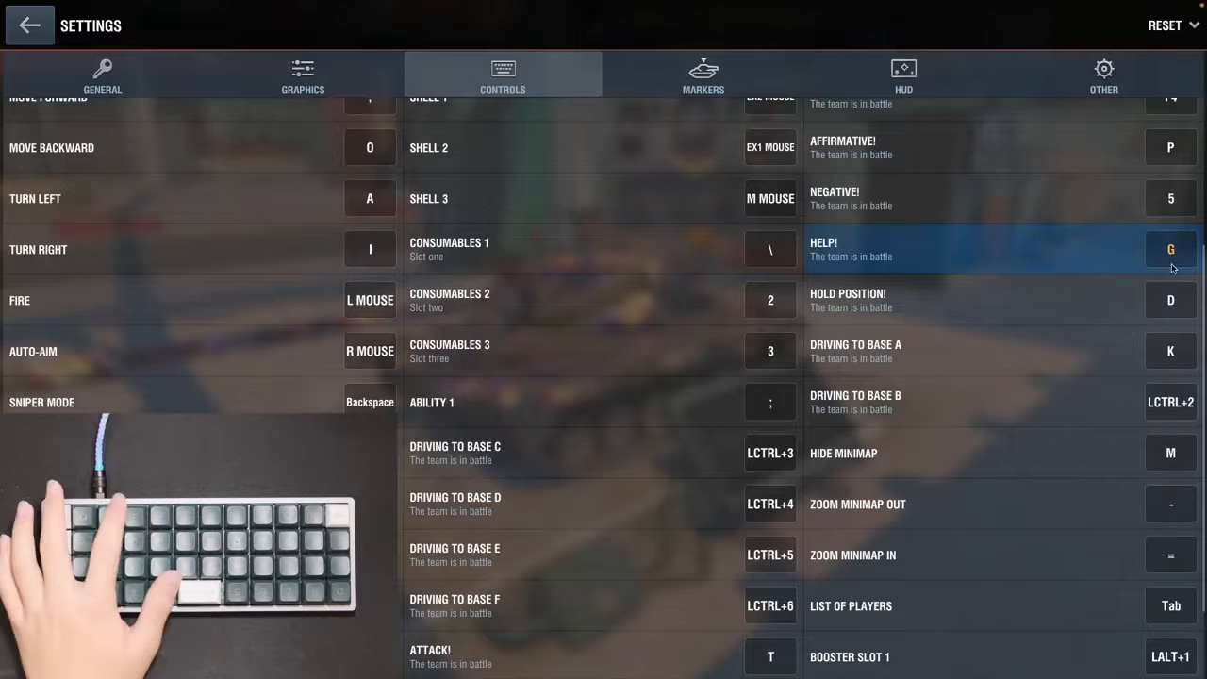
pyautogui.scroll(-3)
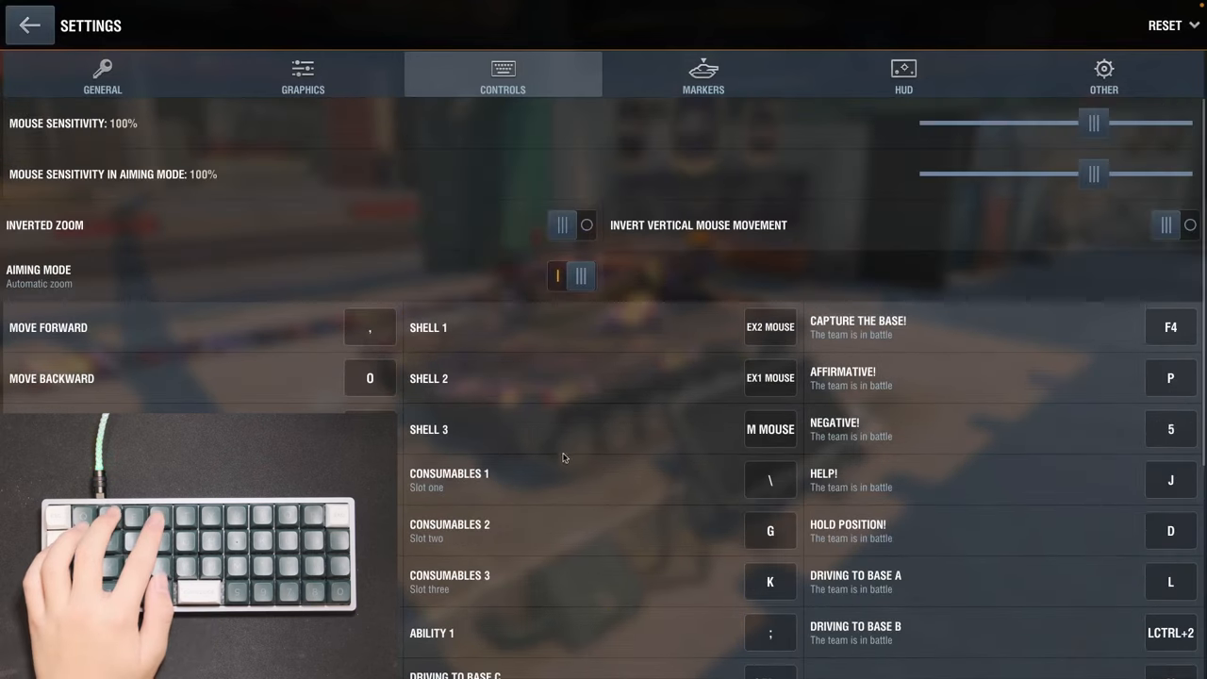
pyautogui.scroll(-3)
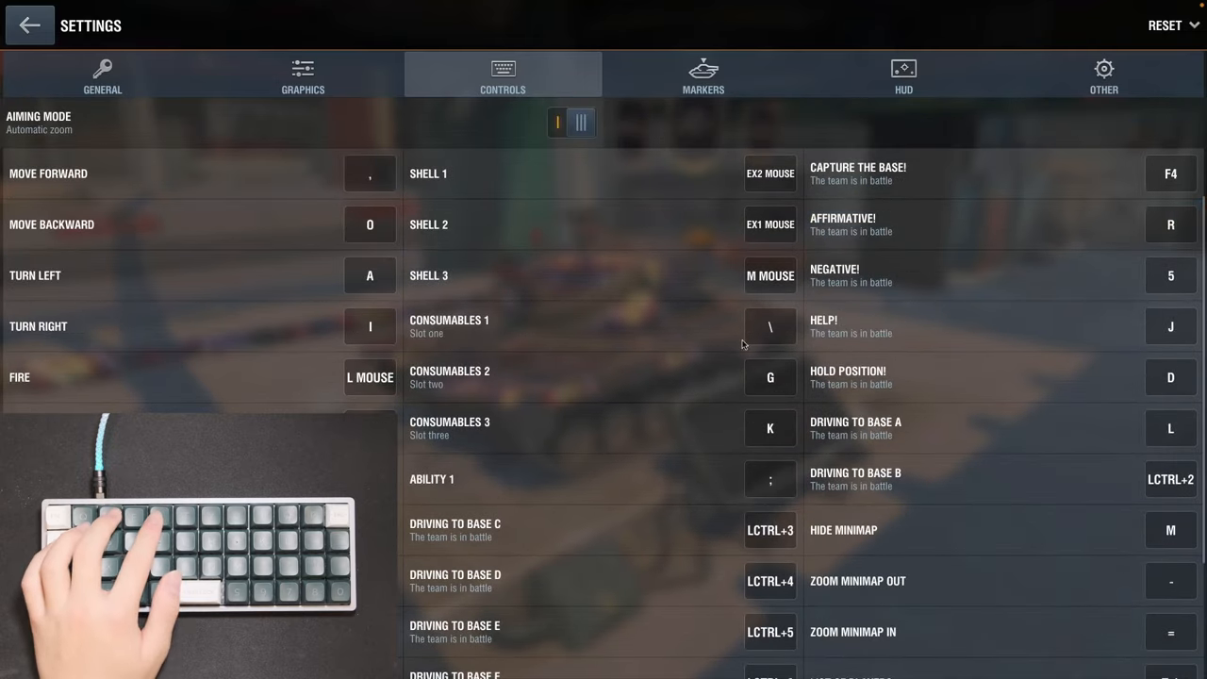
pyautogui.scroll(-3)
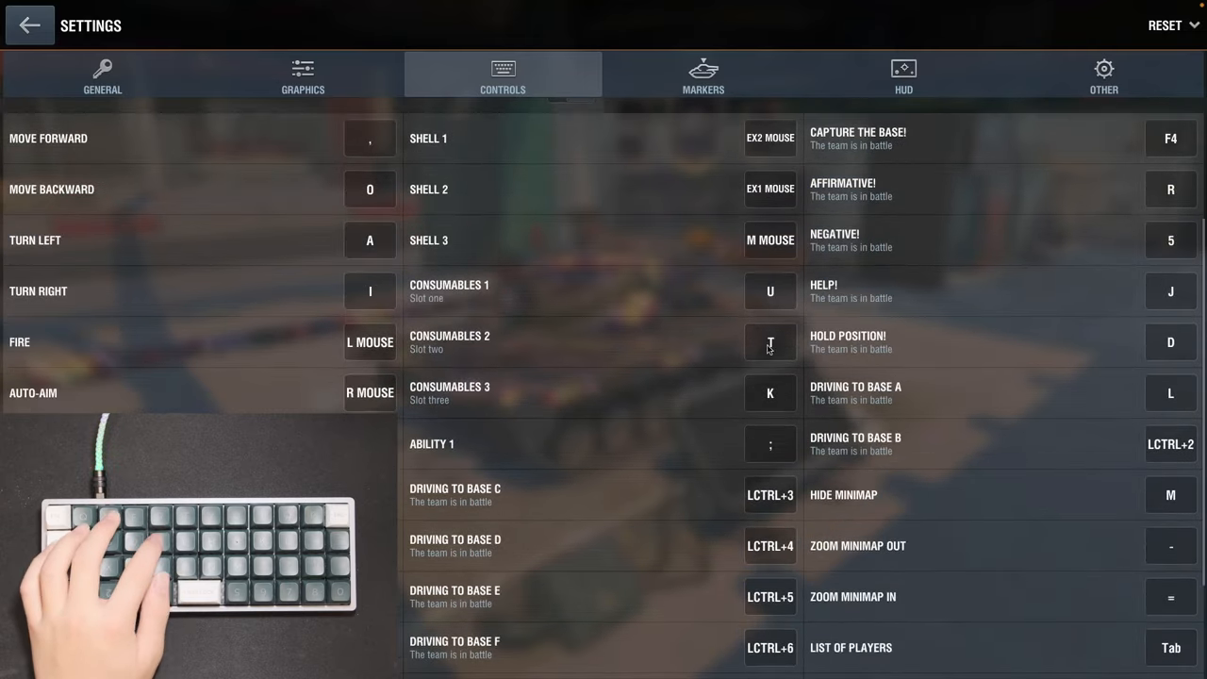
pyautogui.scroll(-3)
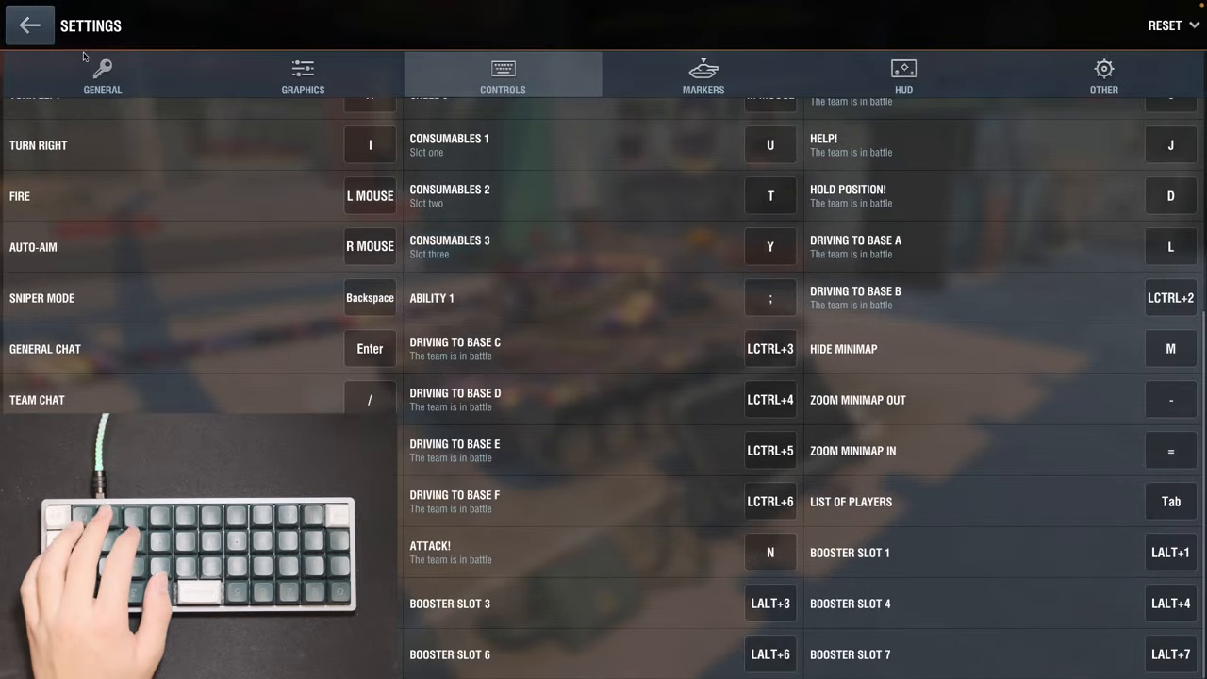
pyautogui.click(30, 26)
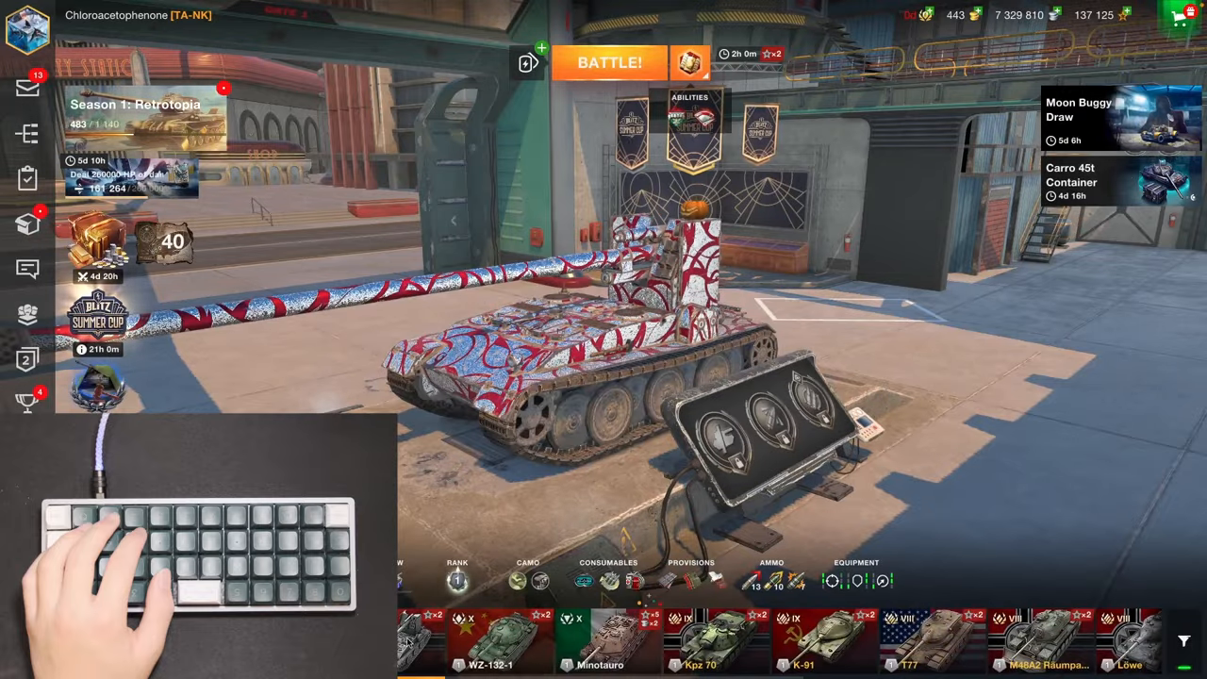
# - Choose another tank from the garage carousel and launch a battle with it
pyautogui.hscroll(3)
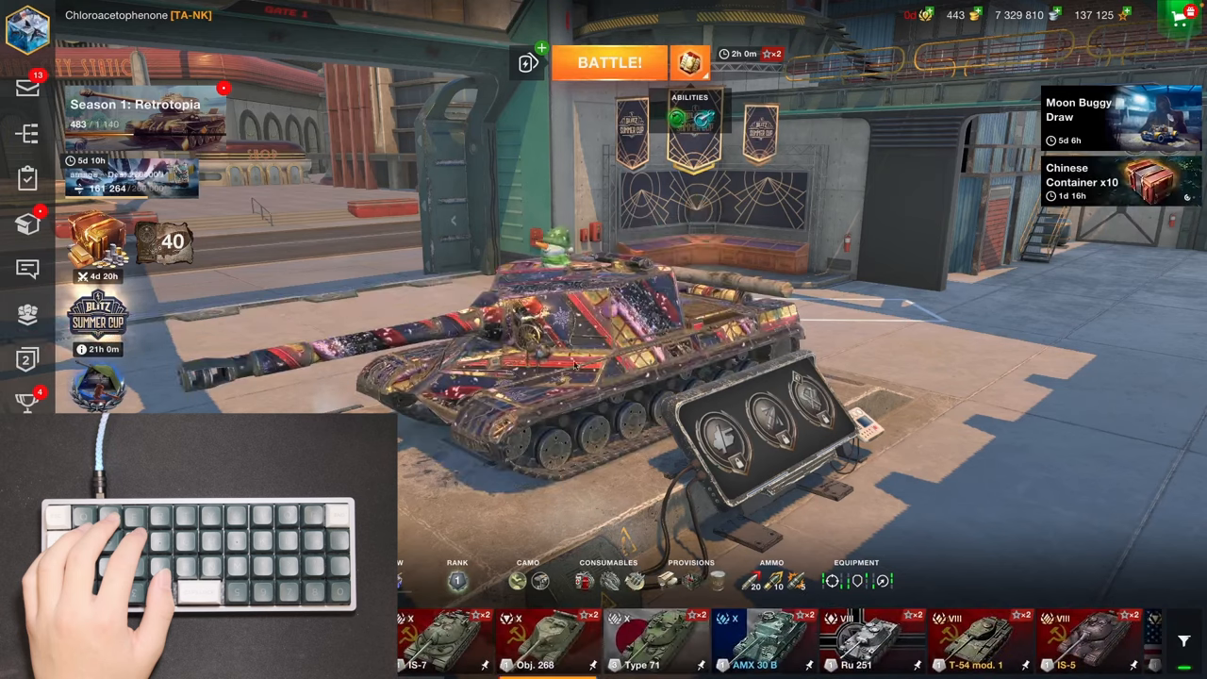
pyautogui.click(609, 62)
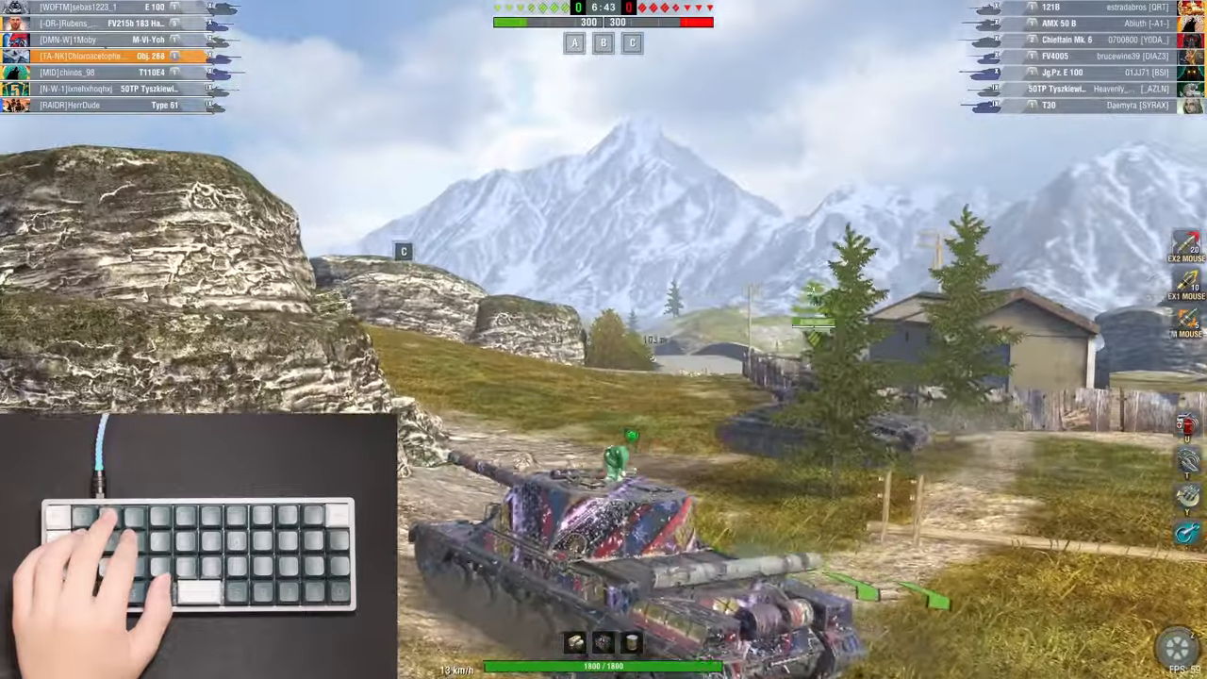
pyautogui.press('w')
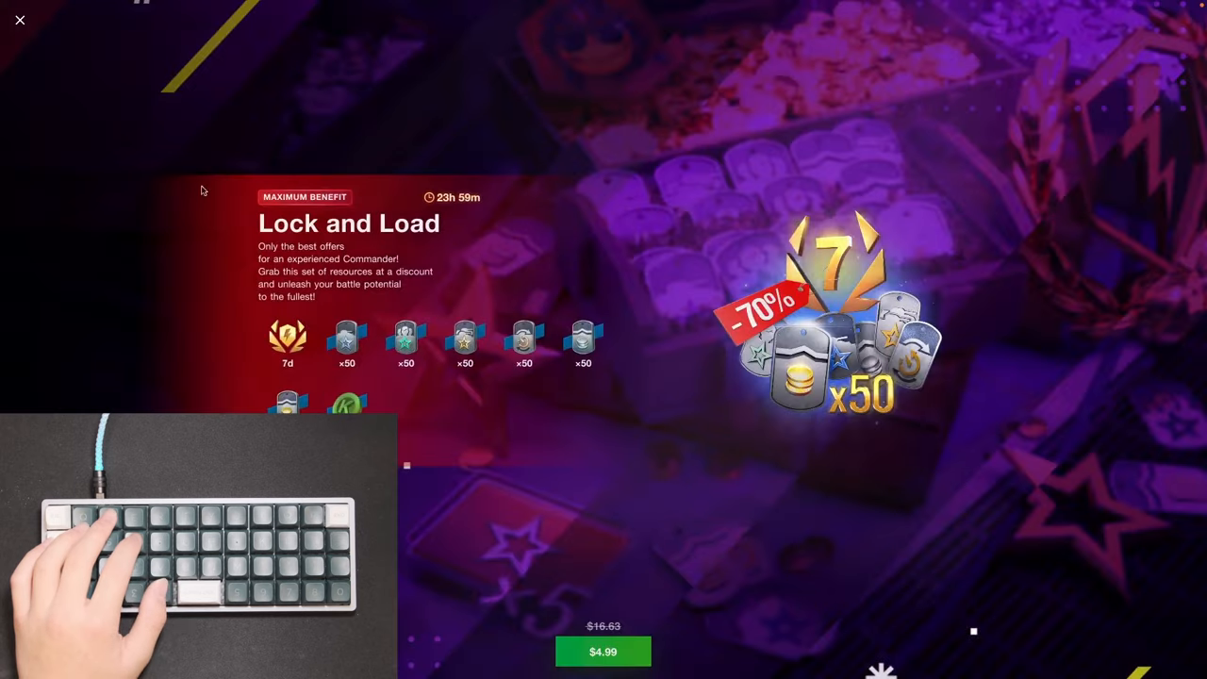
# - Dismiss the Lock and Load offer, return to the game window and launch a new battle
pyautogui.click(19, 18)
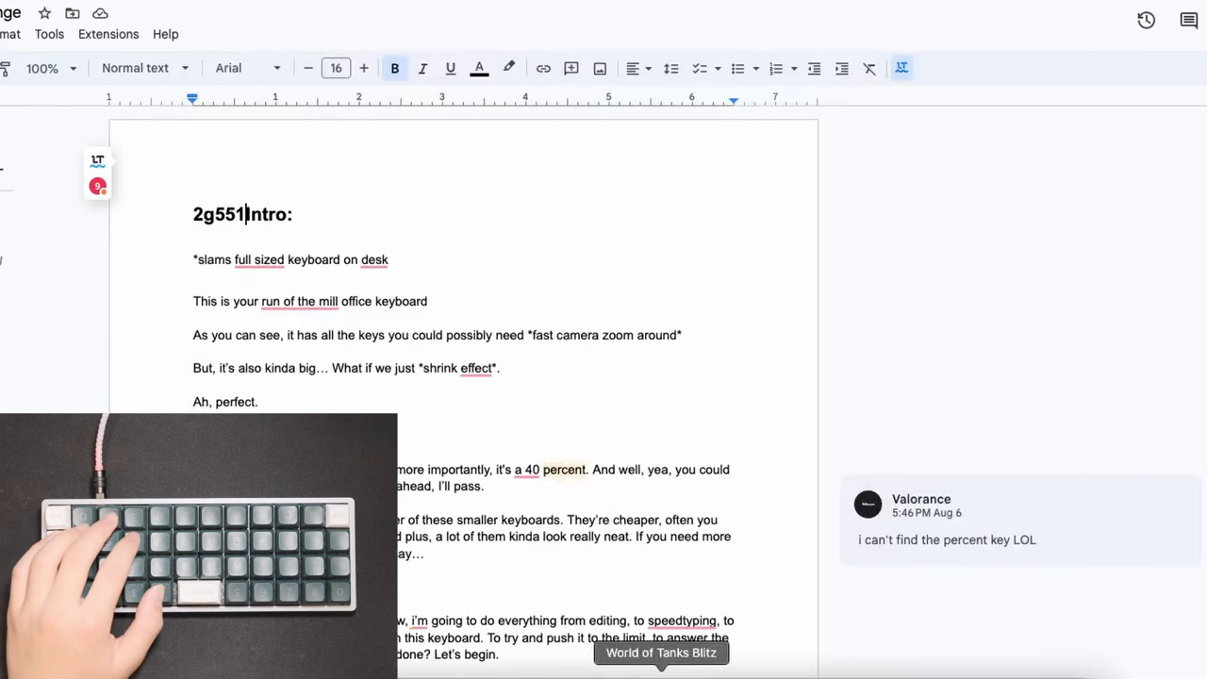
pyautogui.click(660, 652)
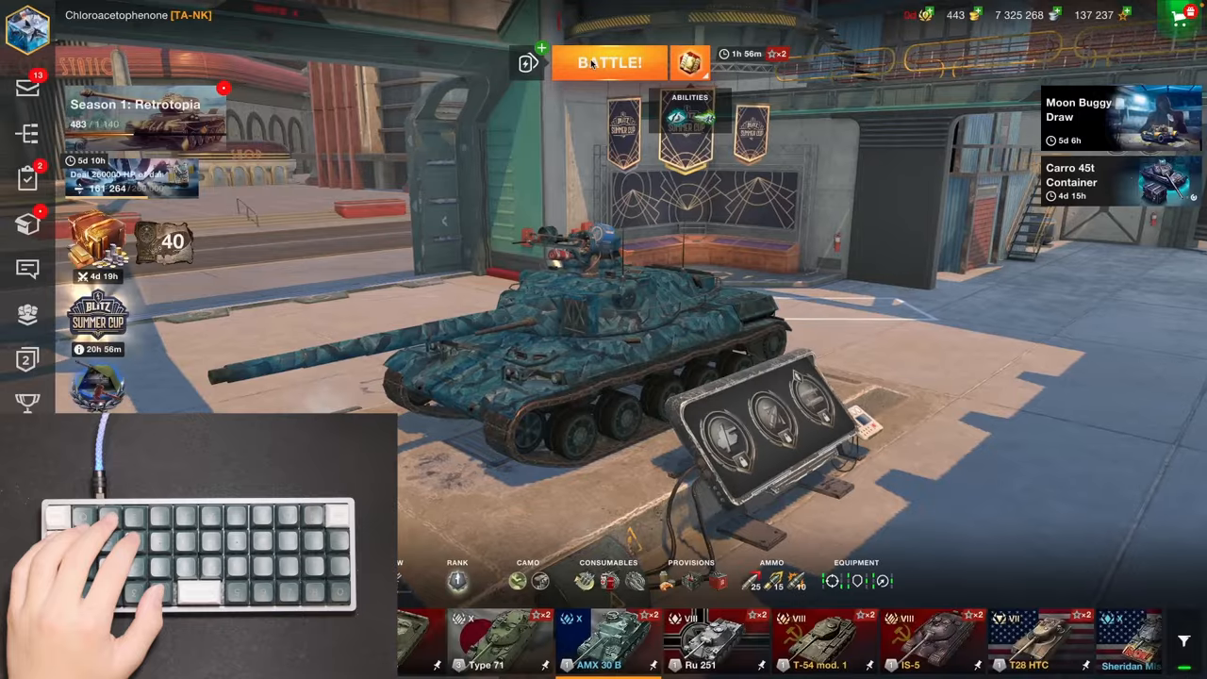
pyautogui.click(609, 63)
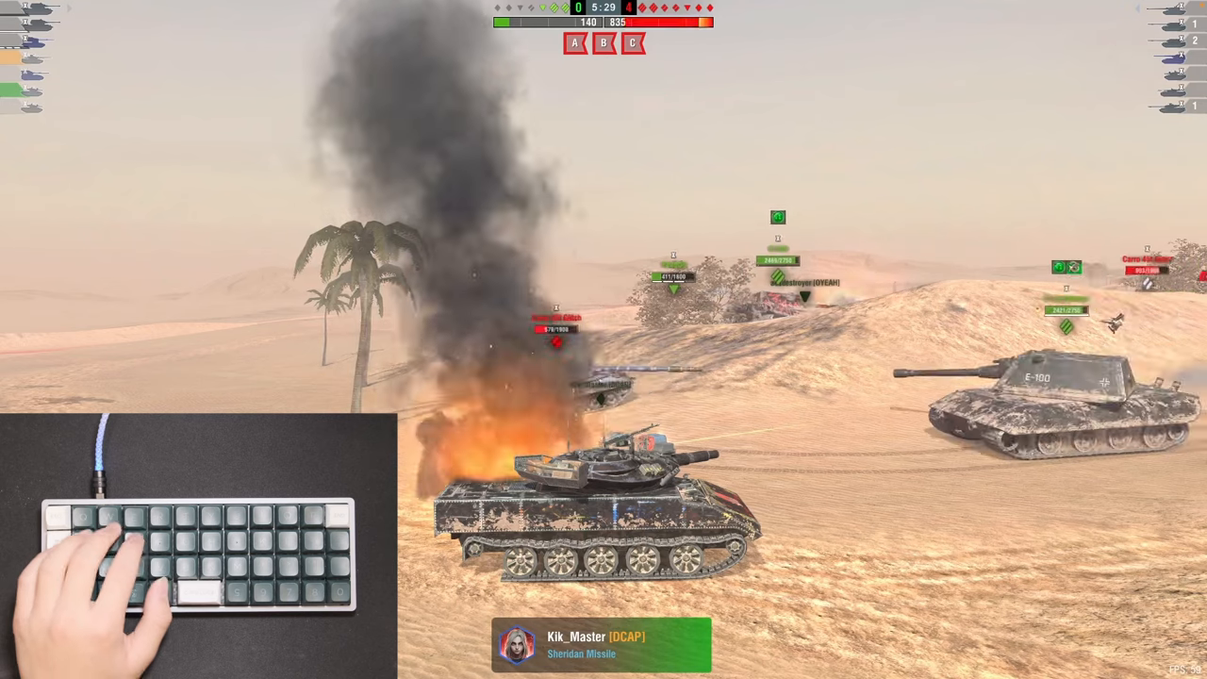
# - Bring up the in-battle menu during the desert map match
pyautogui.press('Escape')
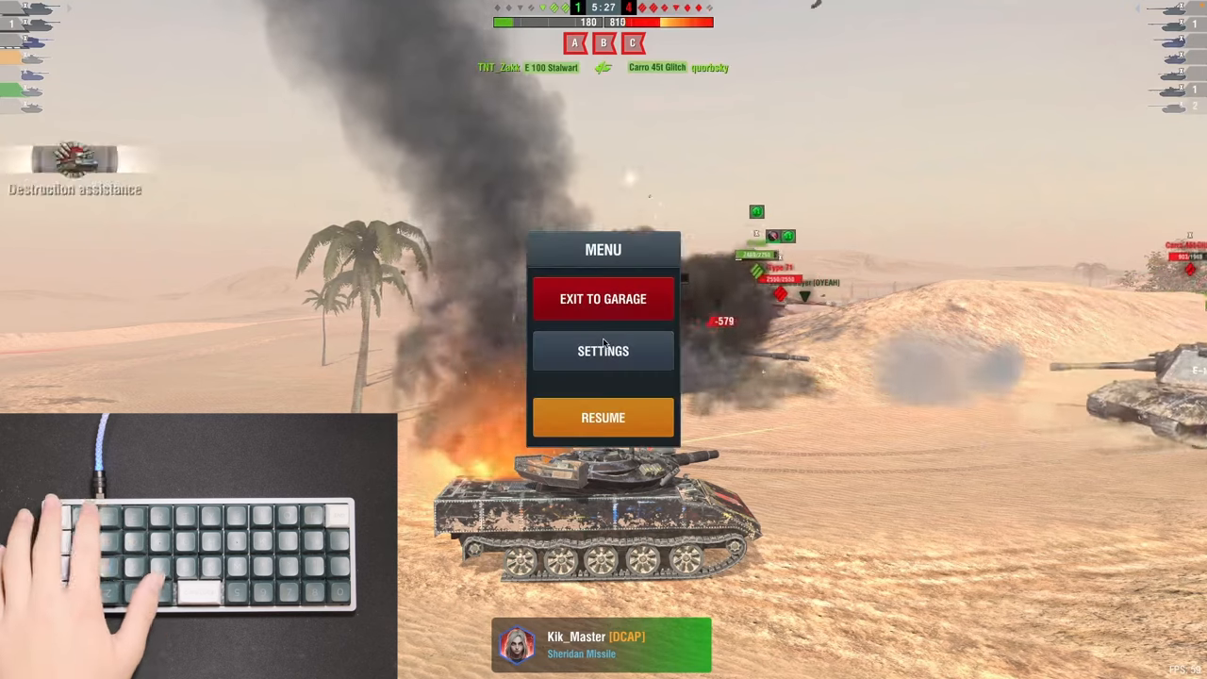
# - Exit the ongoing battle back to the garage
pyautogui.click(604, 298)
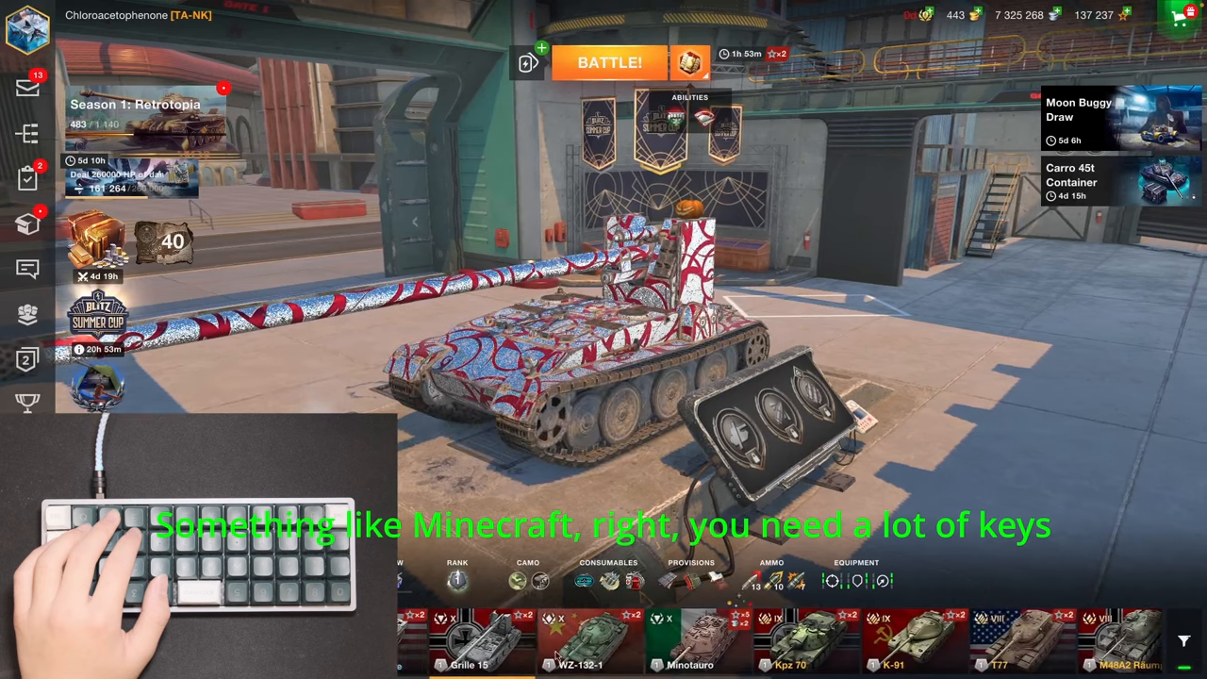
# - Select a different tank, launch the Alpenstadt battle, then move to the Typing Tube browser tab
pyautogui.click(773, 641)
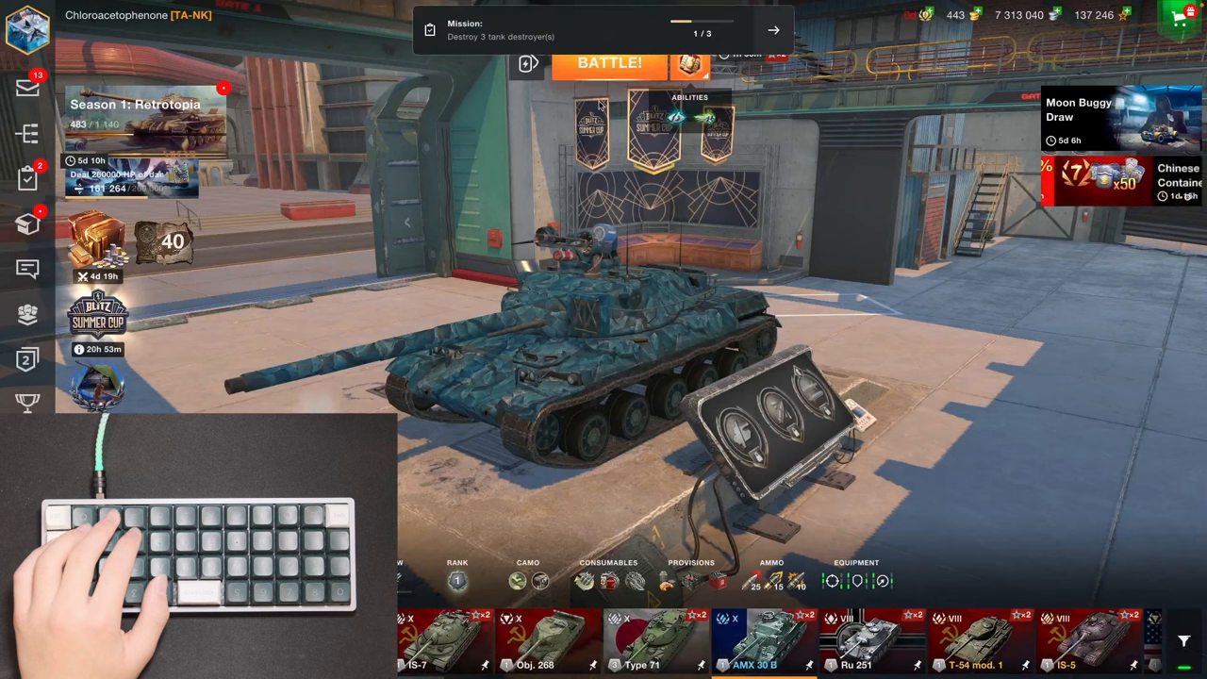
pyautogui.click(609, 62)
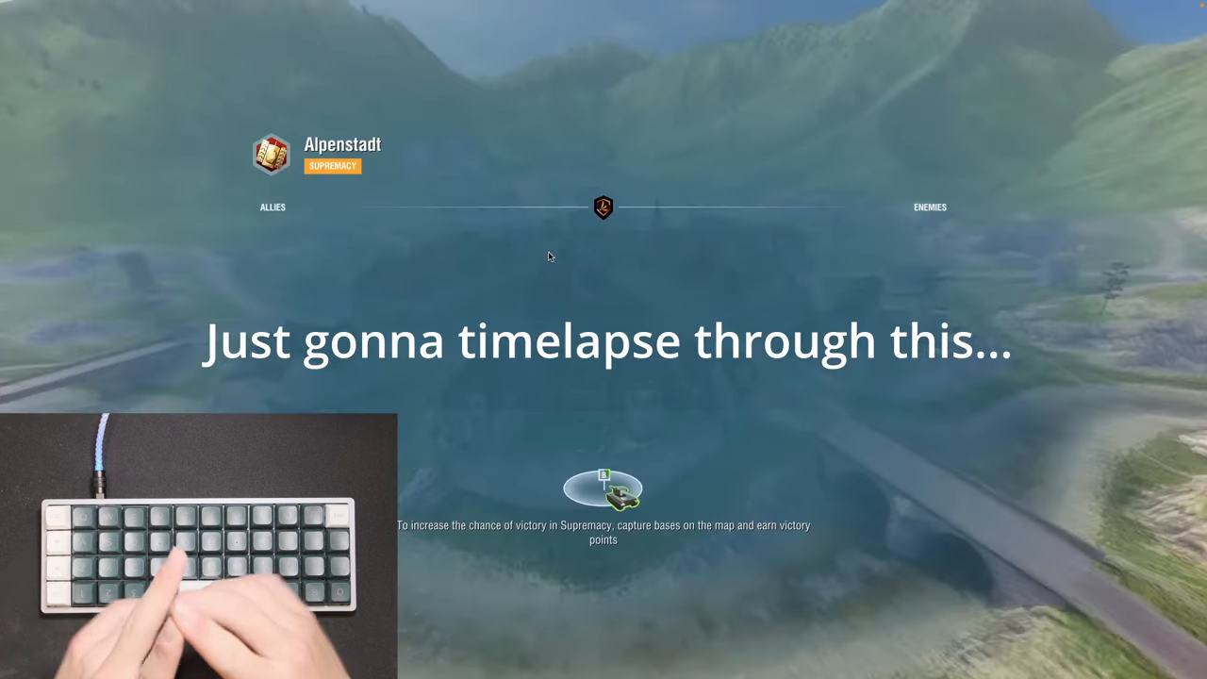
pyautogui.press('tab')
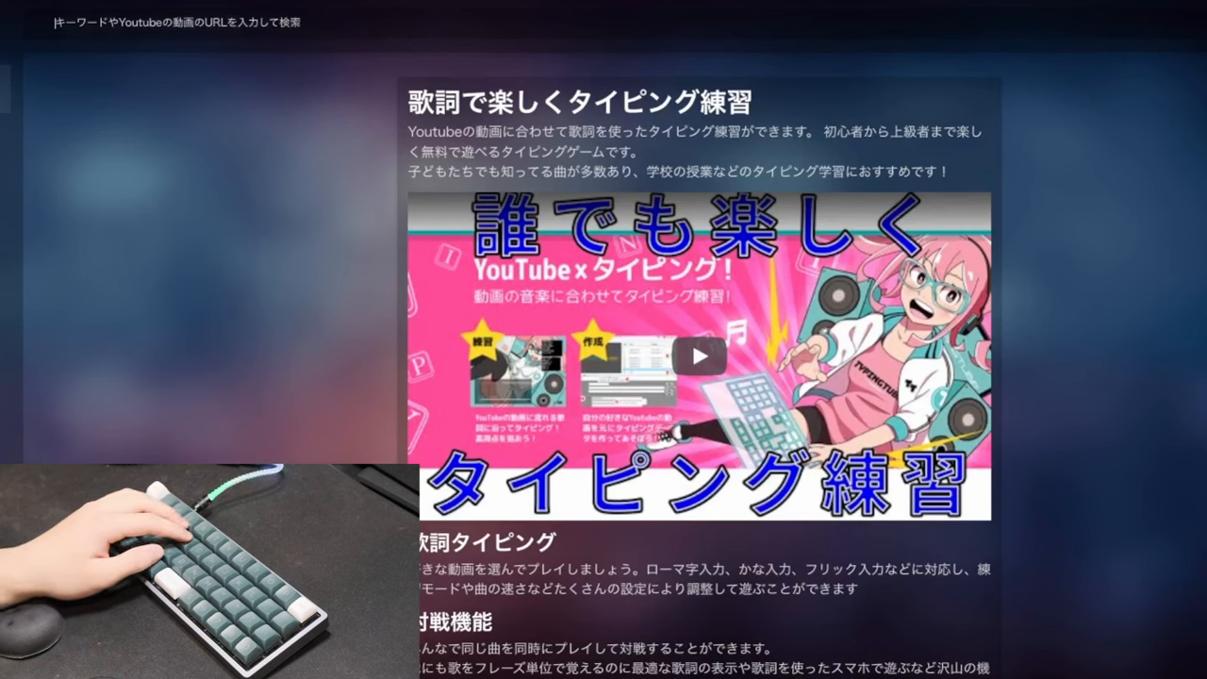
# - Search the Typing Tube catalogue for 'english'
pyautogui.write('english')
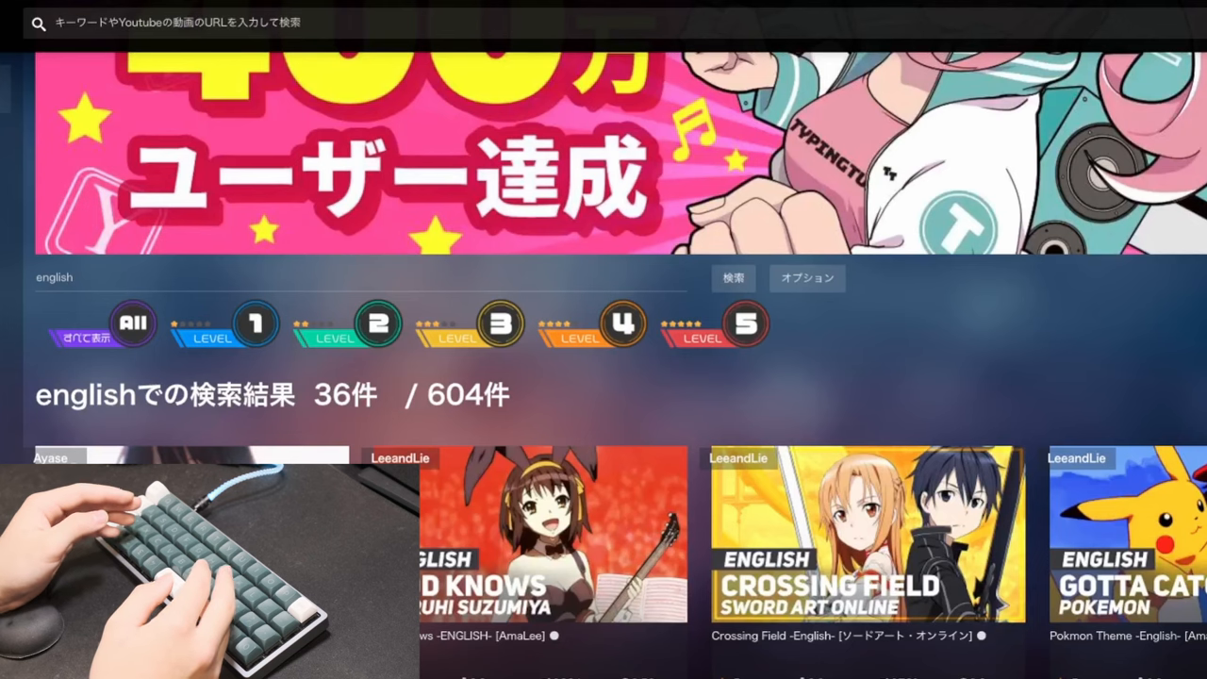
# - Page through the English results and start the Stay Alive (Dima Lancaster) English cover
pyautogui.scroll(-3)
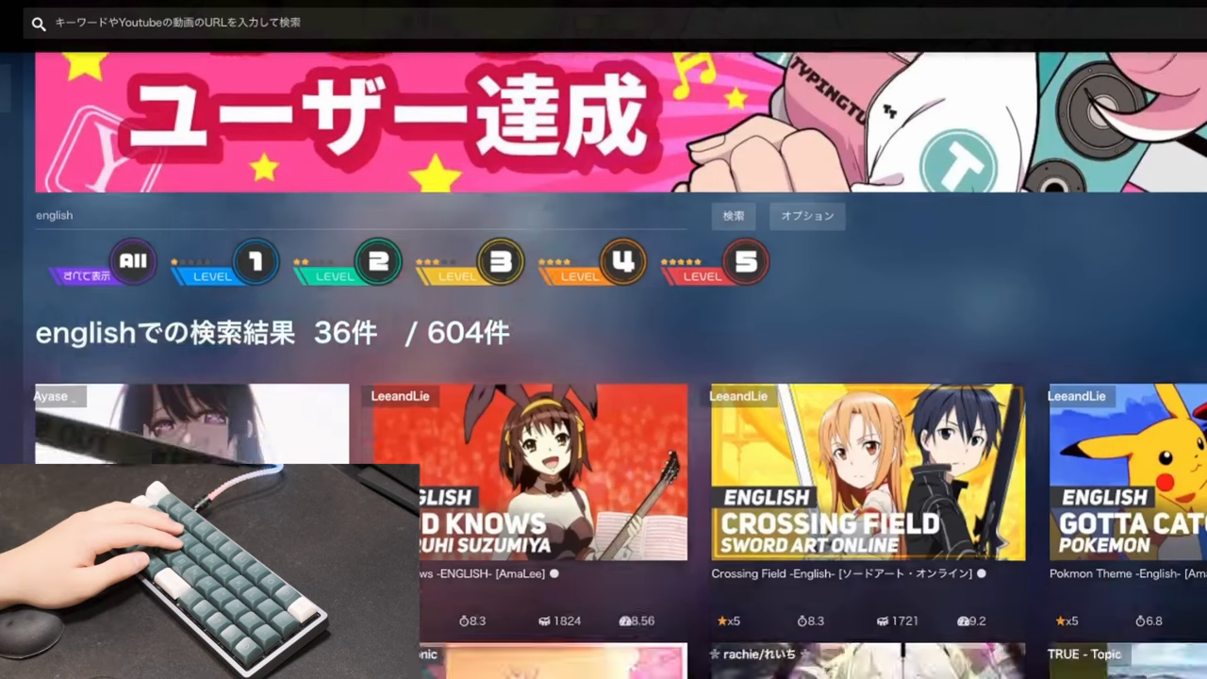
pyautogui.scroll(-3)
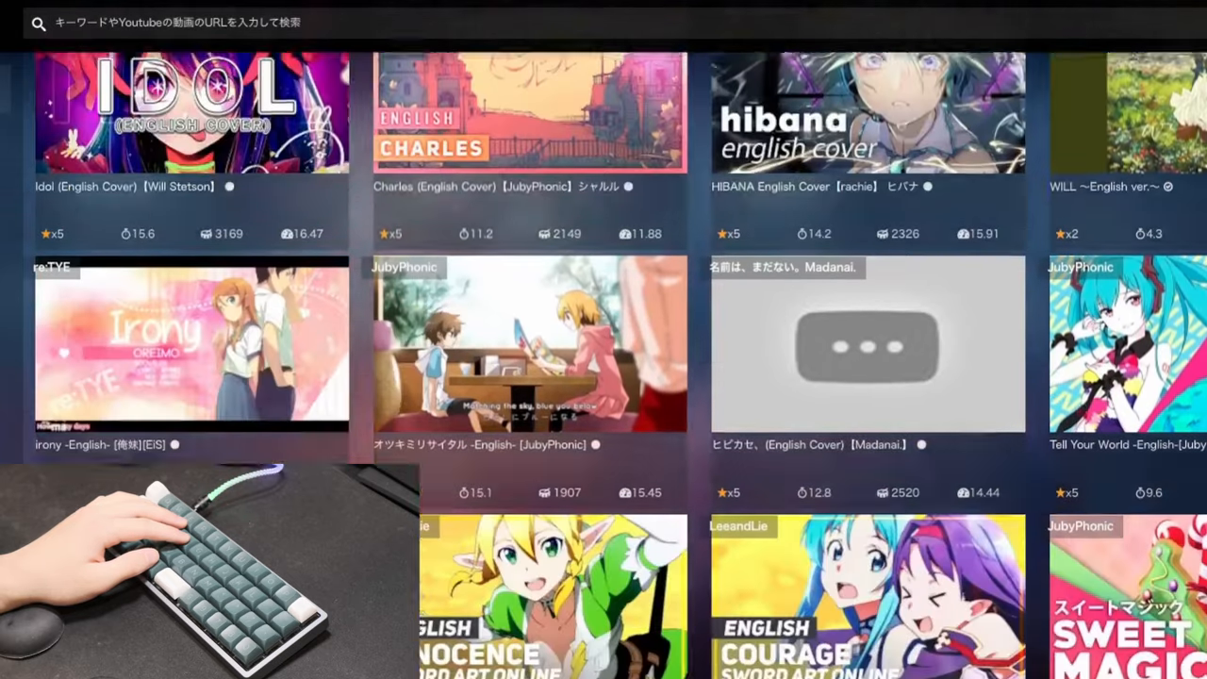
pyautogui.scroll(-3)
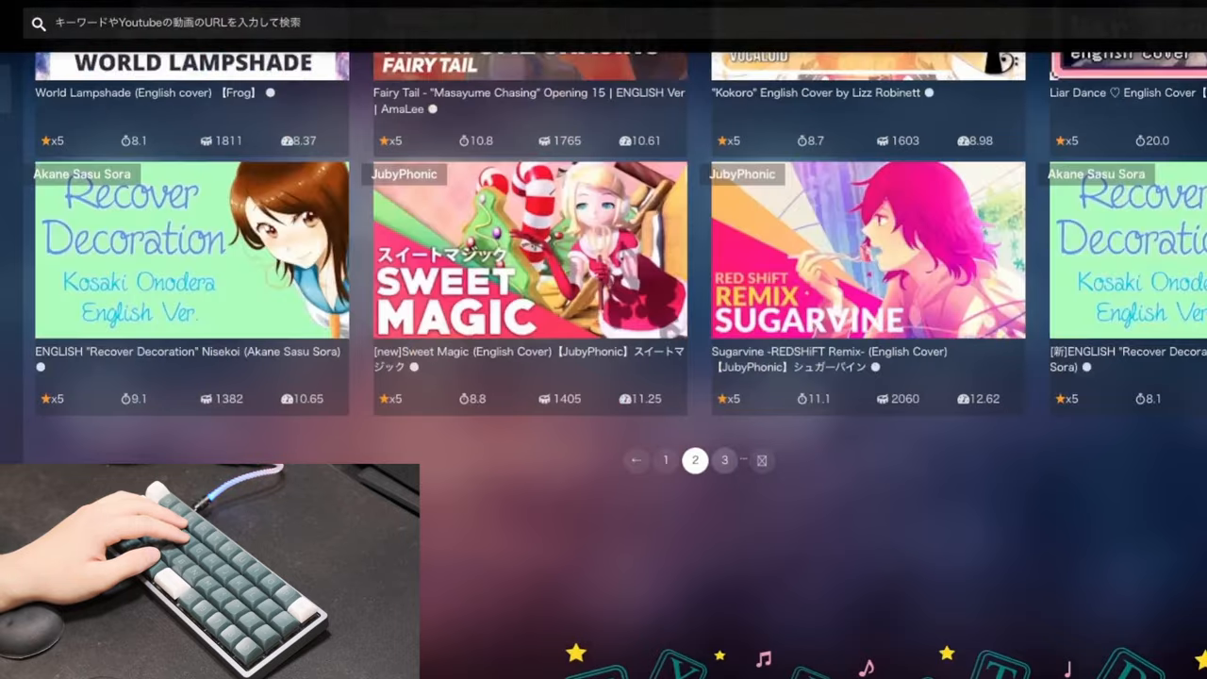
pyautogui.click(724, 461)
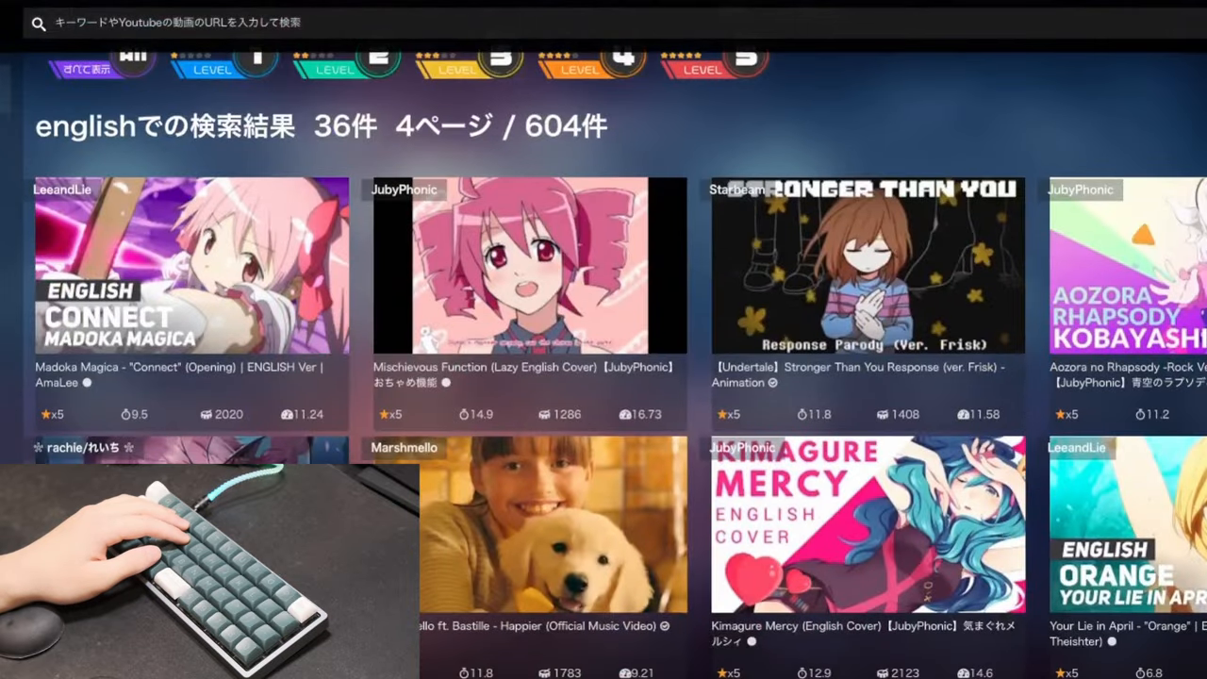
pyautogui.scroll(-3)
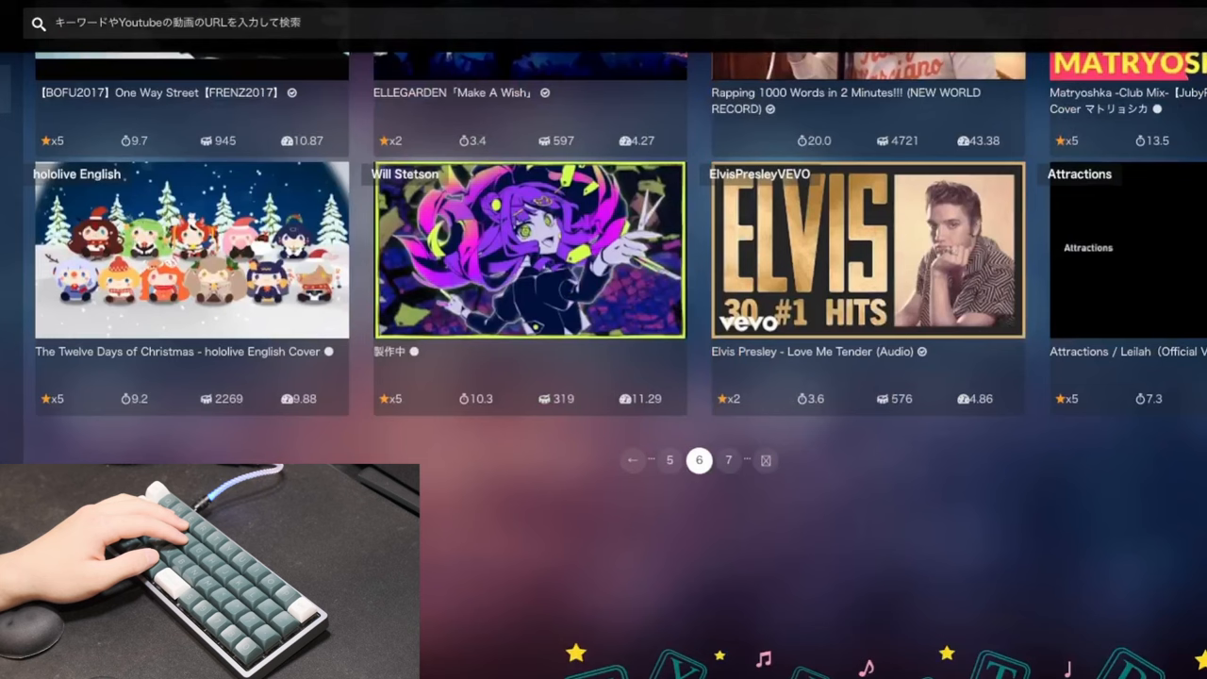
pyautogui.click(728, 460)
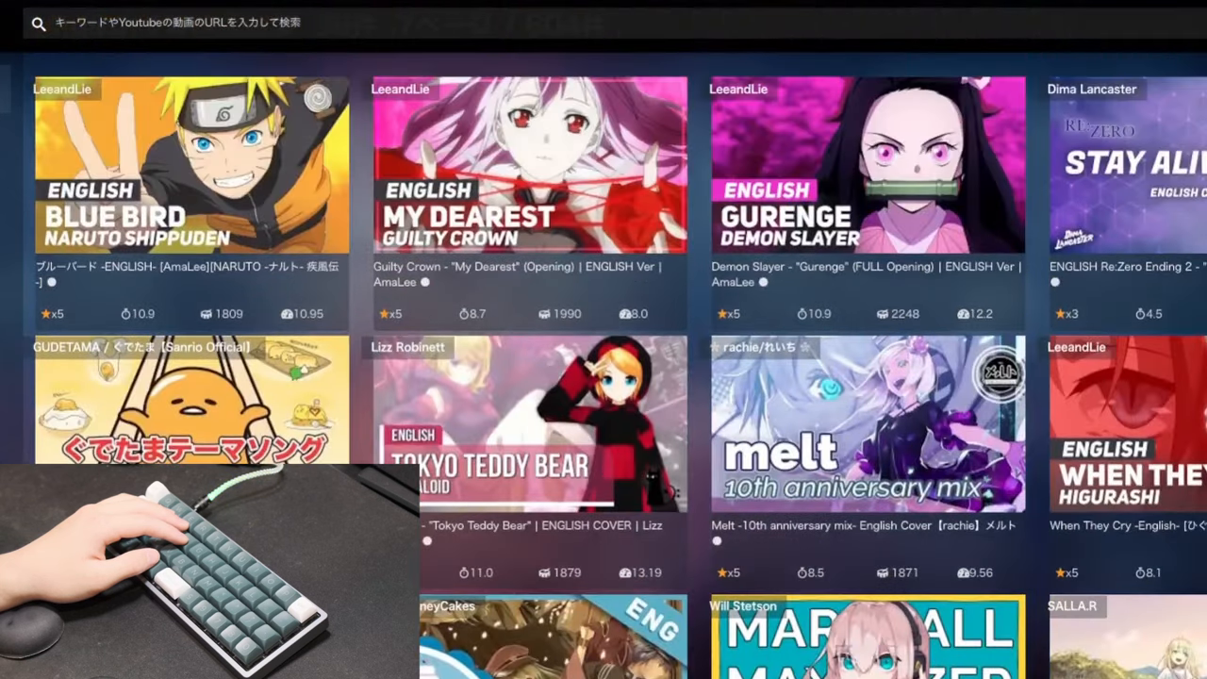
pyautogui.click(1122, 166)
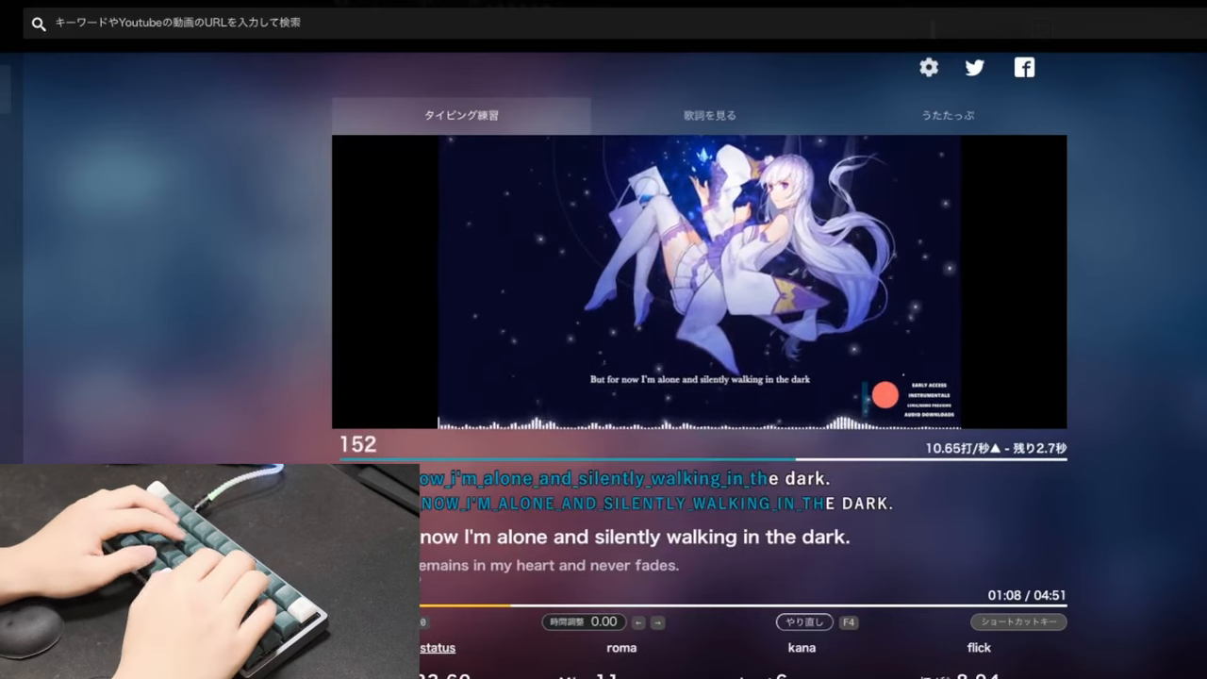
# - Type along with the opening lyric lines of Stay Alive
pyautogui.write('e')
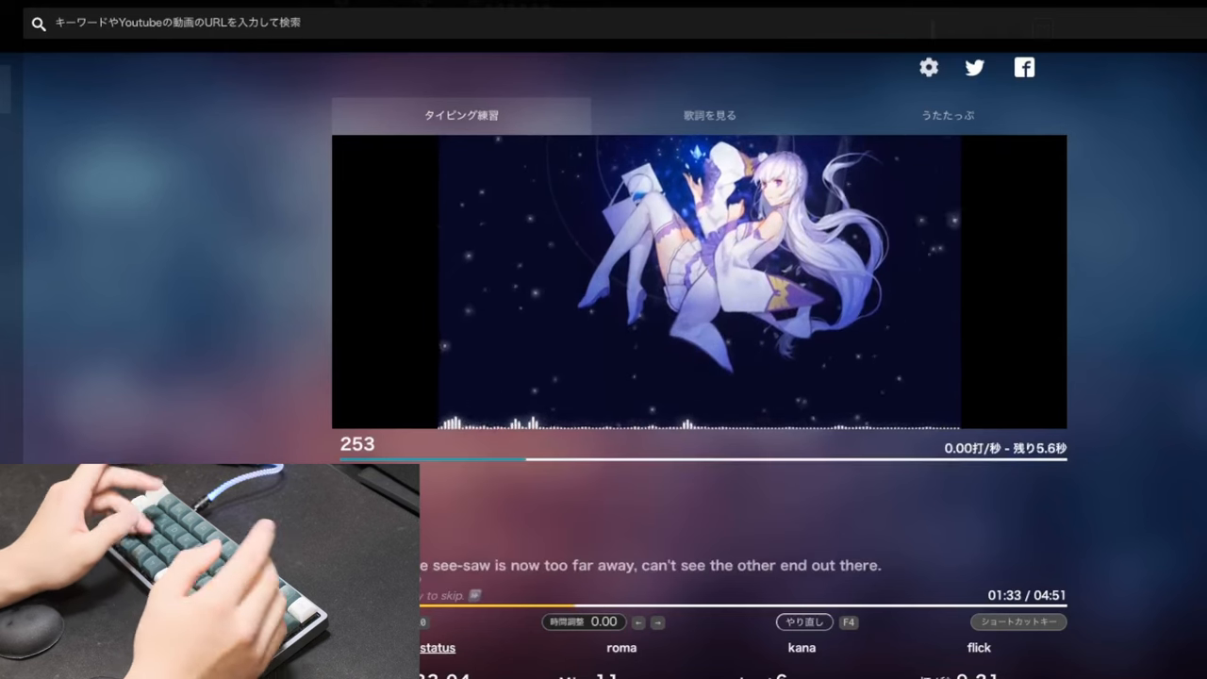
# - Type the remaining Stay Alive lyric lines ('able see-saw is now too far away…', 'prayed', 'you and that will nev') to the song's end
pyautogui.write("able see-saw is now too far away, can't see the other end out there.")
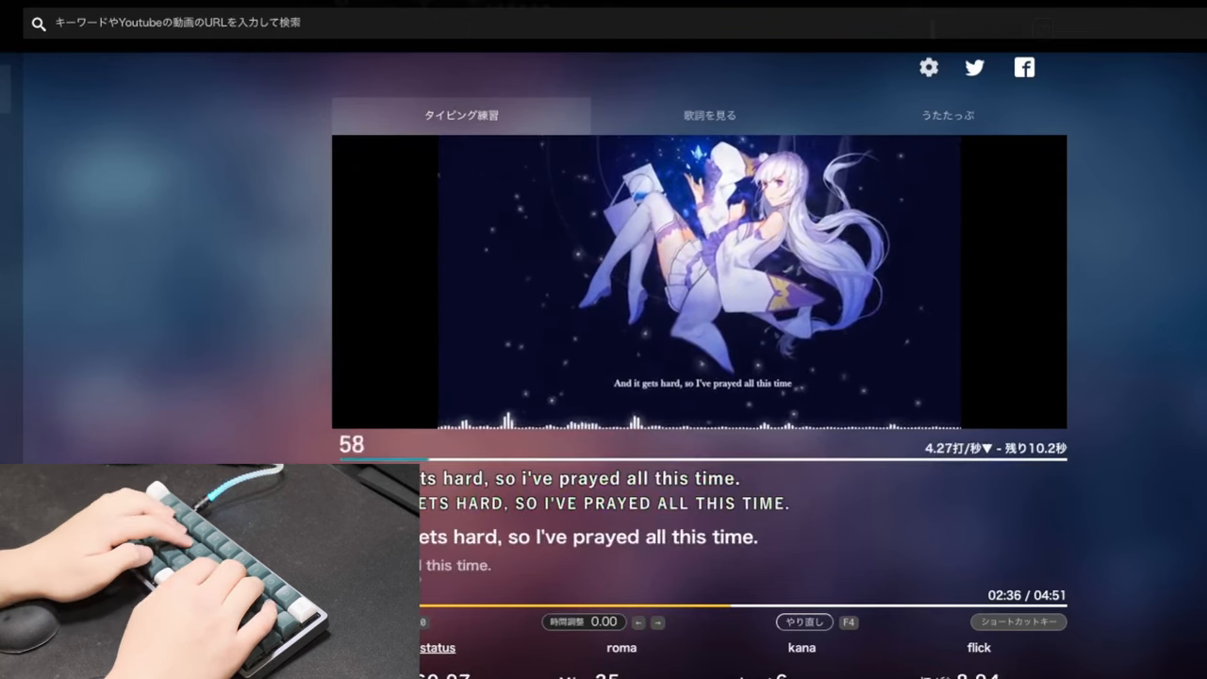
pyautogui.write('prayed')
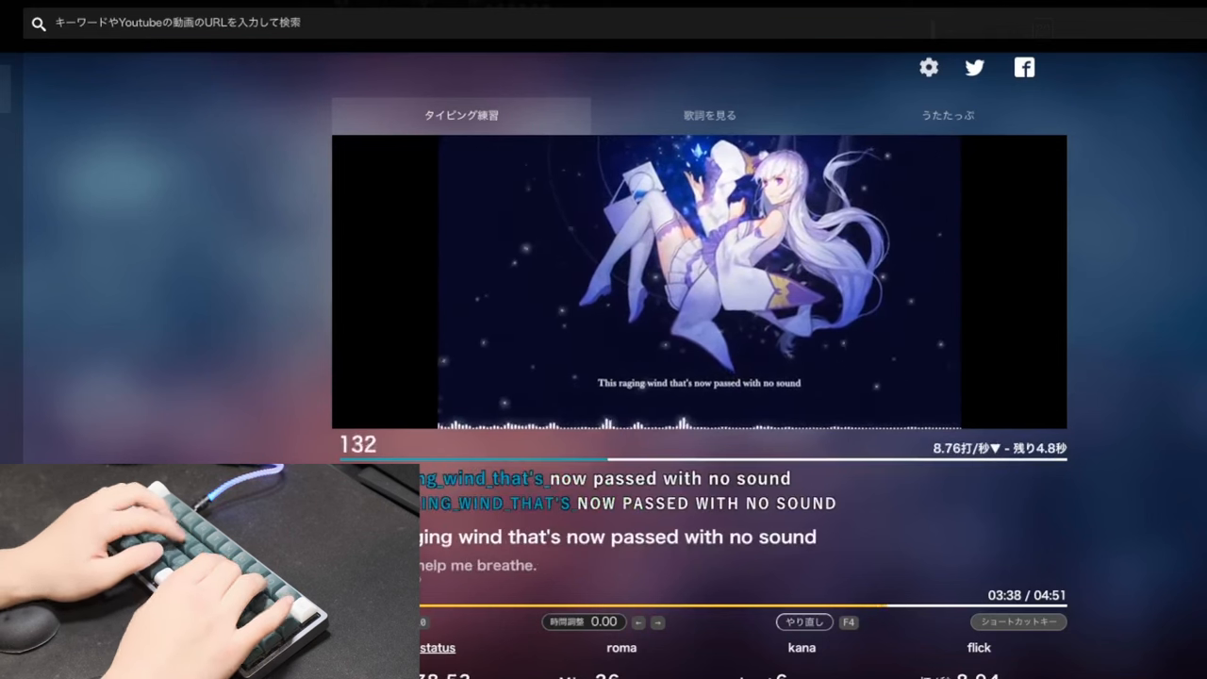
pyautogui.write('d')
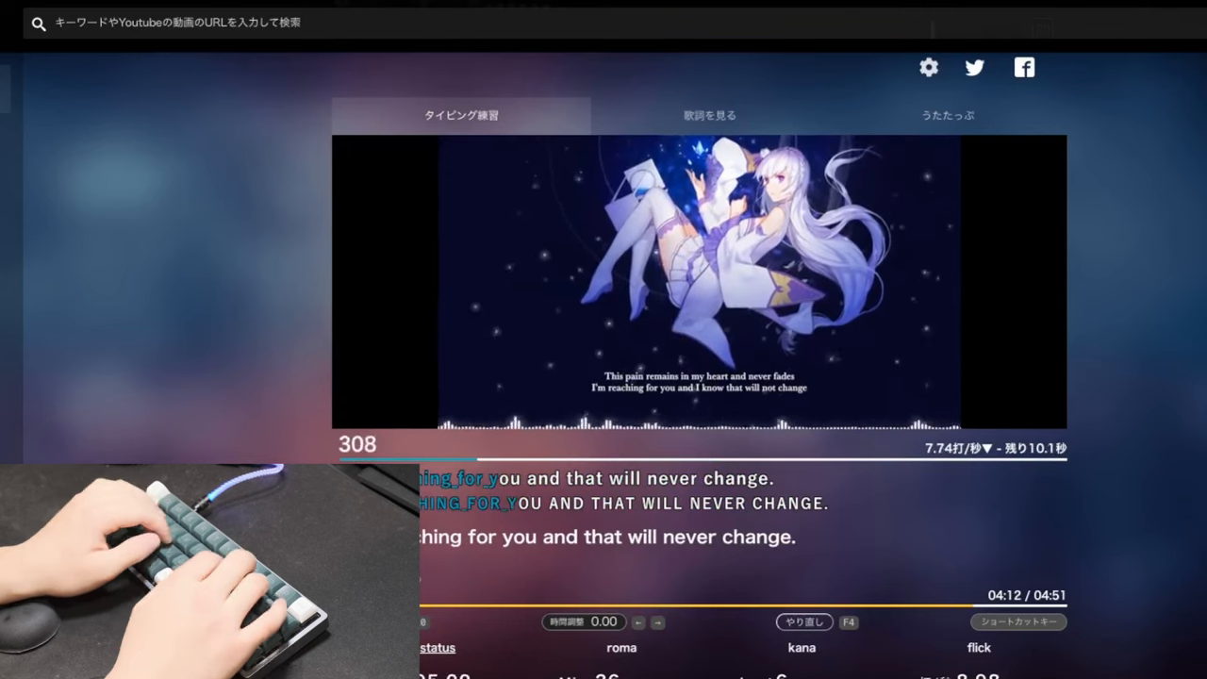
pyautogui.write('you_and_that_will_nev')
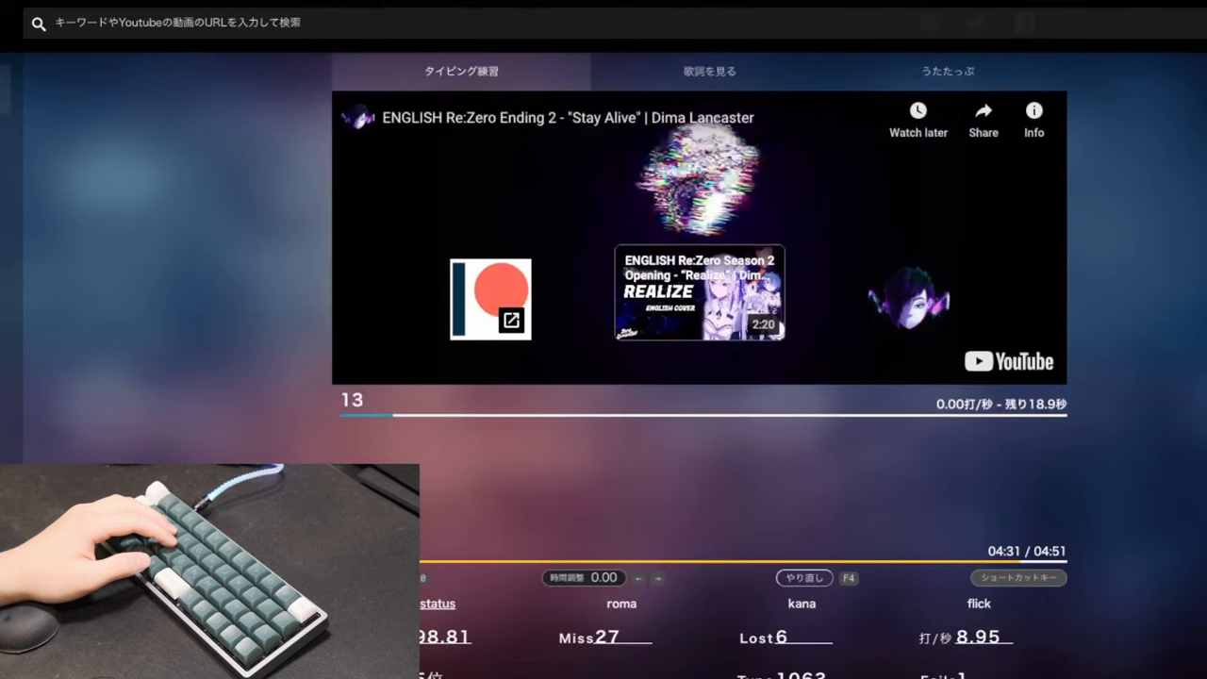
pyautogui.scroll(-3)
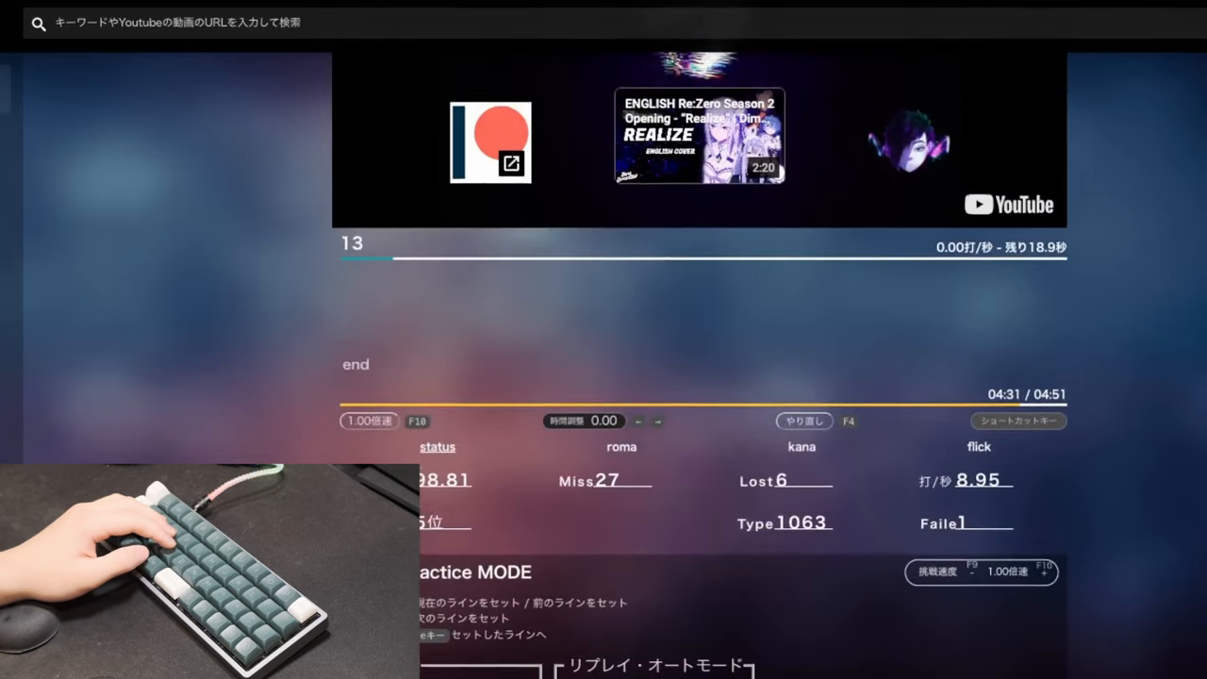
pyautogui.scroll(-3)
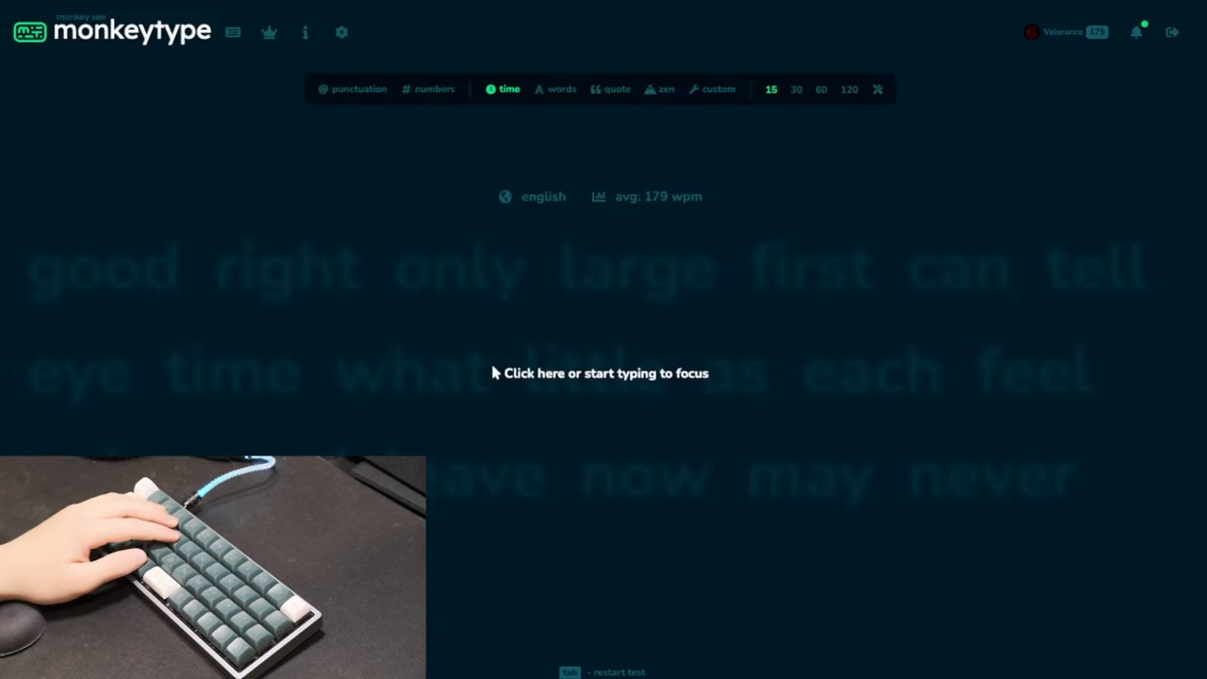
# - Focus the Monkeytype text area and complete the 15-second timed test
pyautogui.click(603, 373)
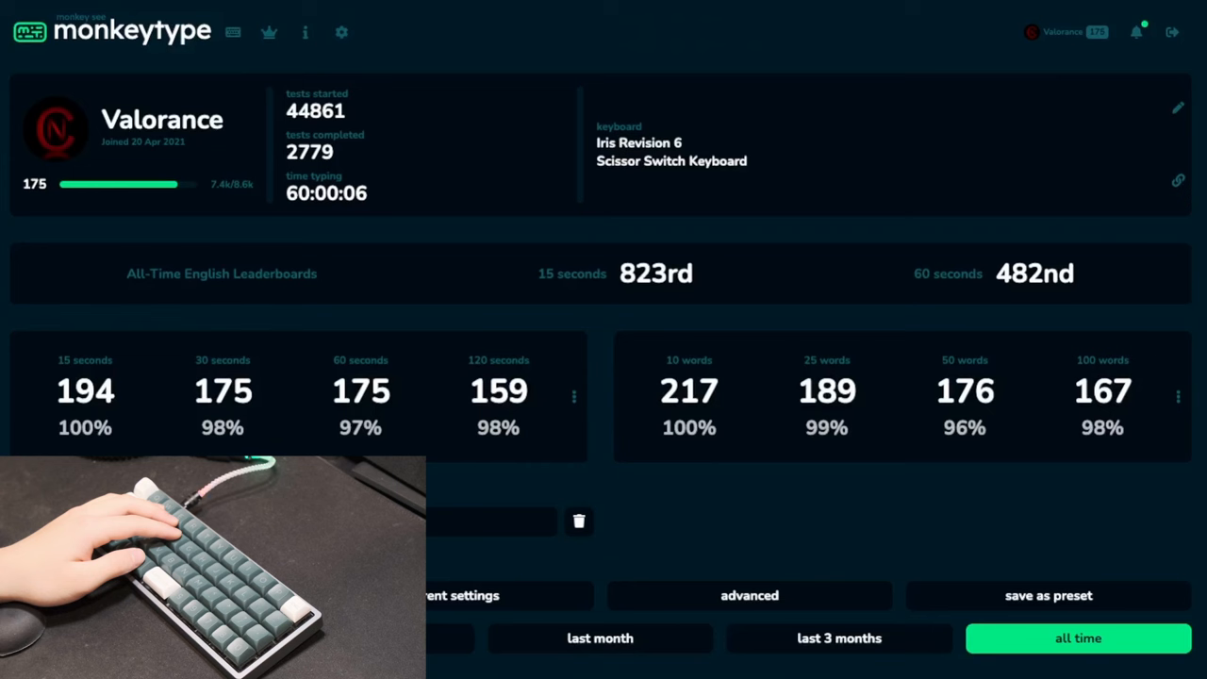
# - Scroll down the profile page to the personal best speeds
pyautogui.scroll(-3)
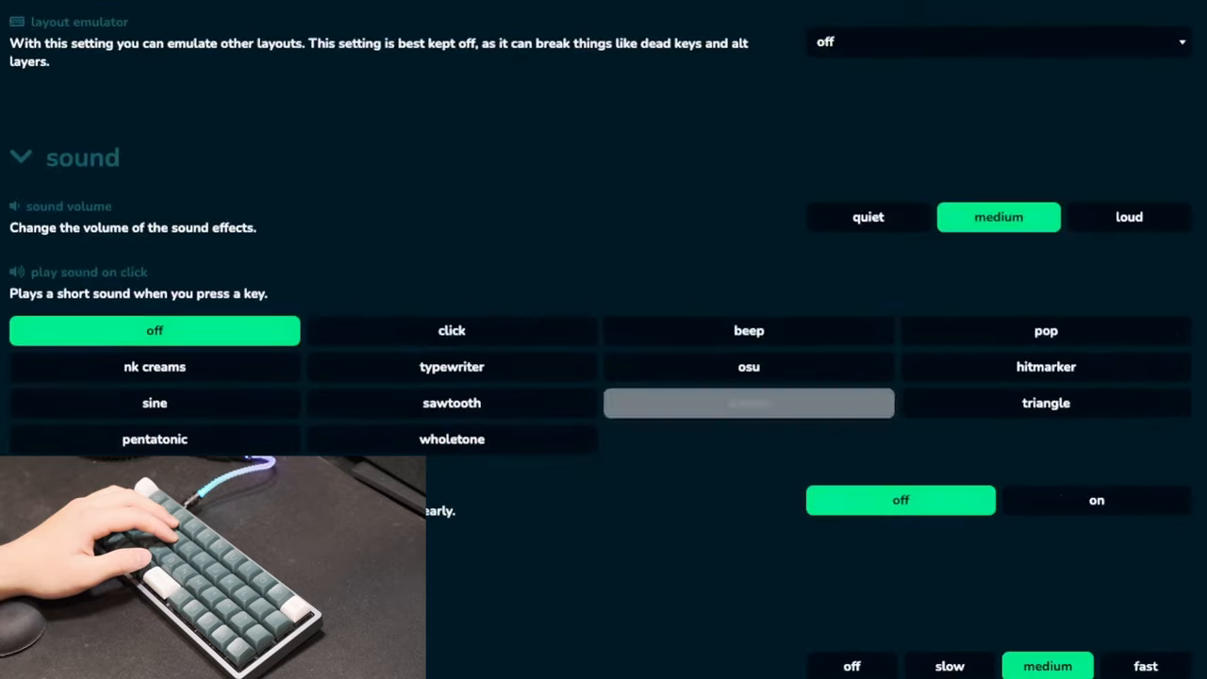
# - Scroll to the pace caret setting and enter a custom speed of 180 wpm
pyautogui.scroll(-3)
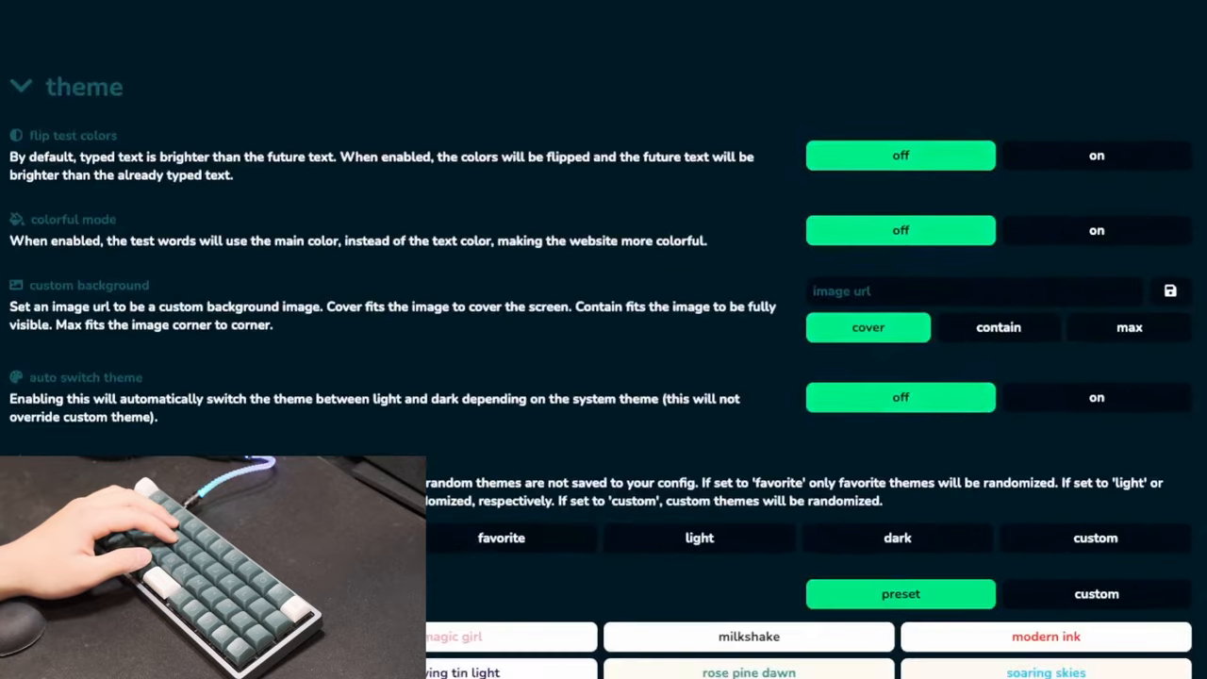
pyautogui.scroll(-3)
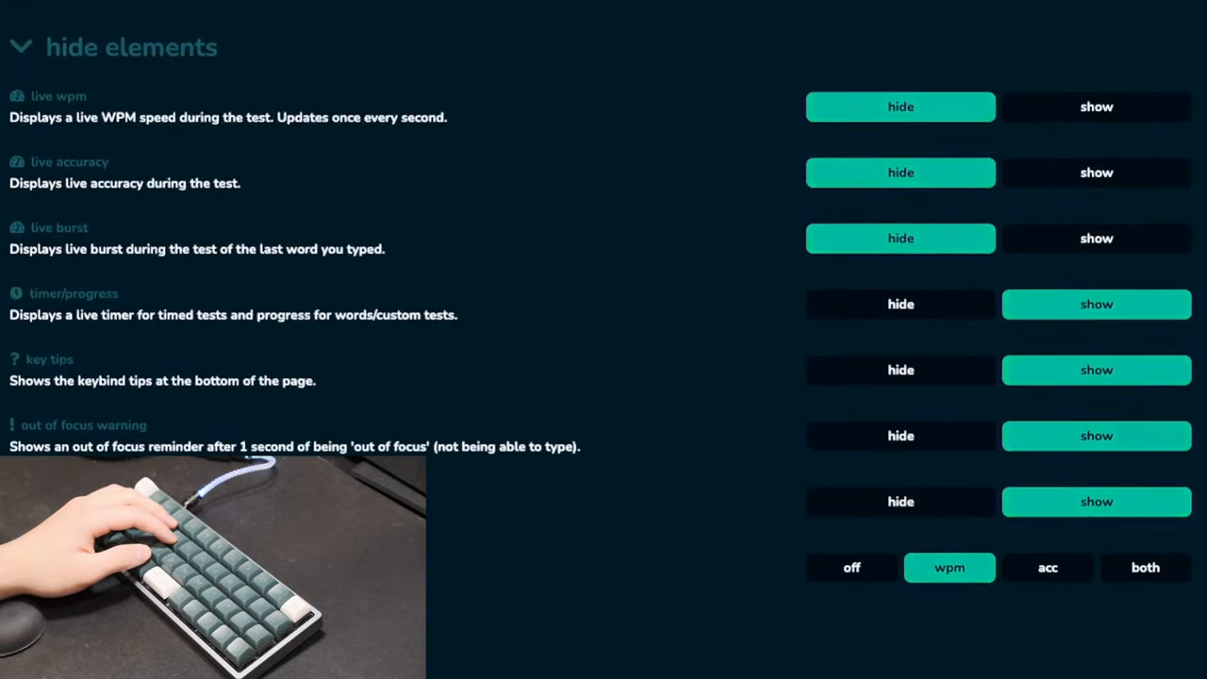
pyautogui.scroll(-3)
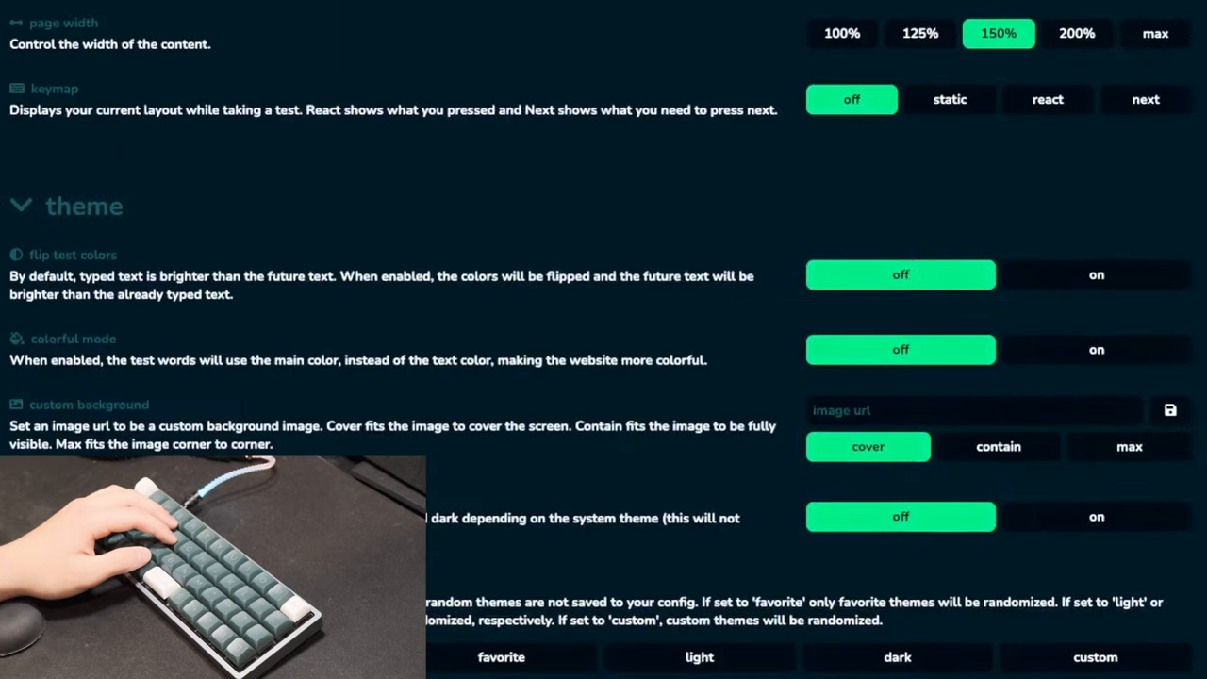
pyautogui.scroll(-3)
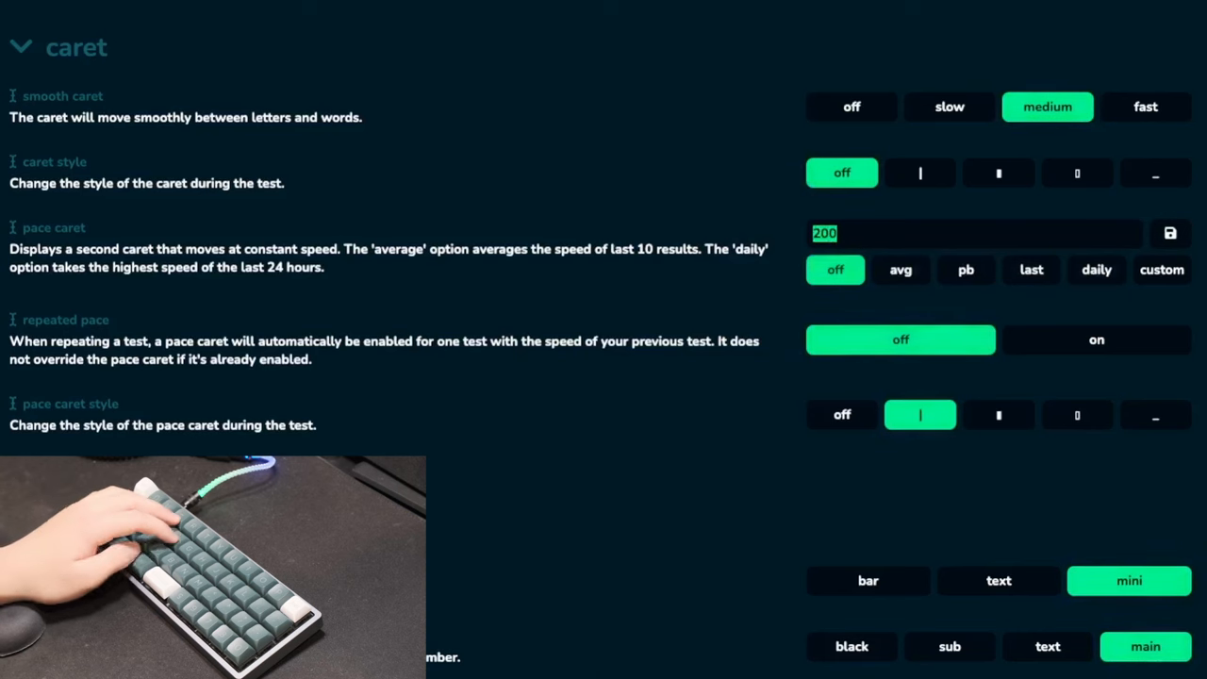
pyautogui.write('180')
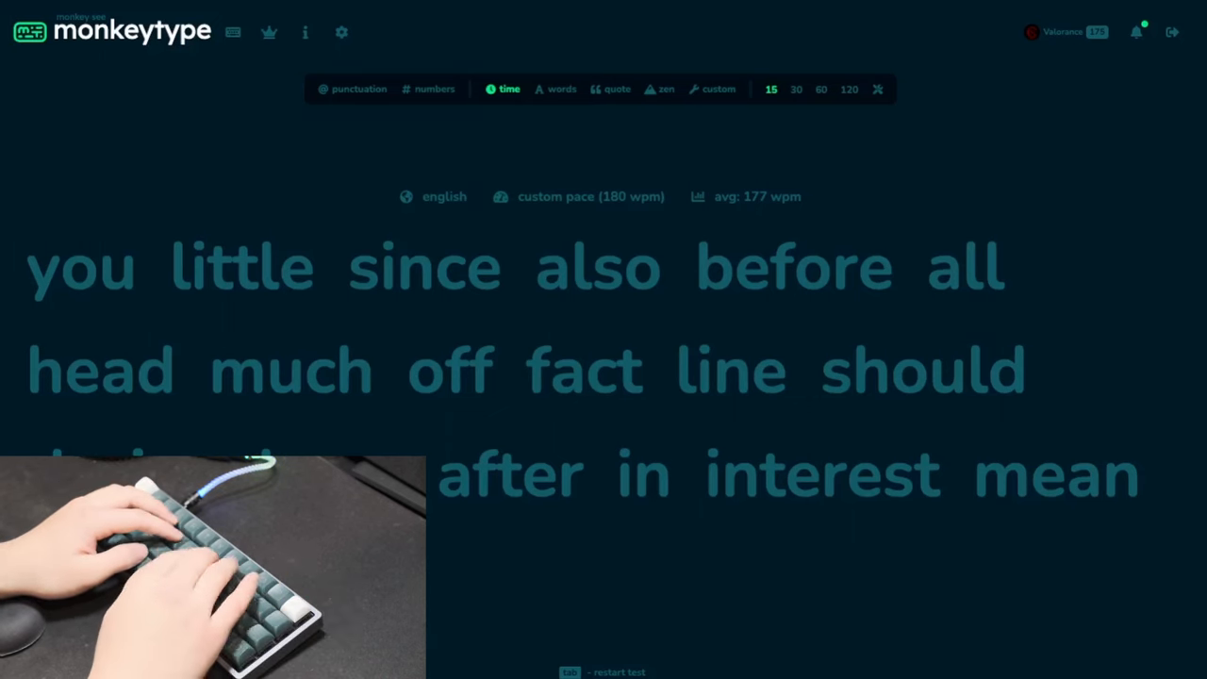
# - Switch the test mode to a 10-word test and restart it with new words
pyautogui.write('lit')
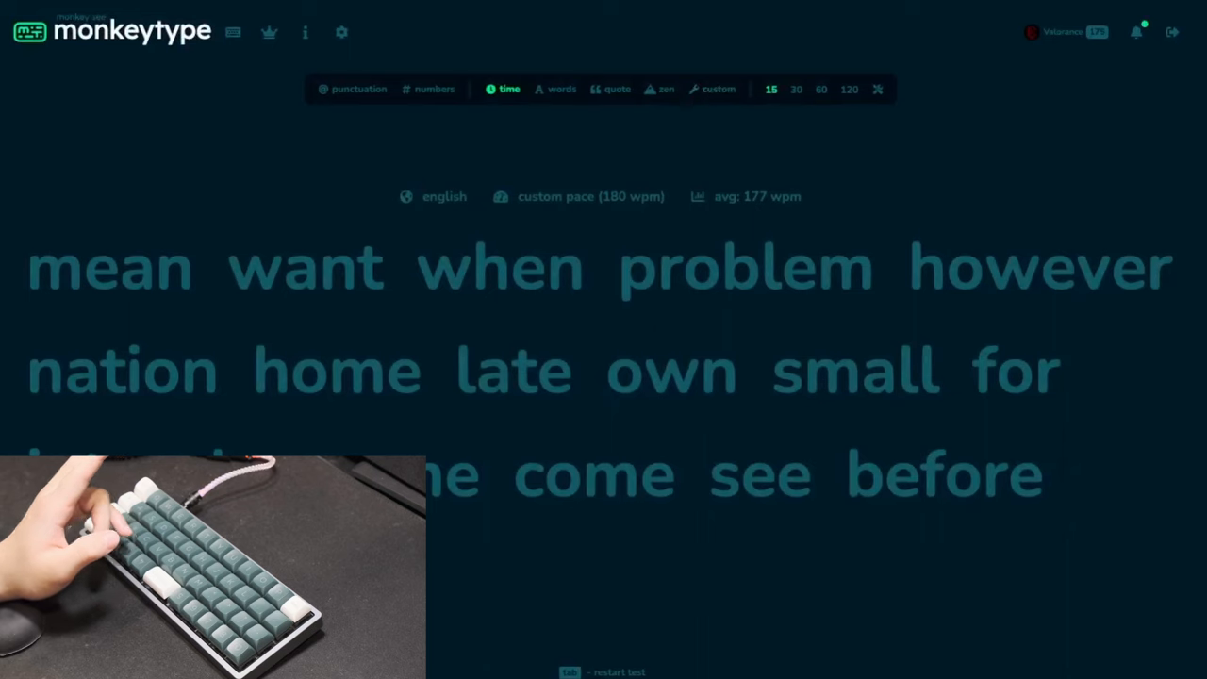
pyautogui.click(562, 89)
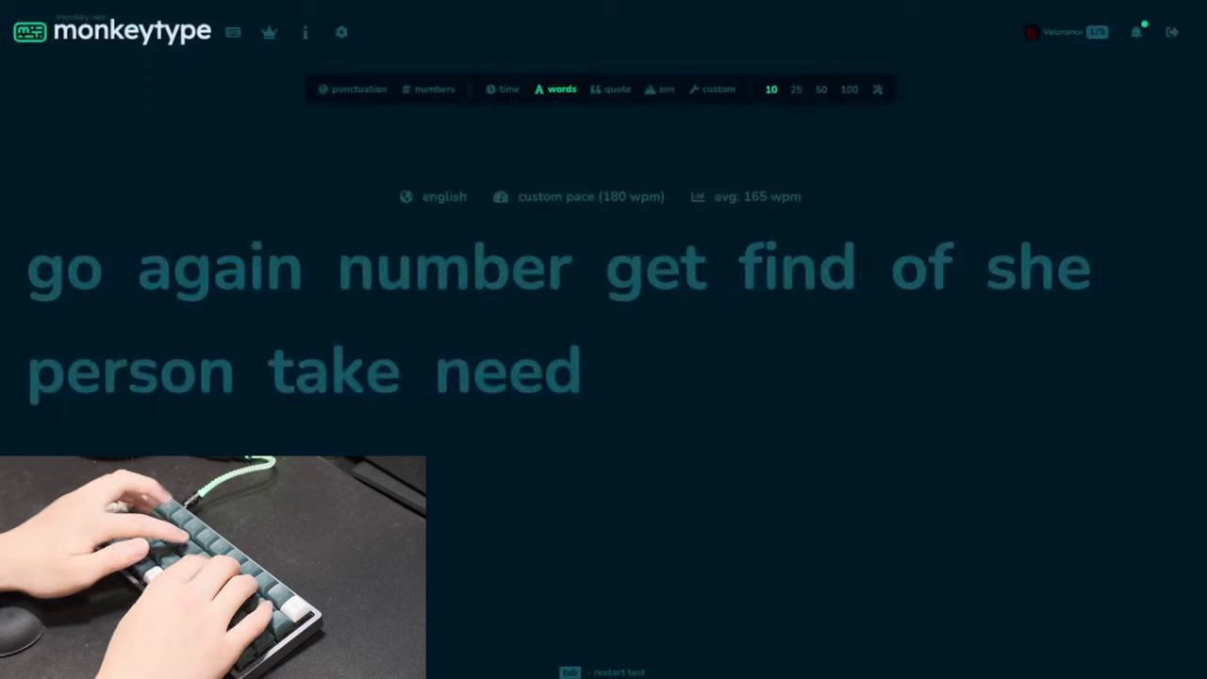
pyautogui.press('tab')
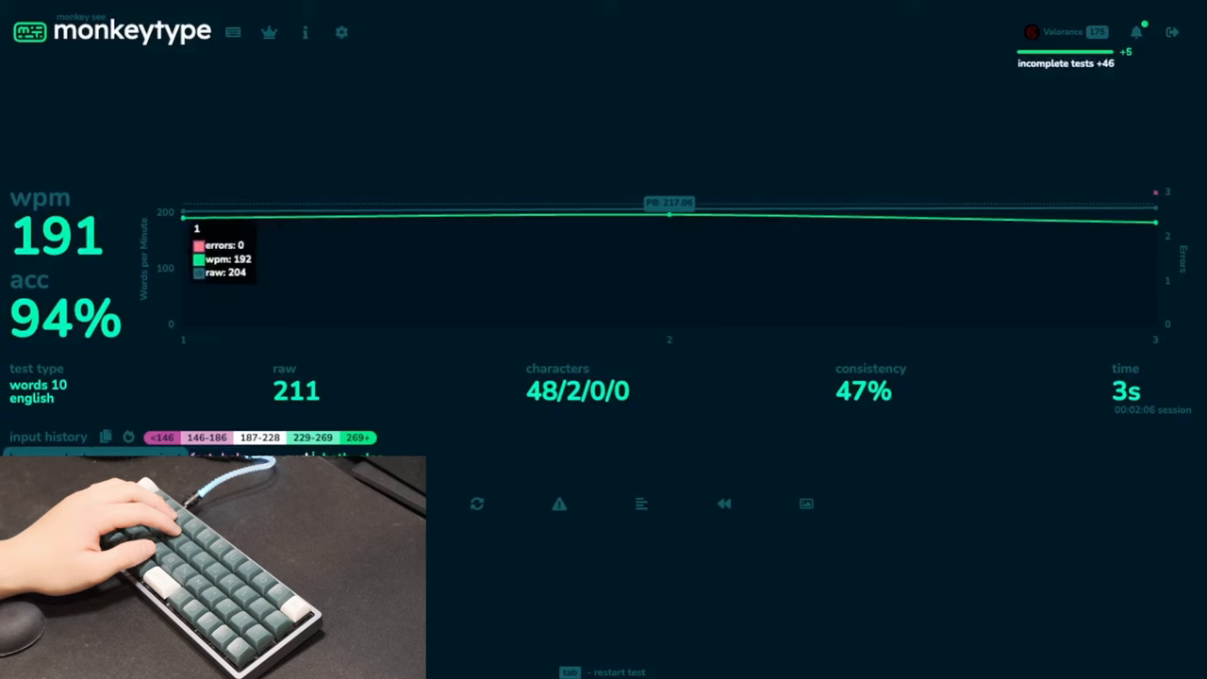
# - Start a new test after the 191 wpm result and switch to the 15-second timed mode
pyautogui.press('Tab')
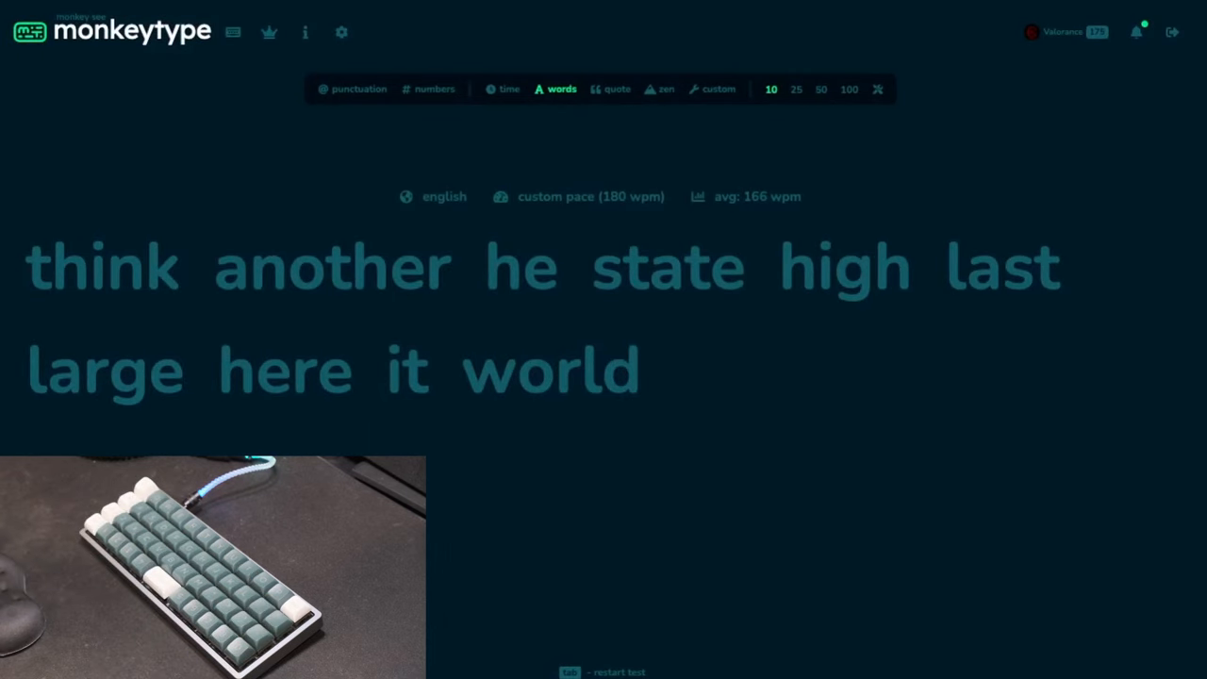
pyautogui.click(509, 89)
pyautogui.write('even p')
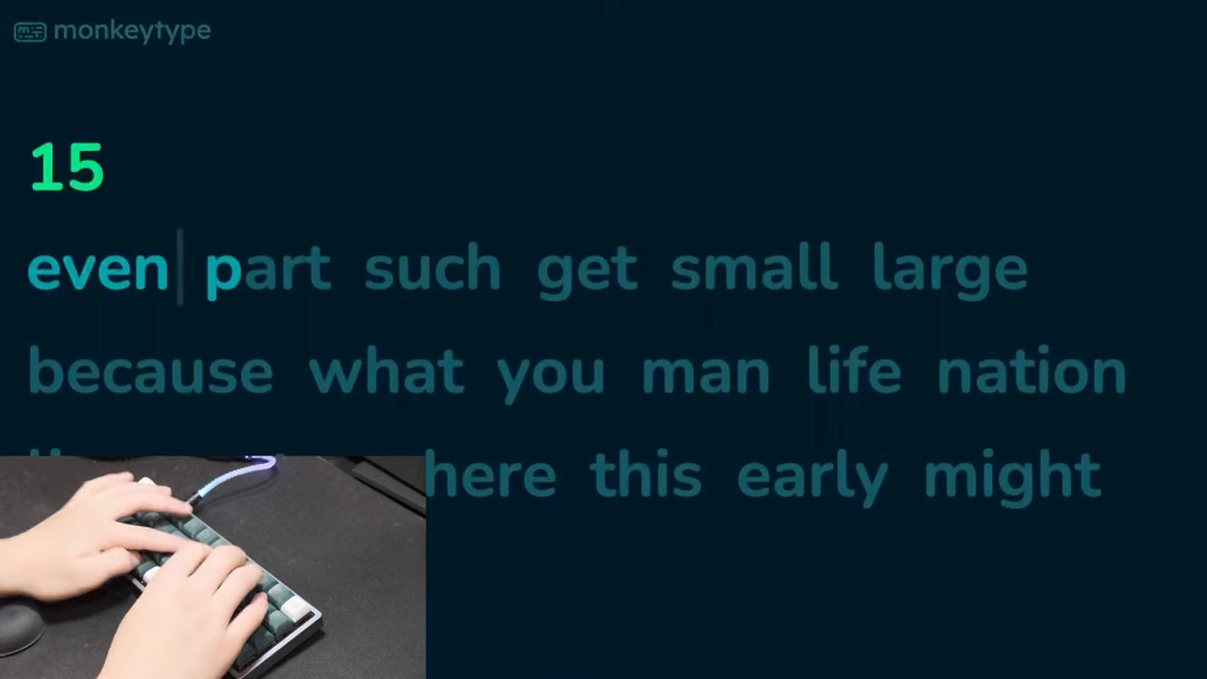
# - Type the displayed words ('first', 'than'...) through the 15-second test
pyautogui.write('first')
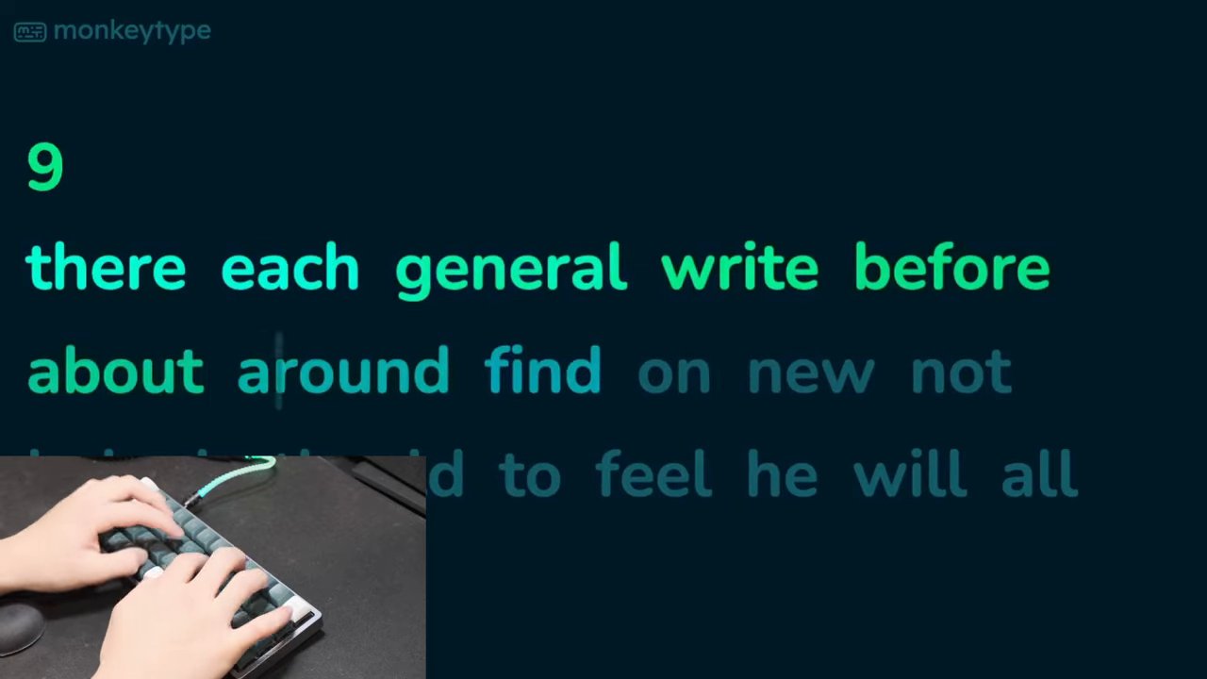
pyautogui.write('than')
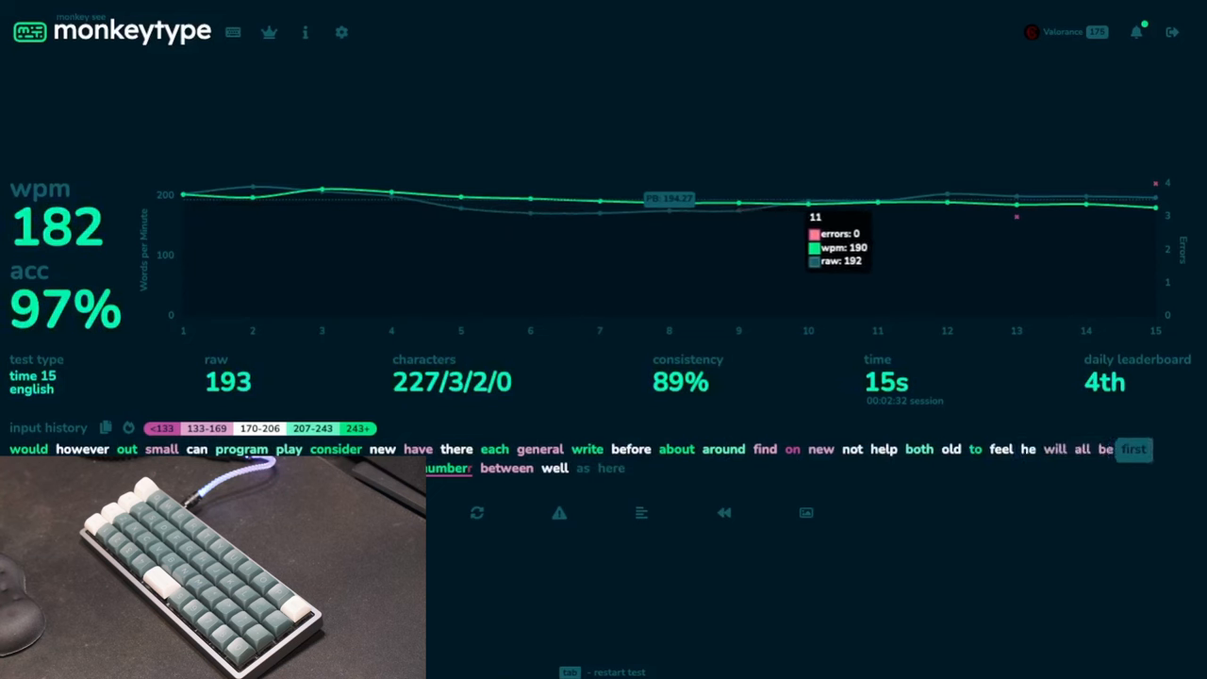
pyautogui.moveTo(1016, 199)
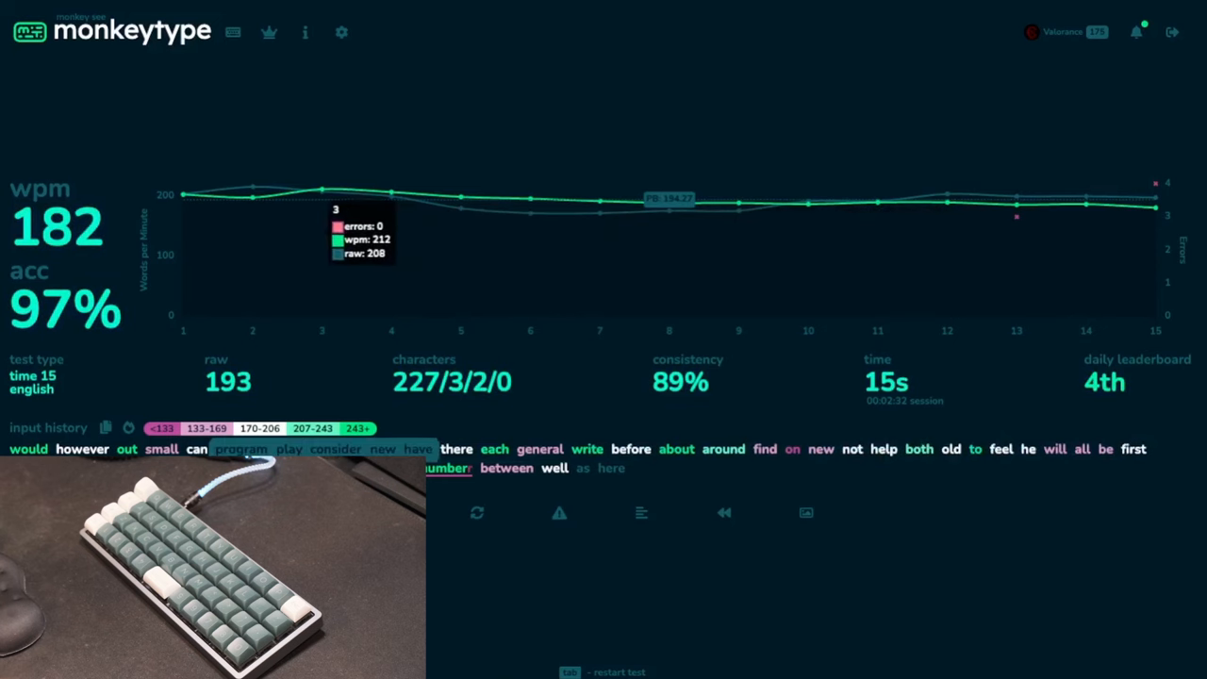
pyautogui.moveTo(882, 198)
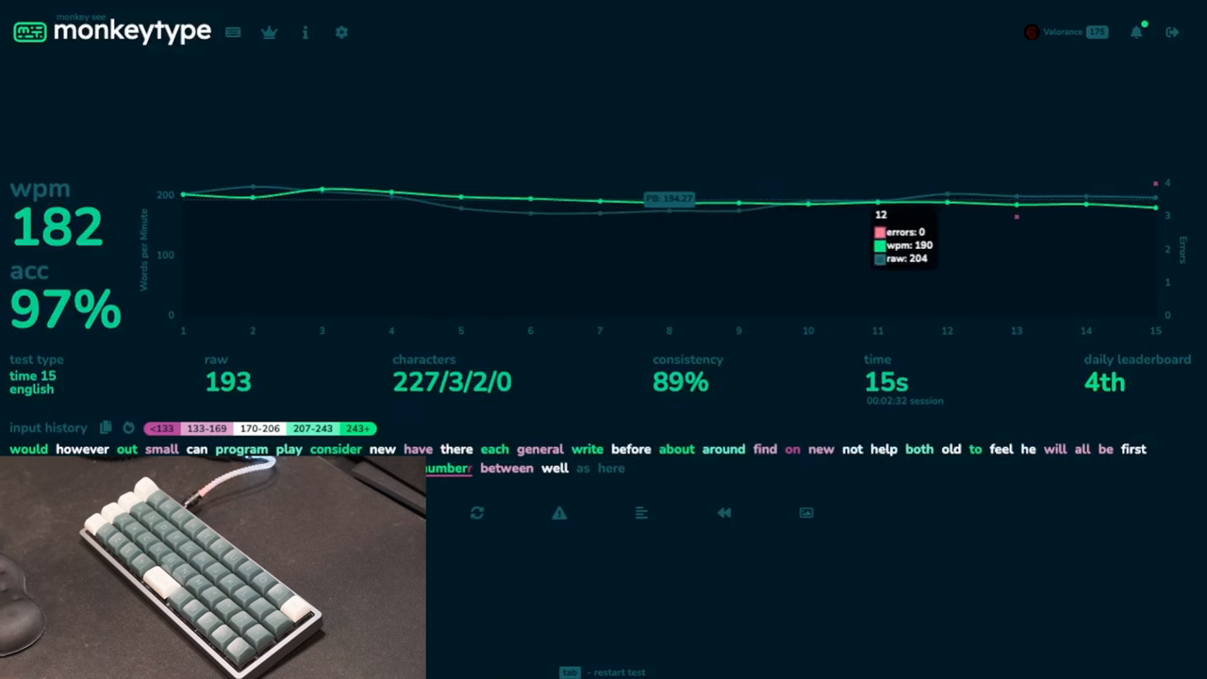
pyautogui.moveTo(321, 198)
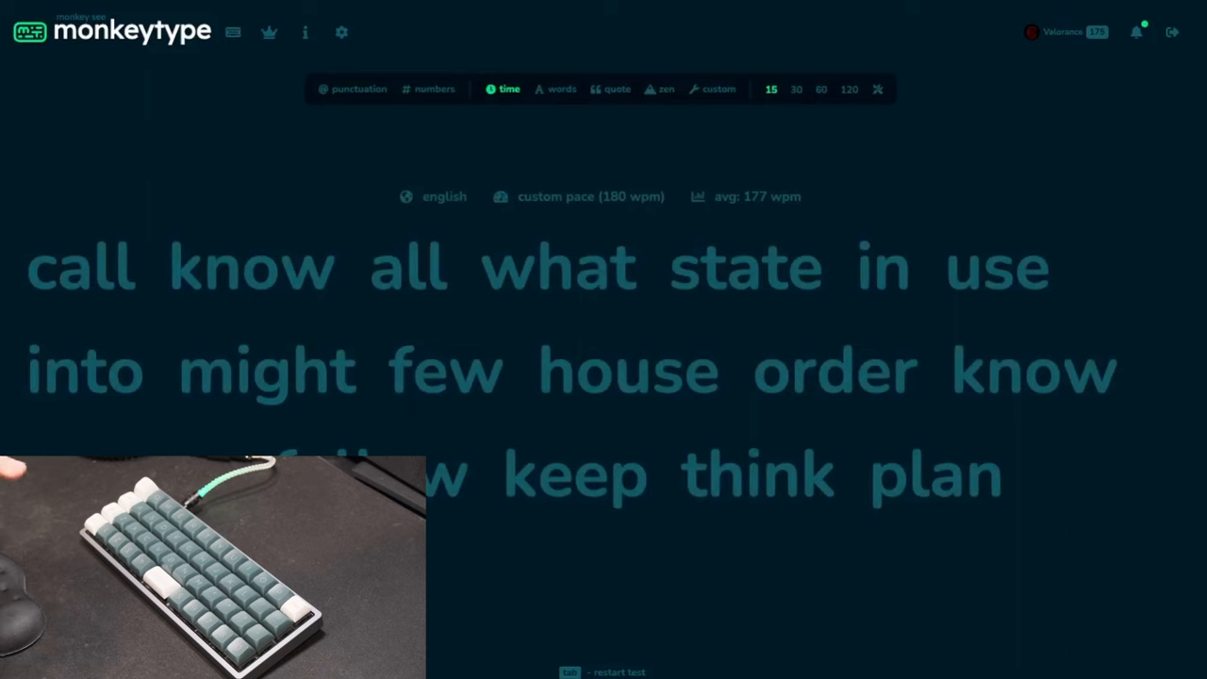
# - Use the command line to set the test length to 60 seconds
pyautogui.click(820, 89)
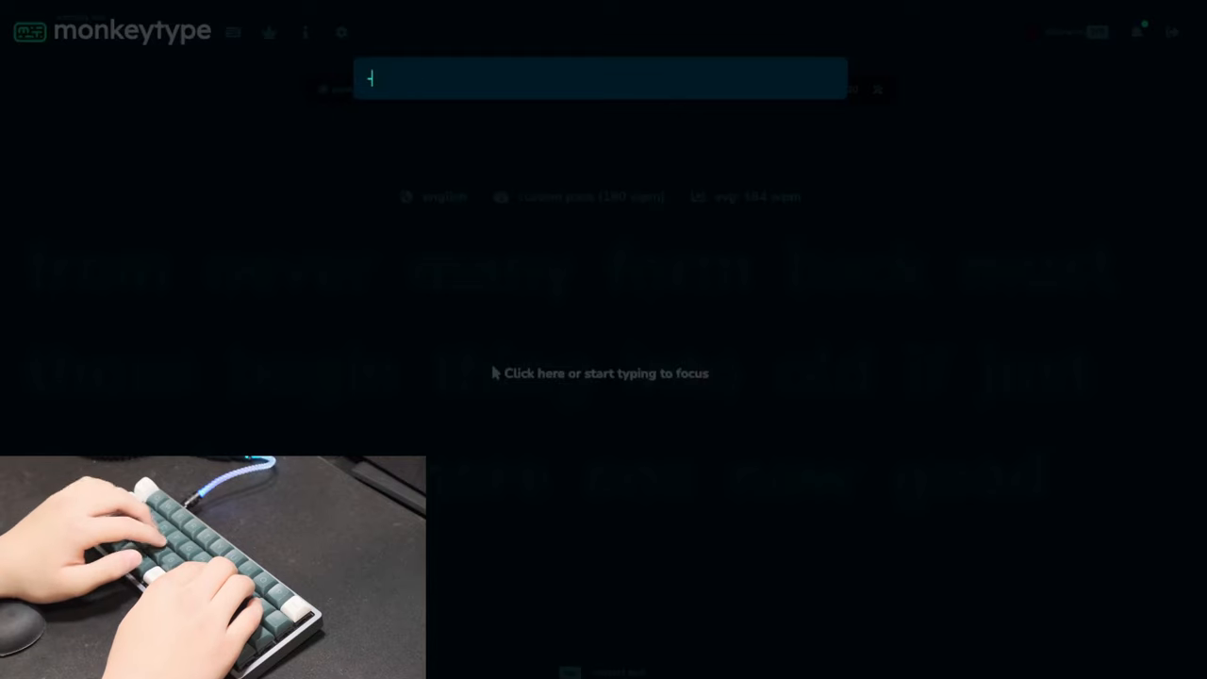
pyautogui.write('60')
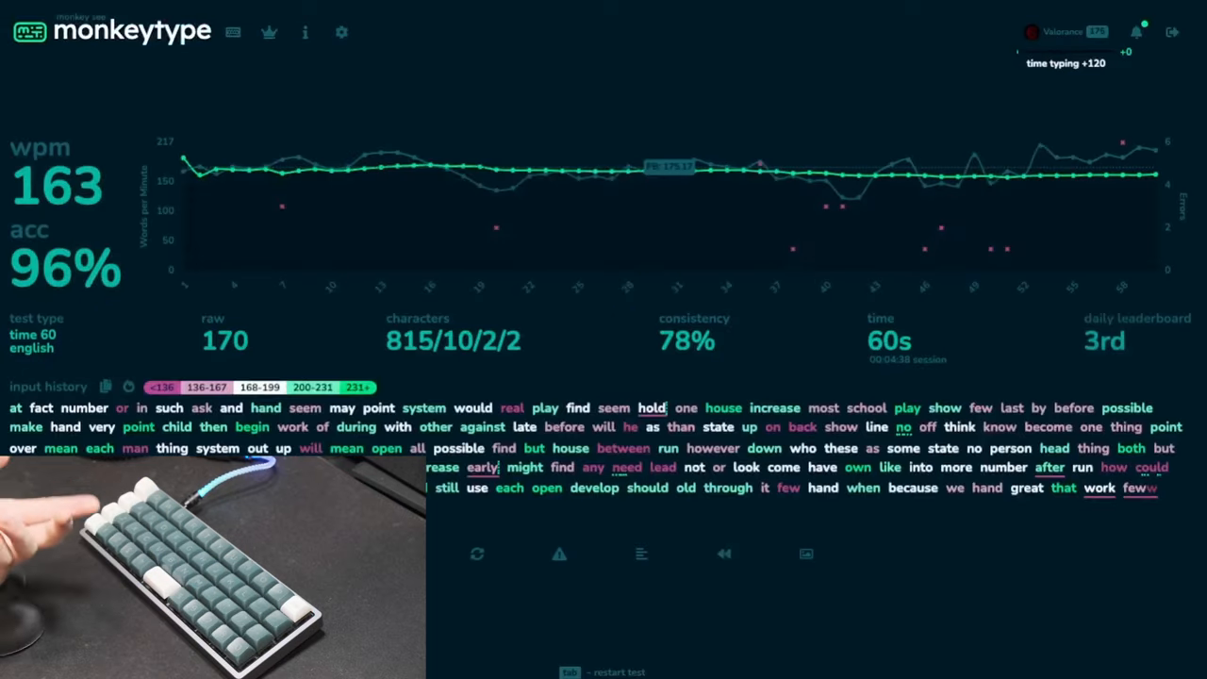
pyautogui.moveTo(603, 179)
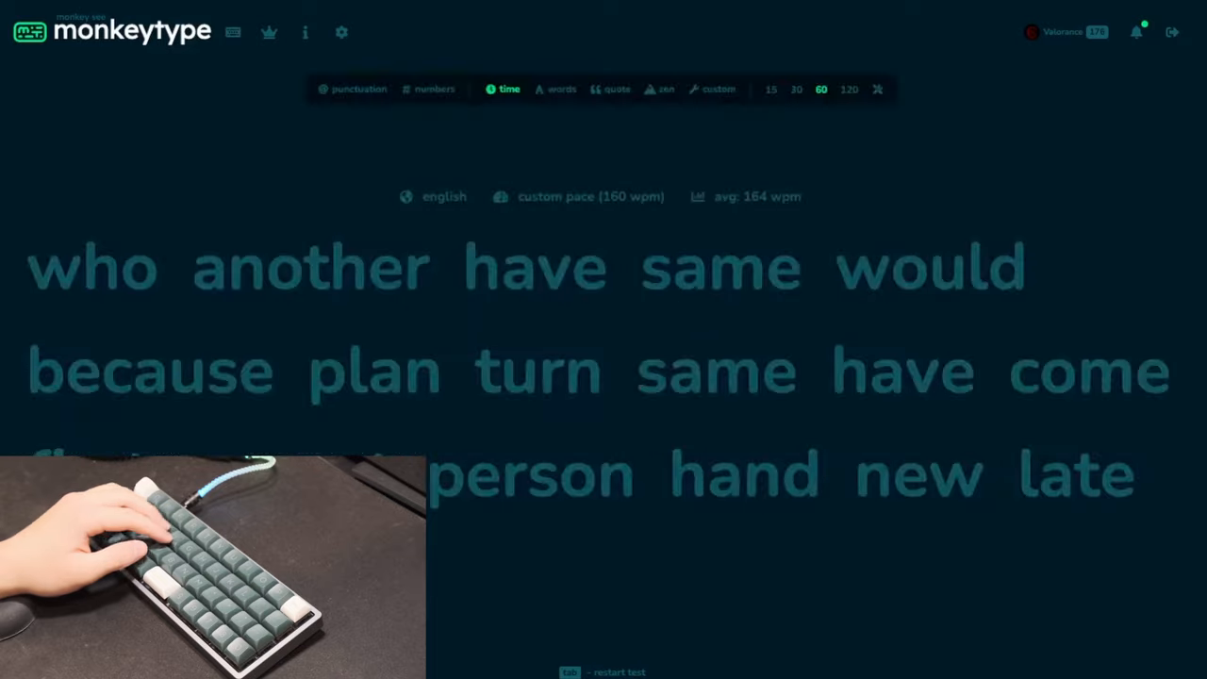
# - Change the test length to 30 seconds in the mode bar
pyautogui.click(796, 88)
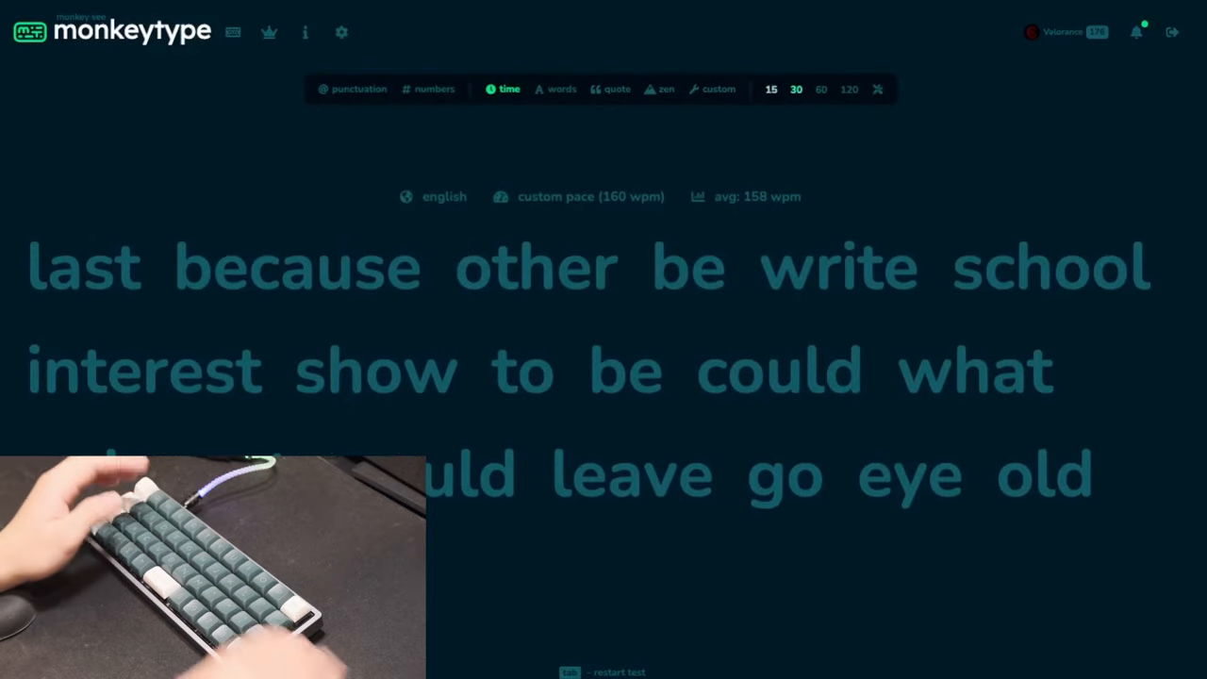